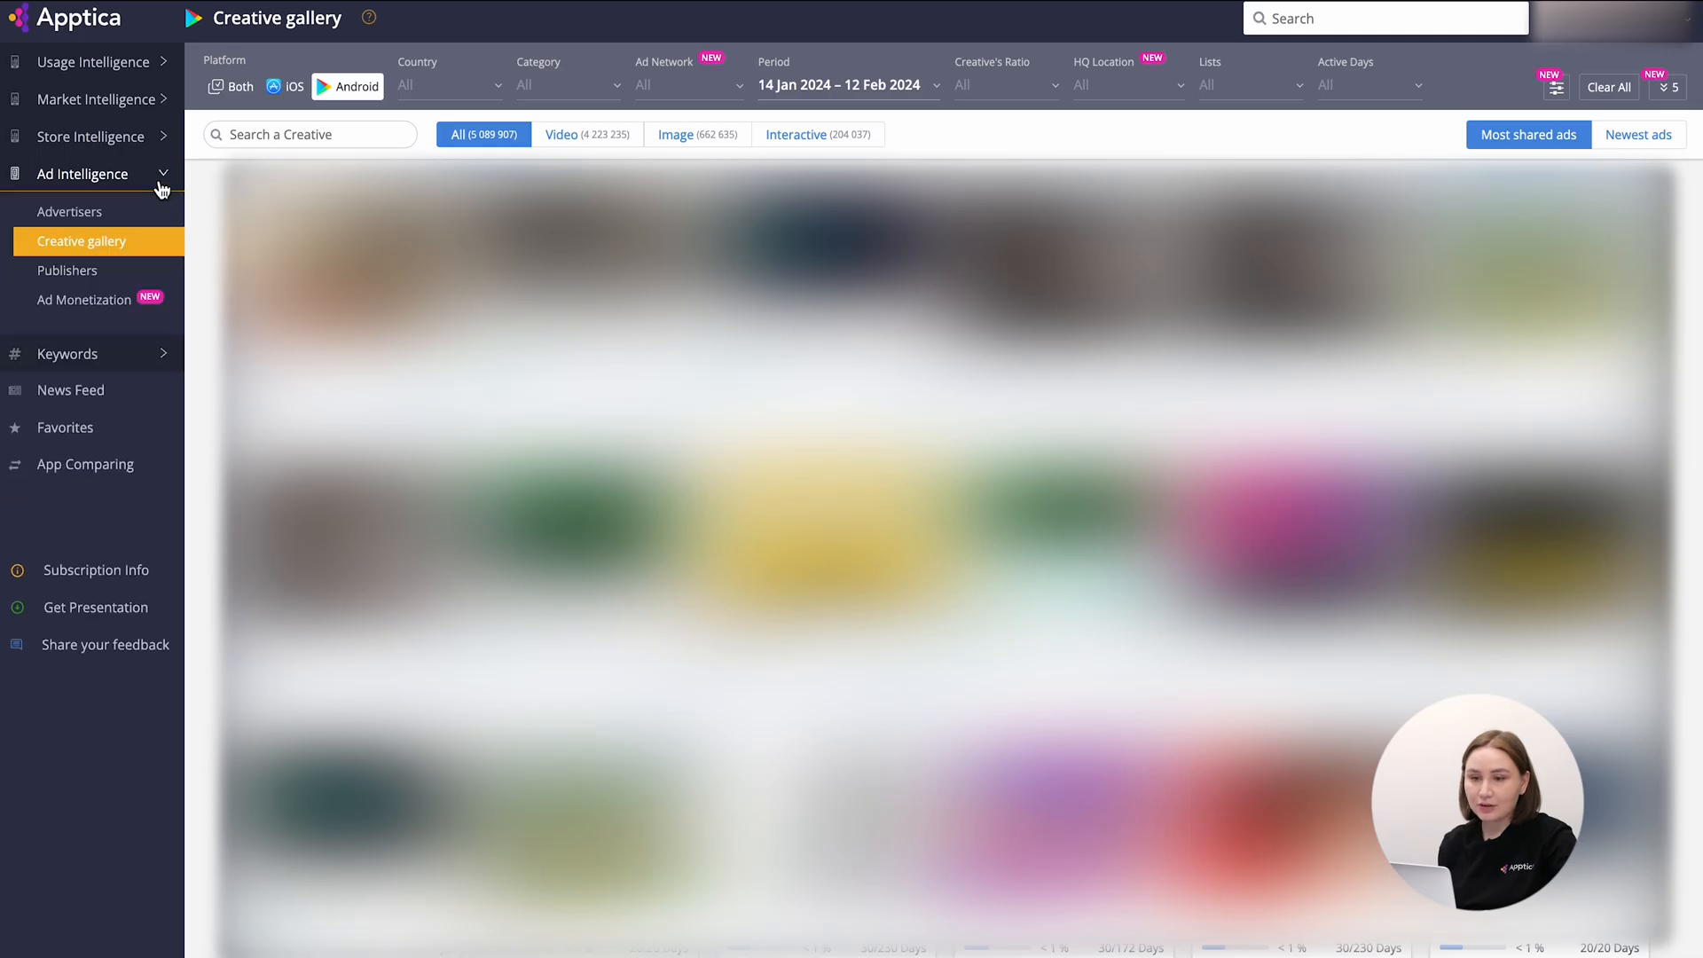
mouse_move(204, 236)
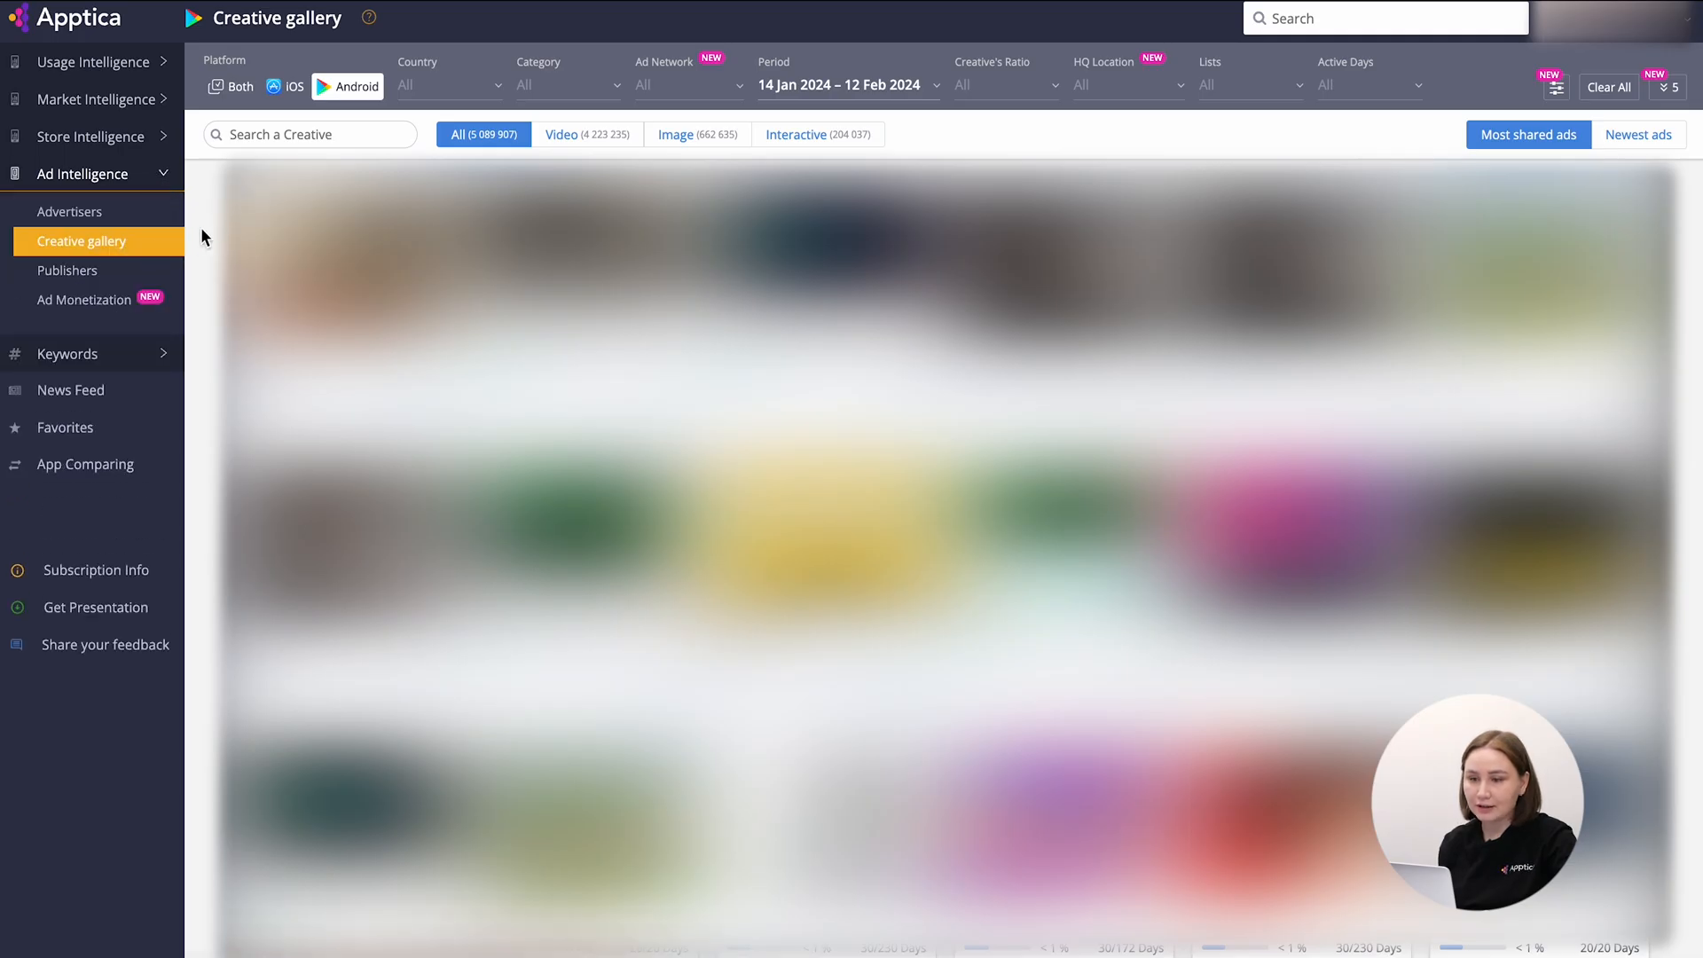
mouse_move(218, 231)
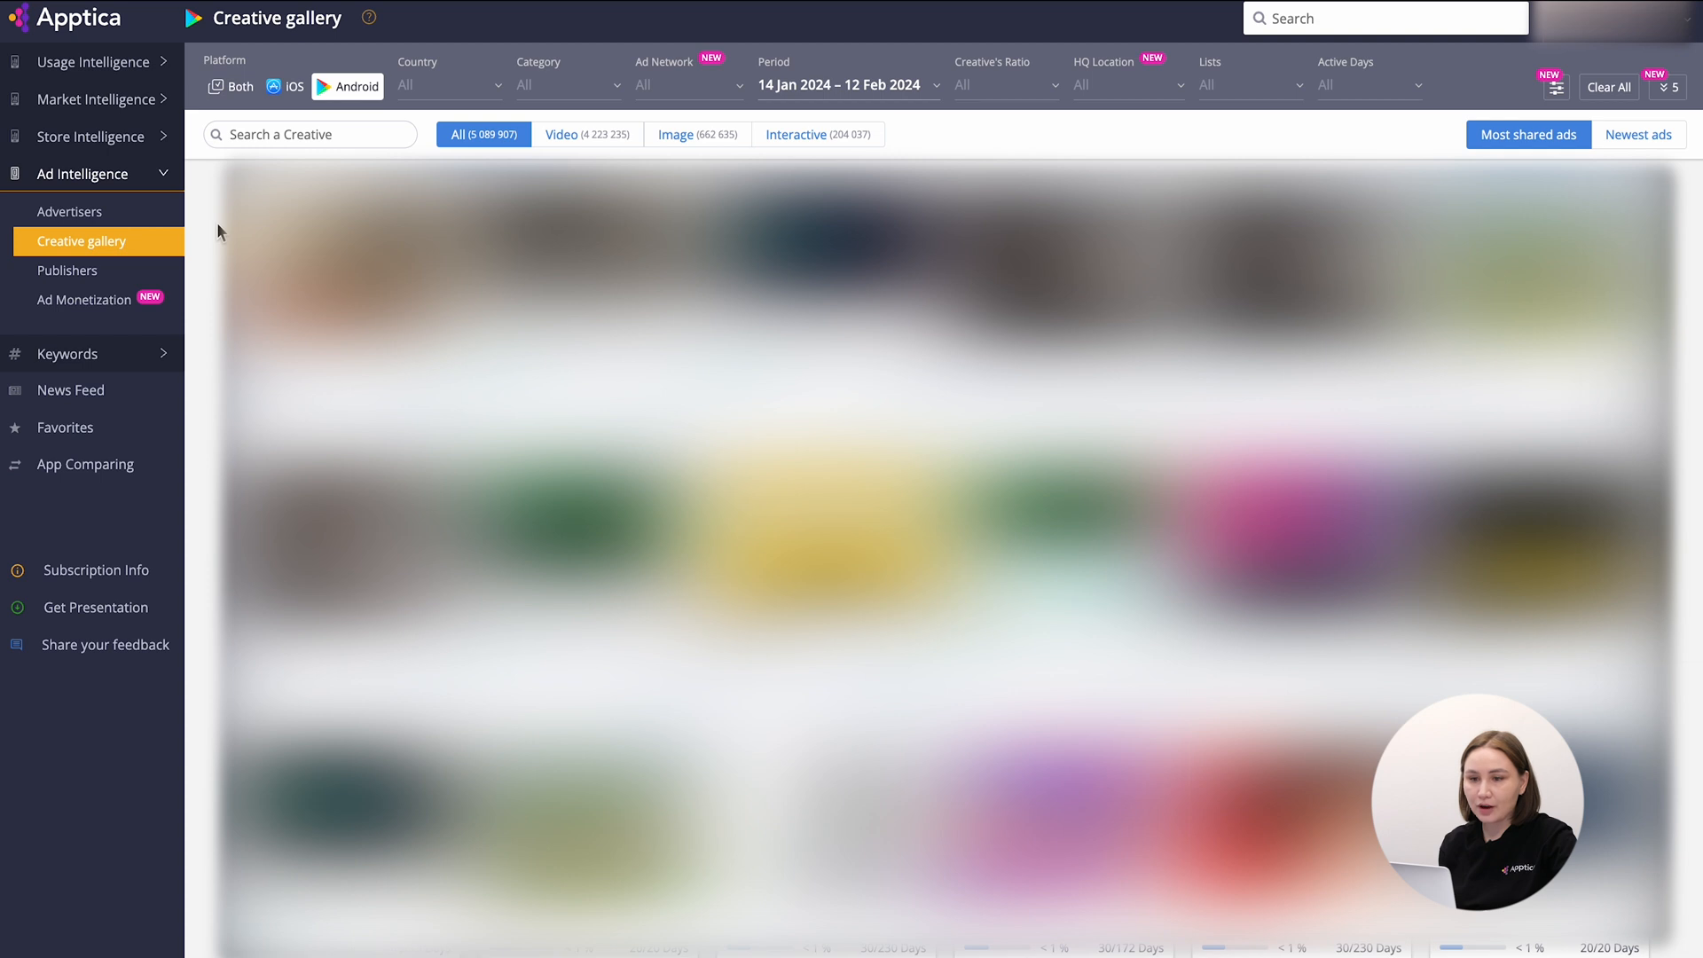
mouse_move(434, 128)
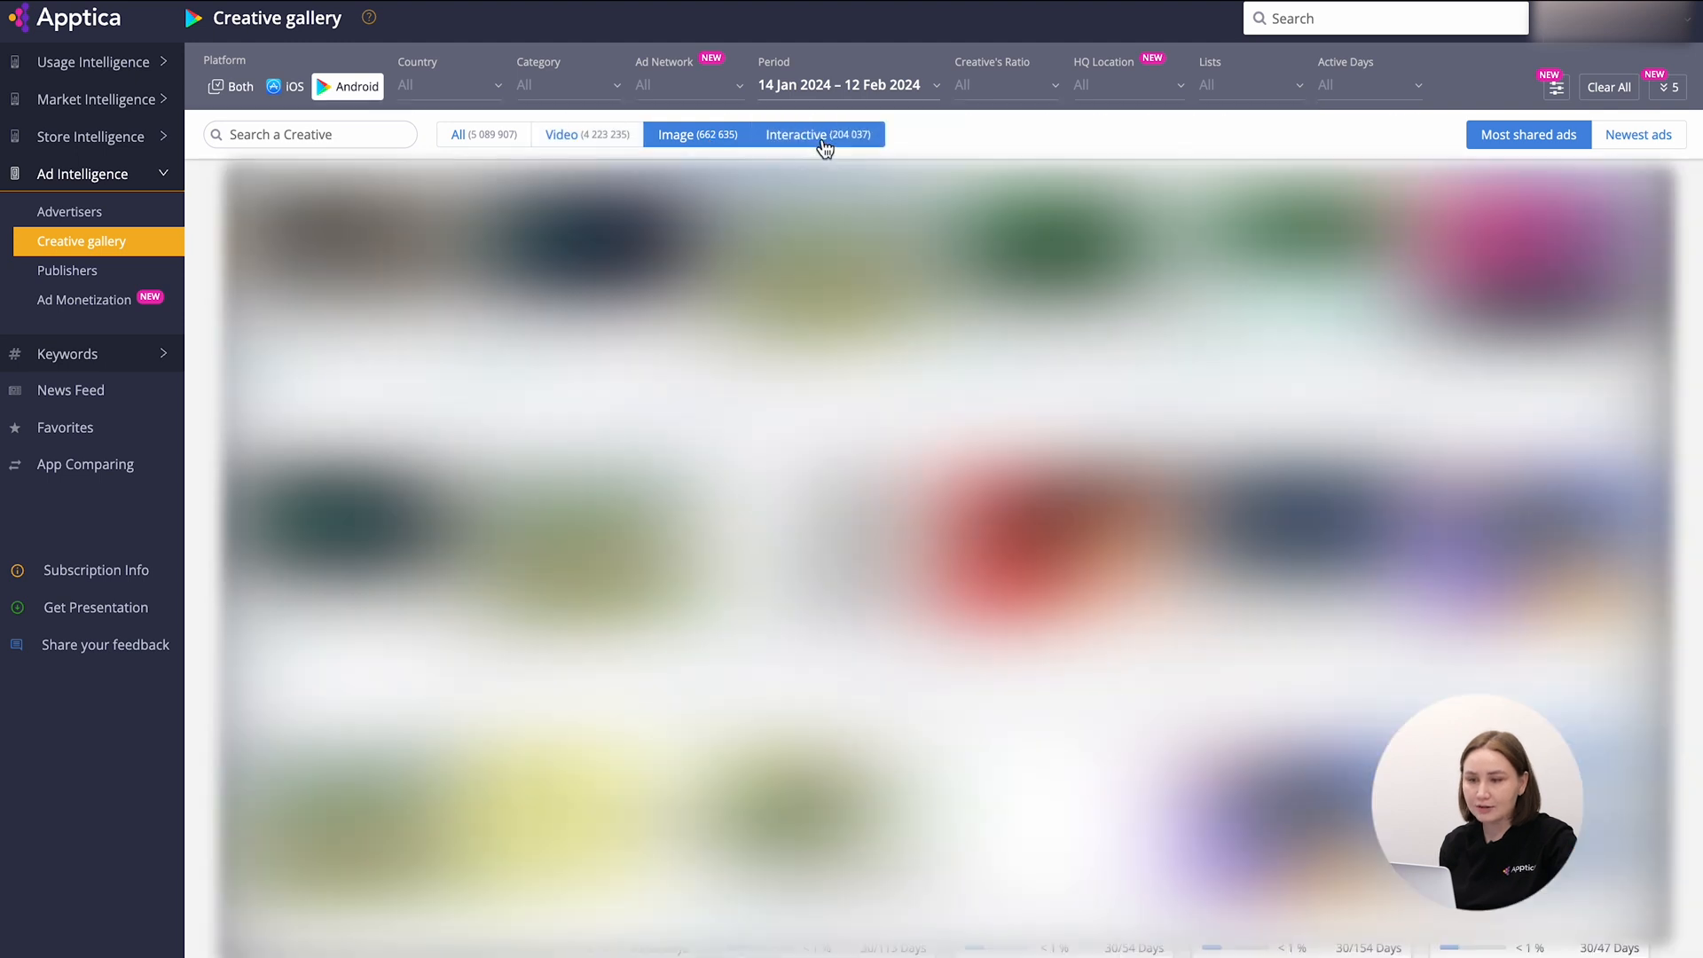
- Filter the Creative gallery to interactive creatives only, keeping the Android and date filters
left_click(817, 134)
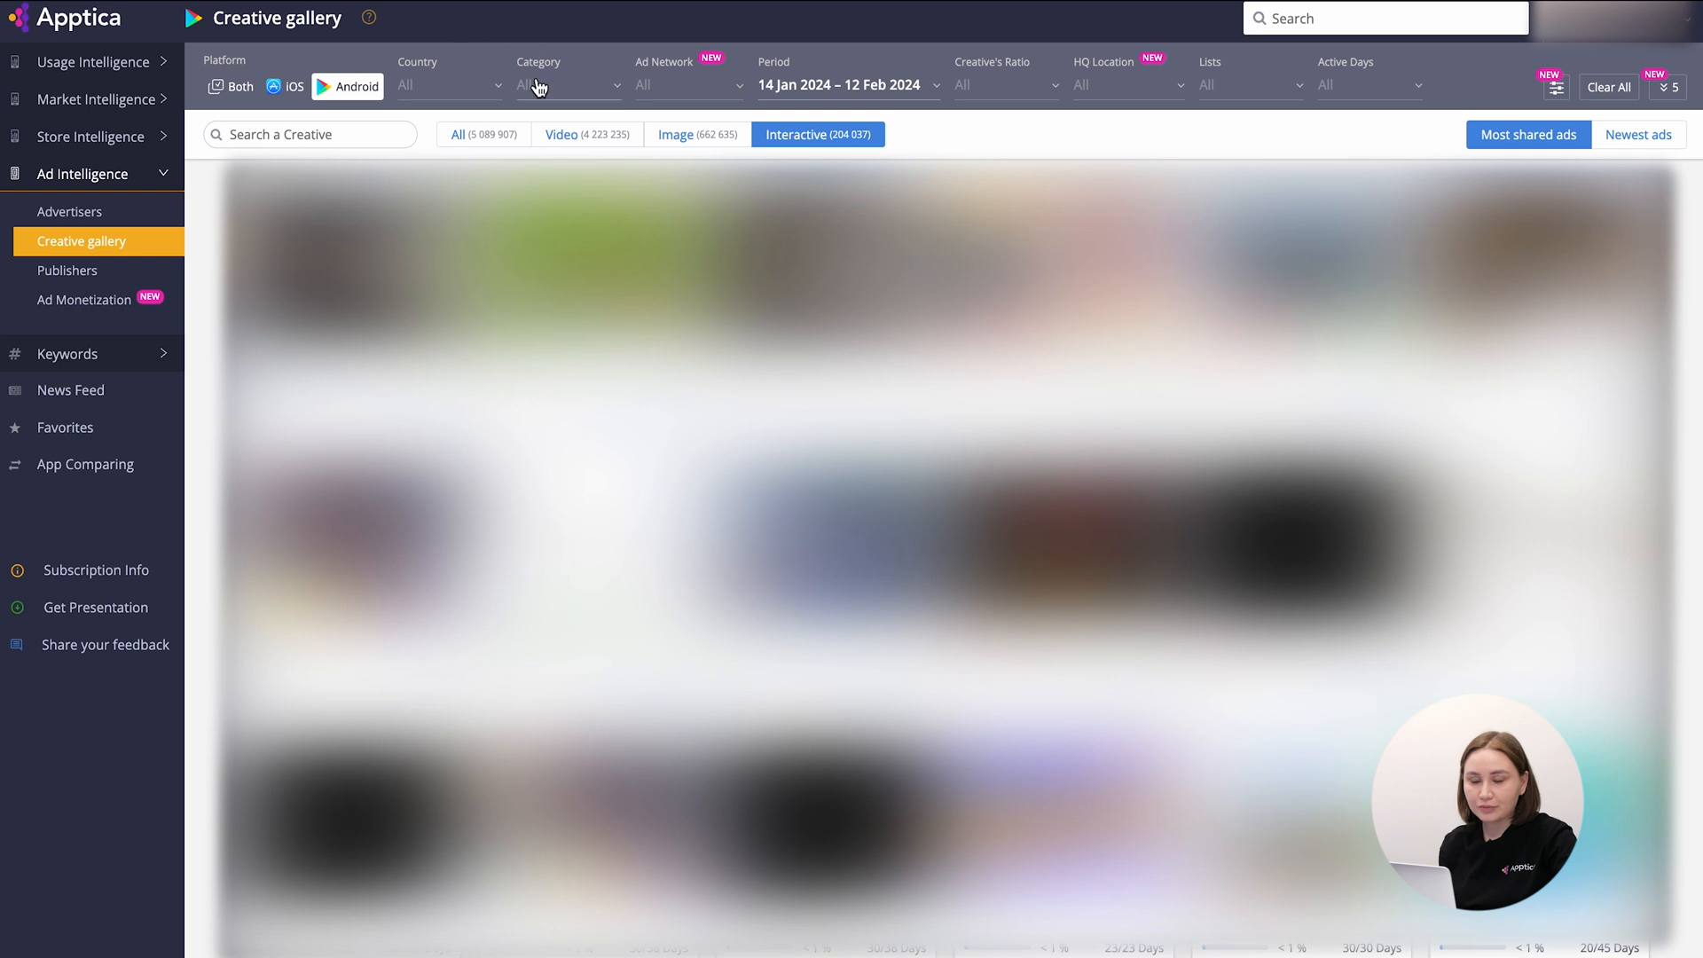
mouse_move(673, 18)
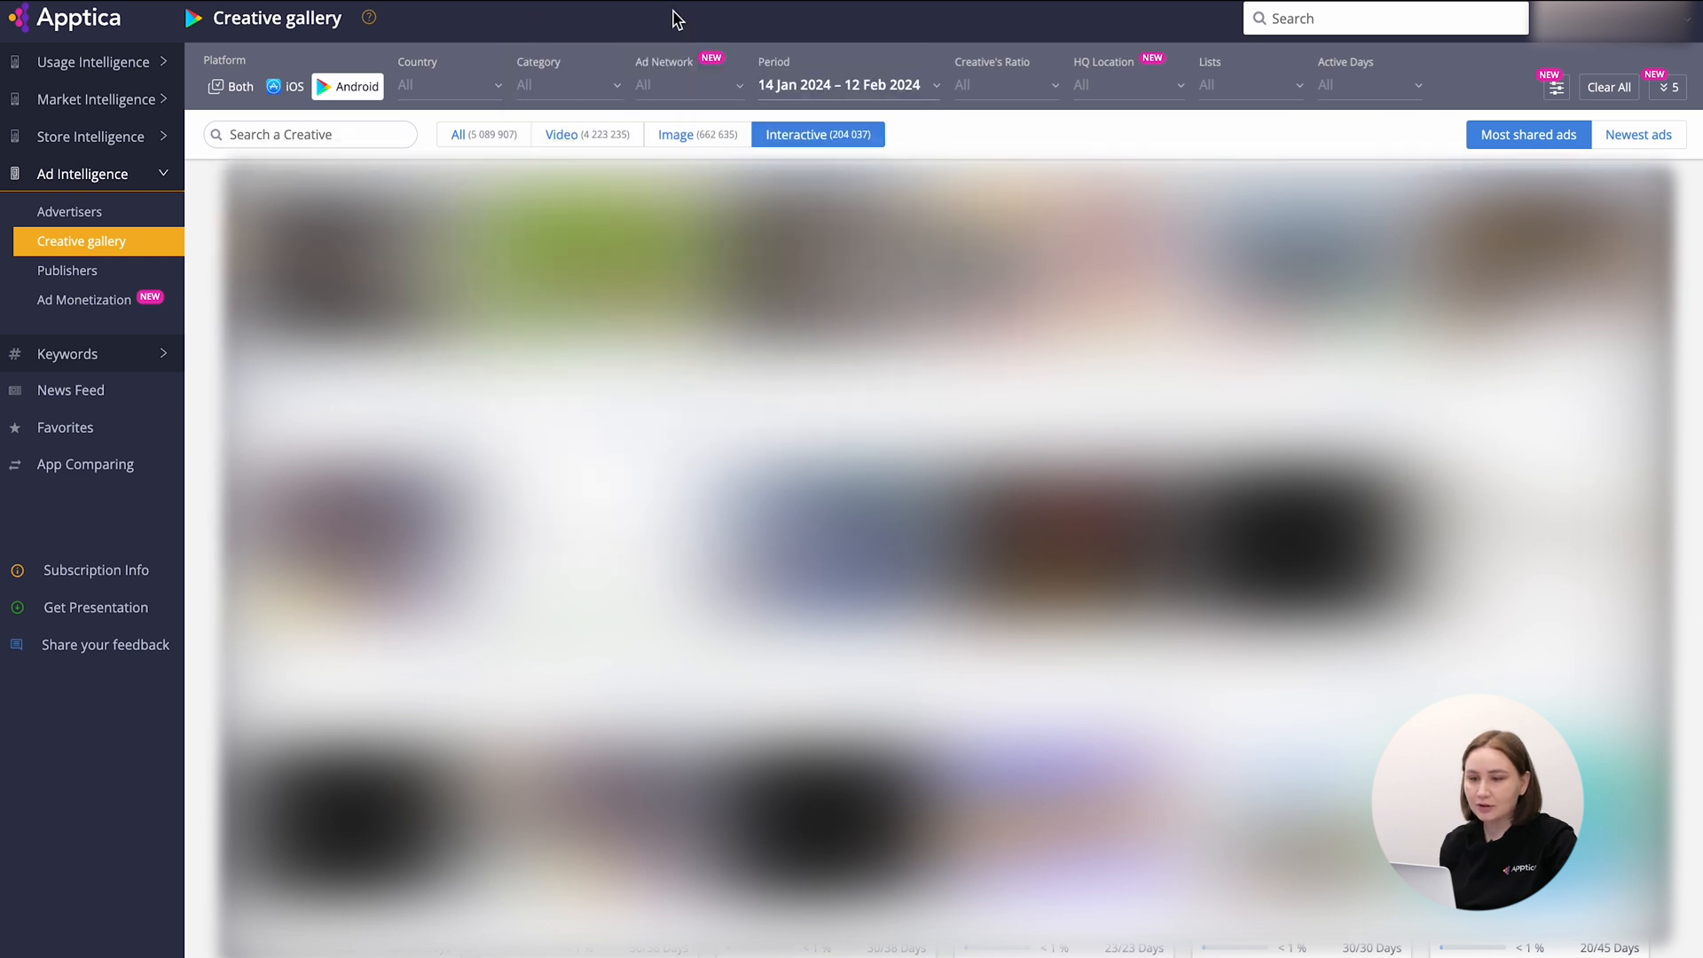
mouse_move(997, 100)
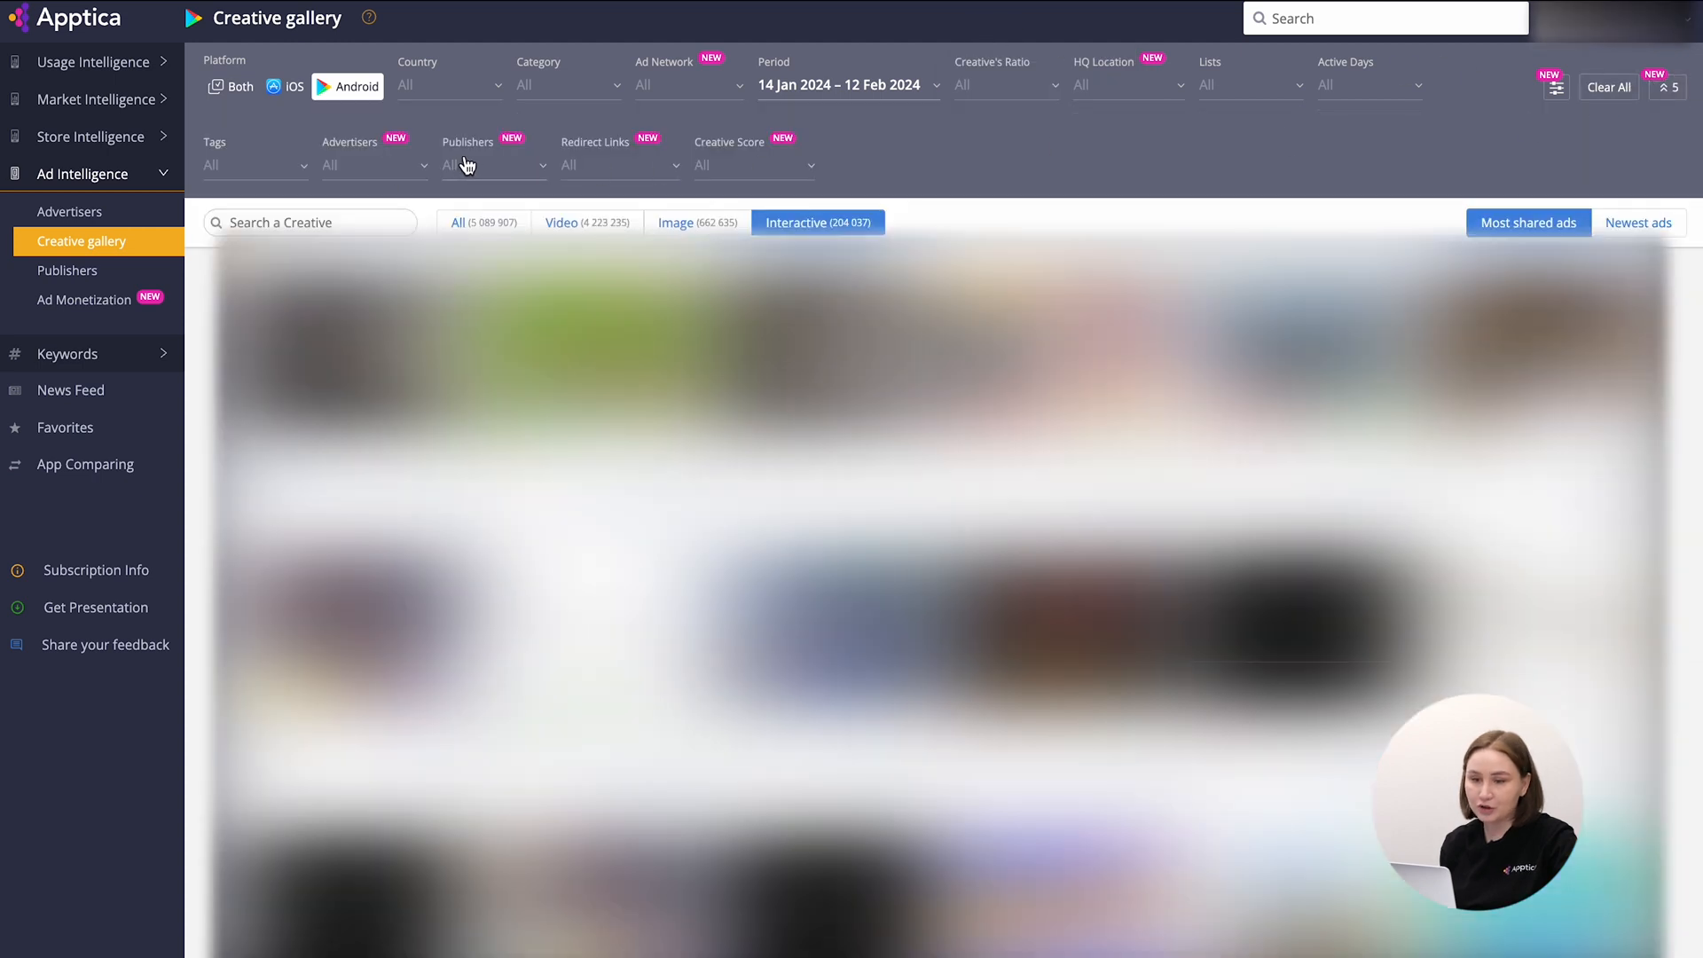
mouse_move(990, 159)
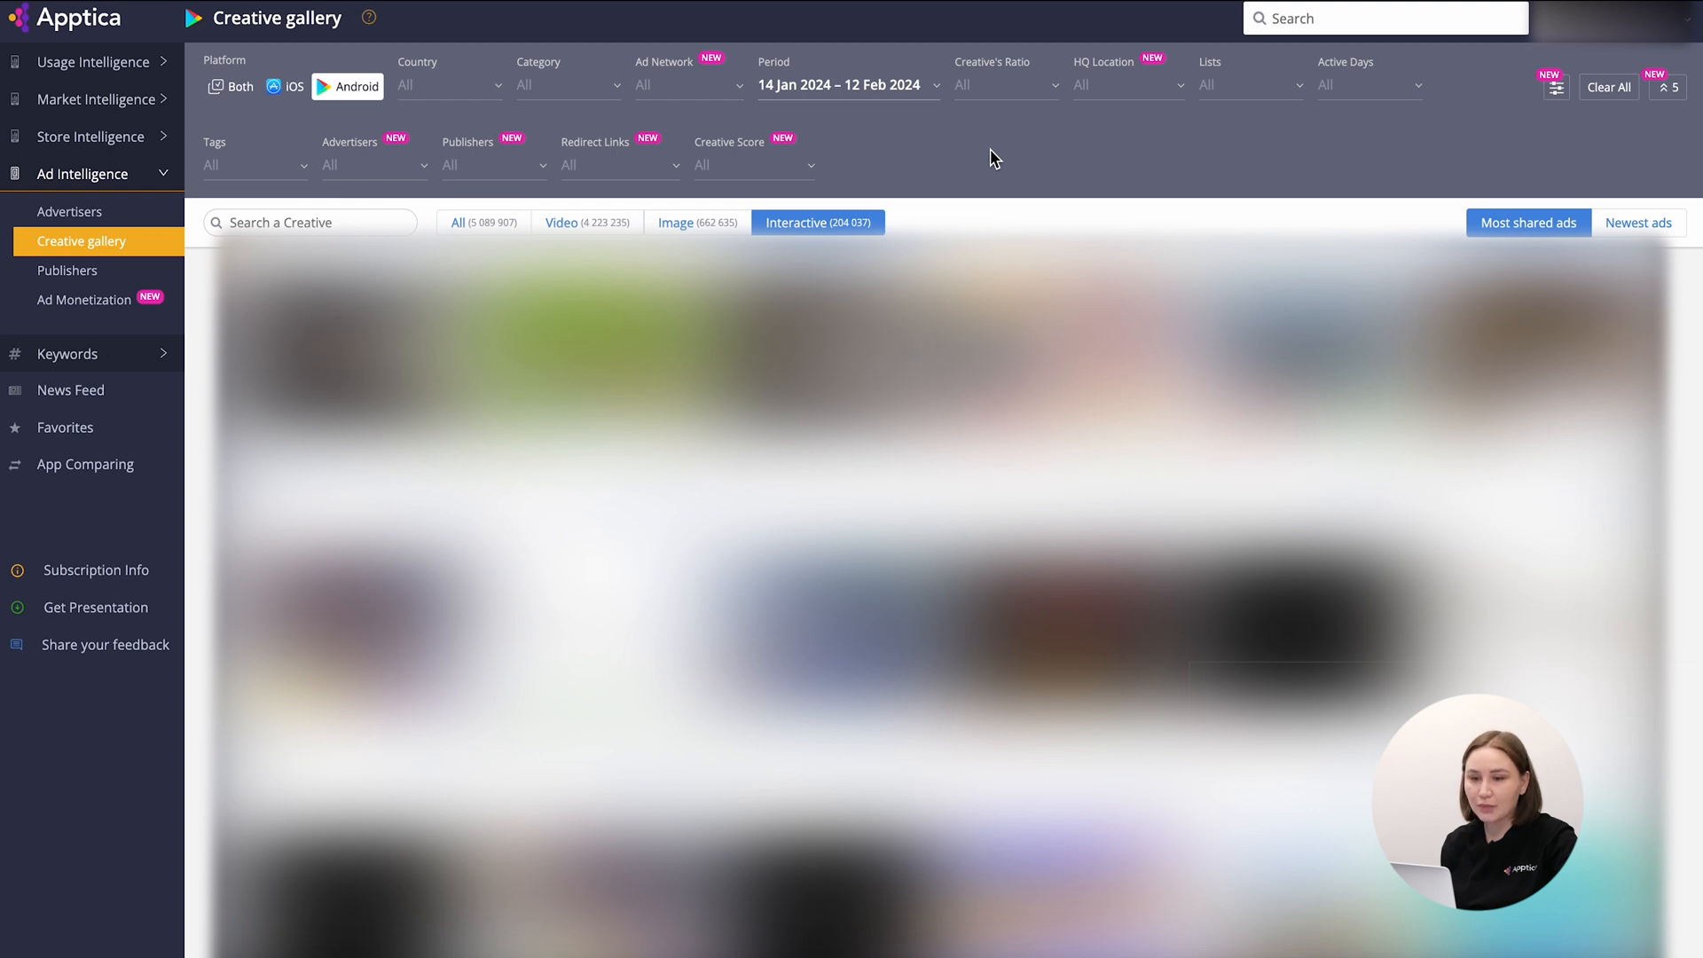
mouse_move(694, 181)
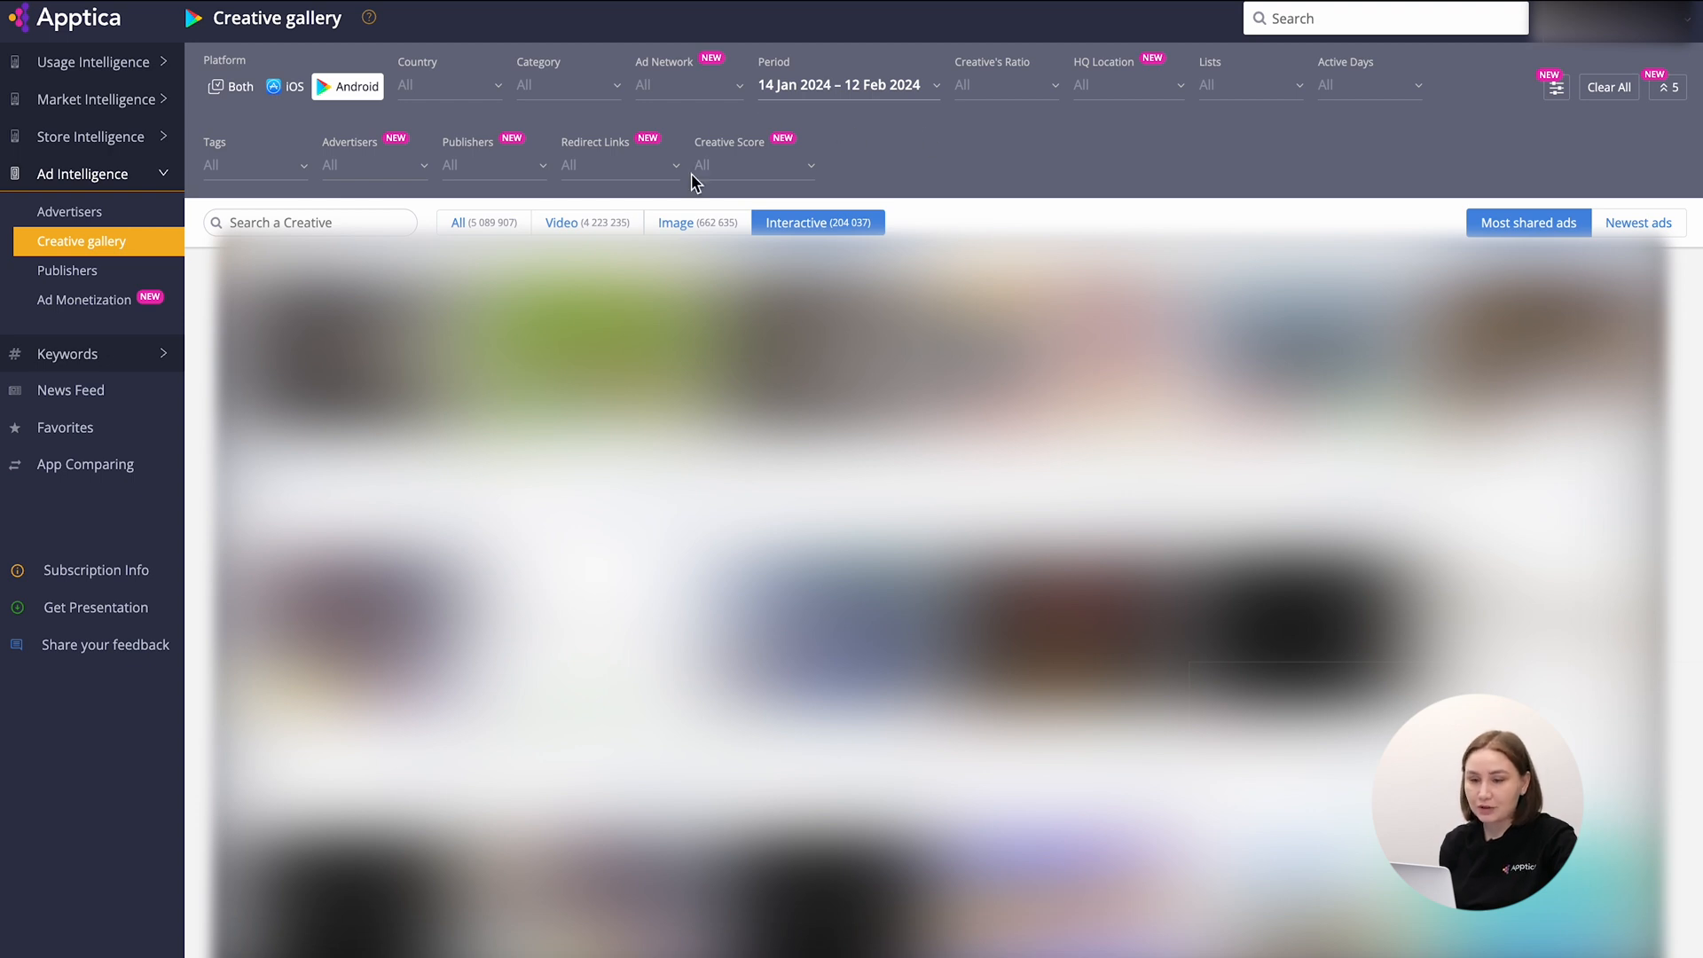
- Open the Creative Score range filter showing Top 1 to Top 10
left_click(754, 165)
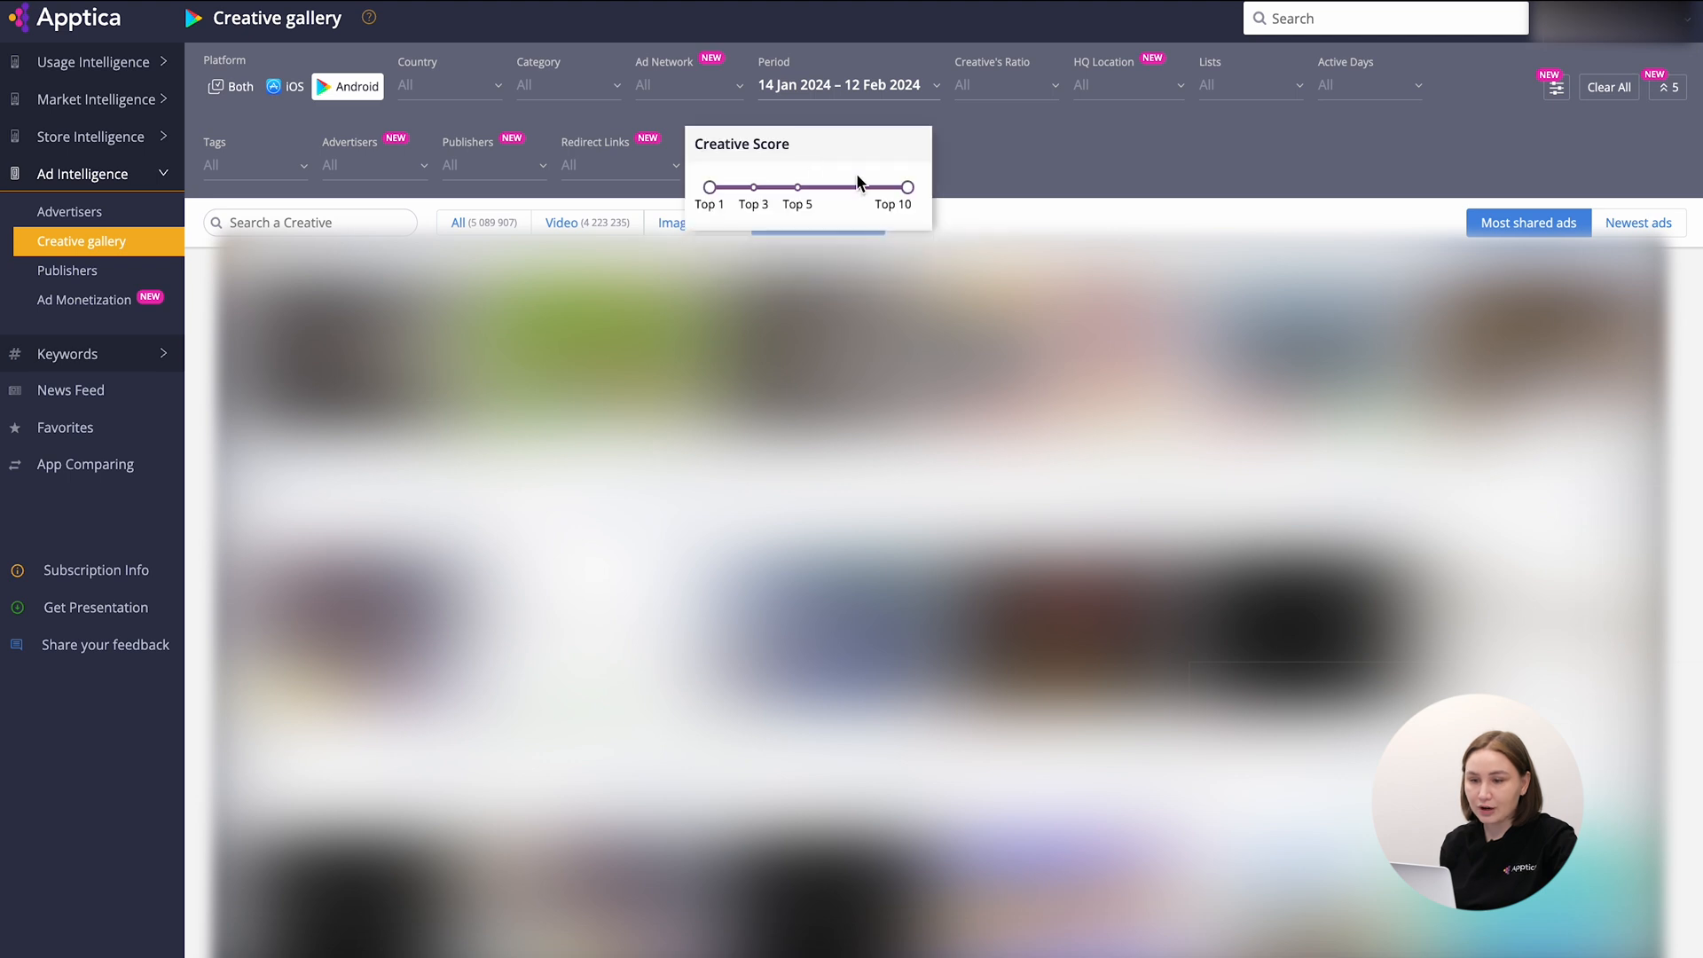
left_click(710, 185)
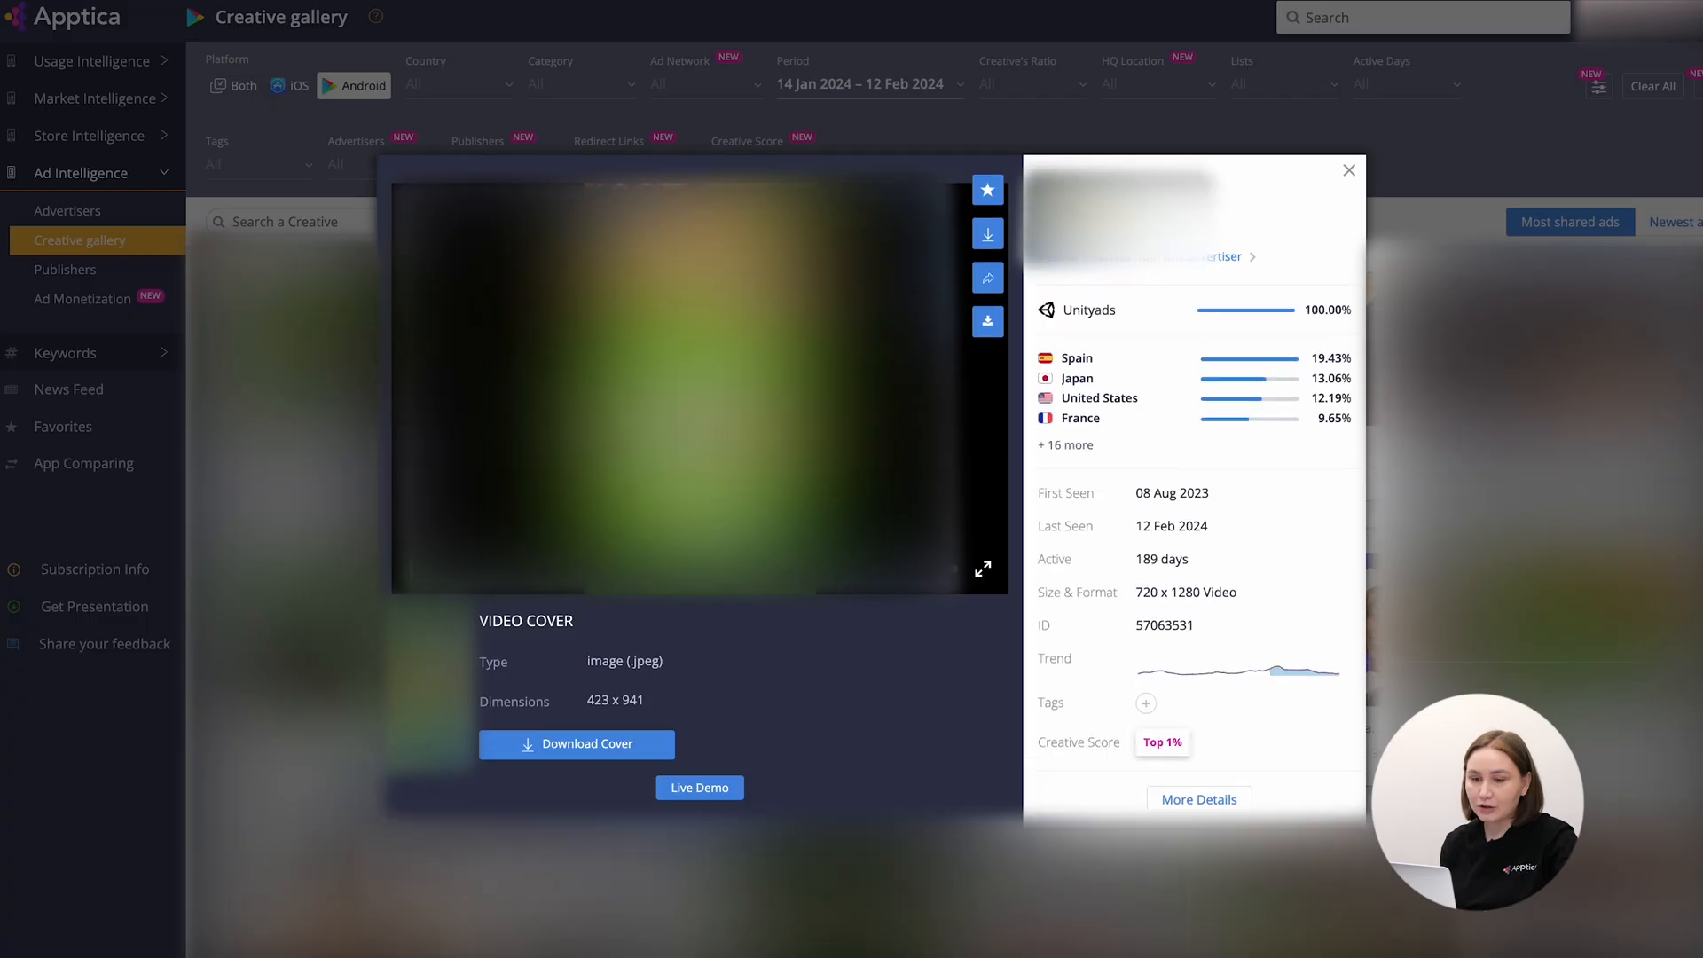
mouse_move(1089, 331)
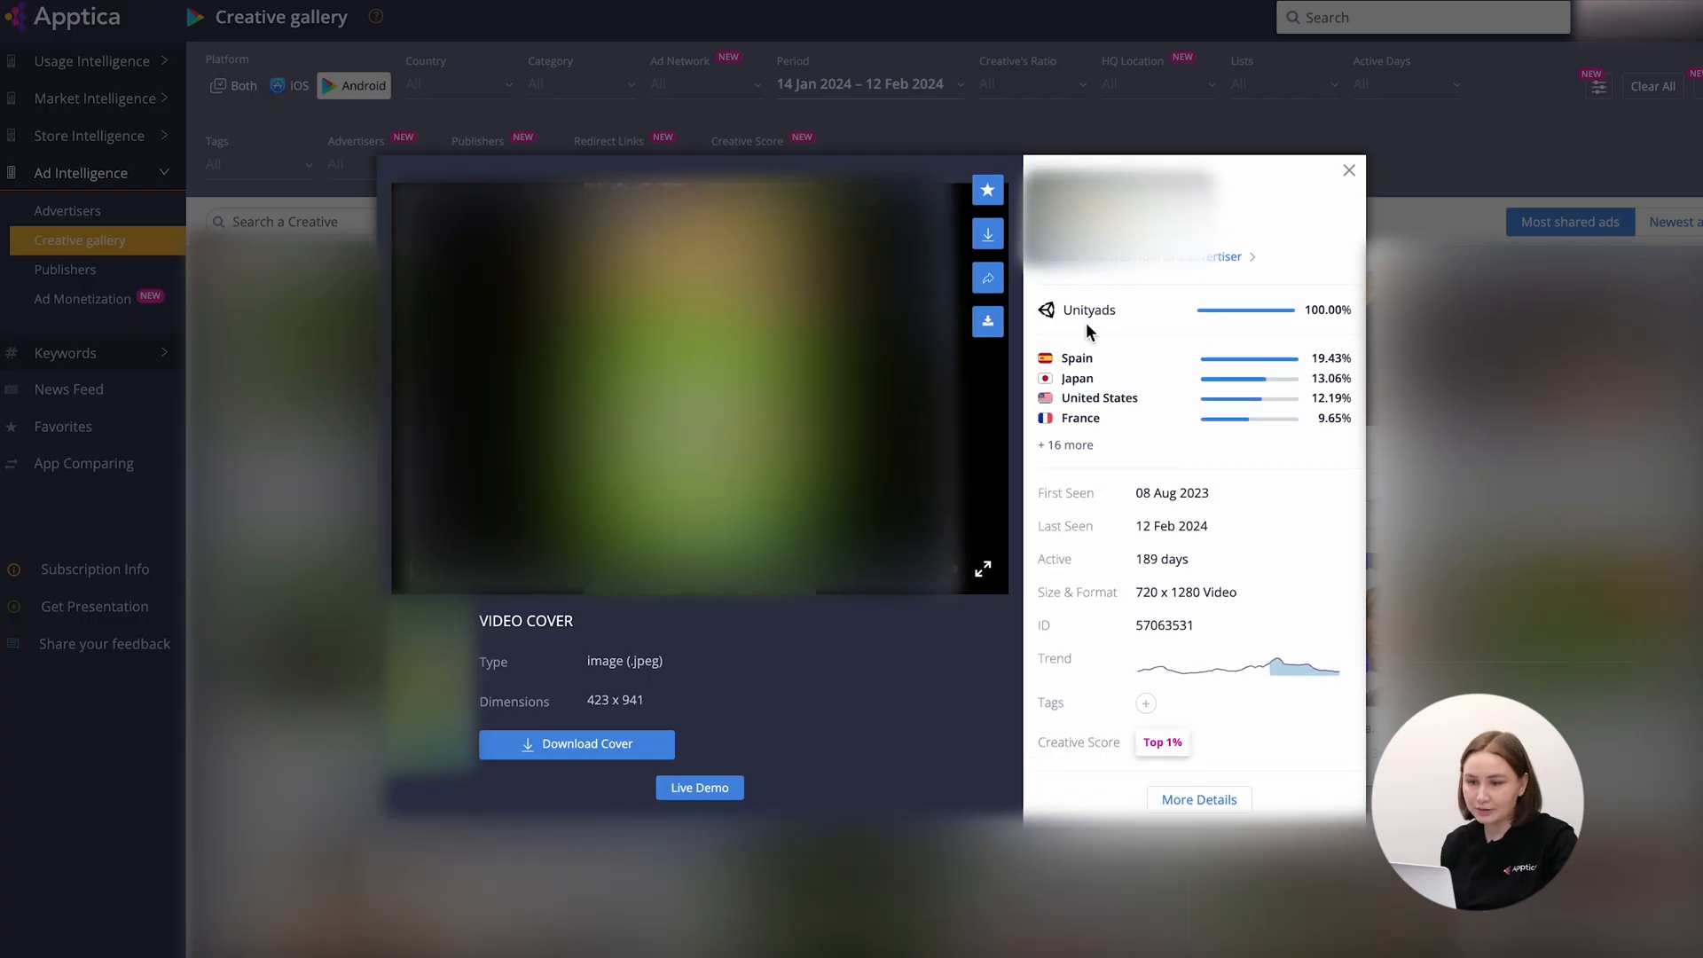
mouse_move(1142, 374)
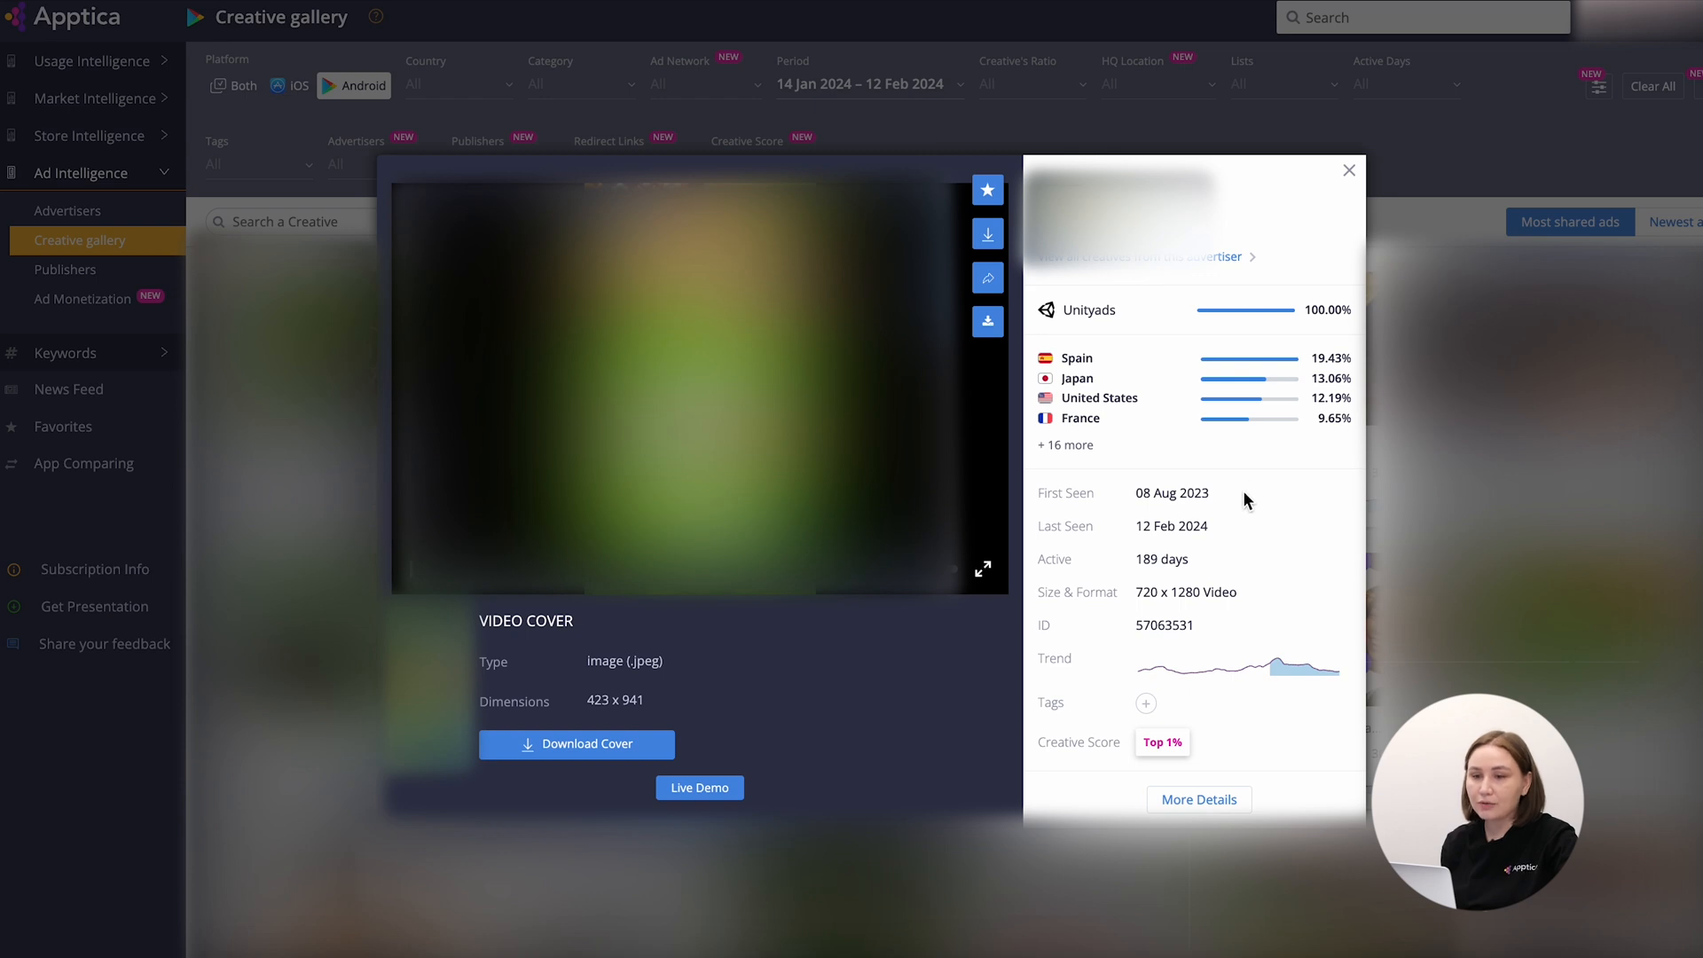
mouse_move(1243, 562)
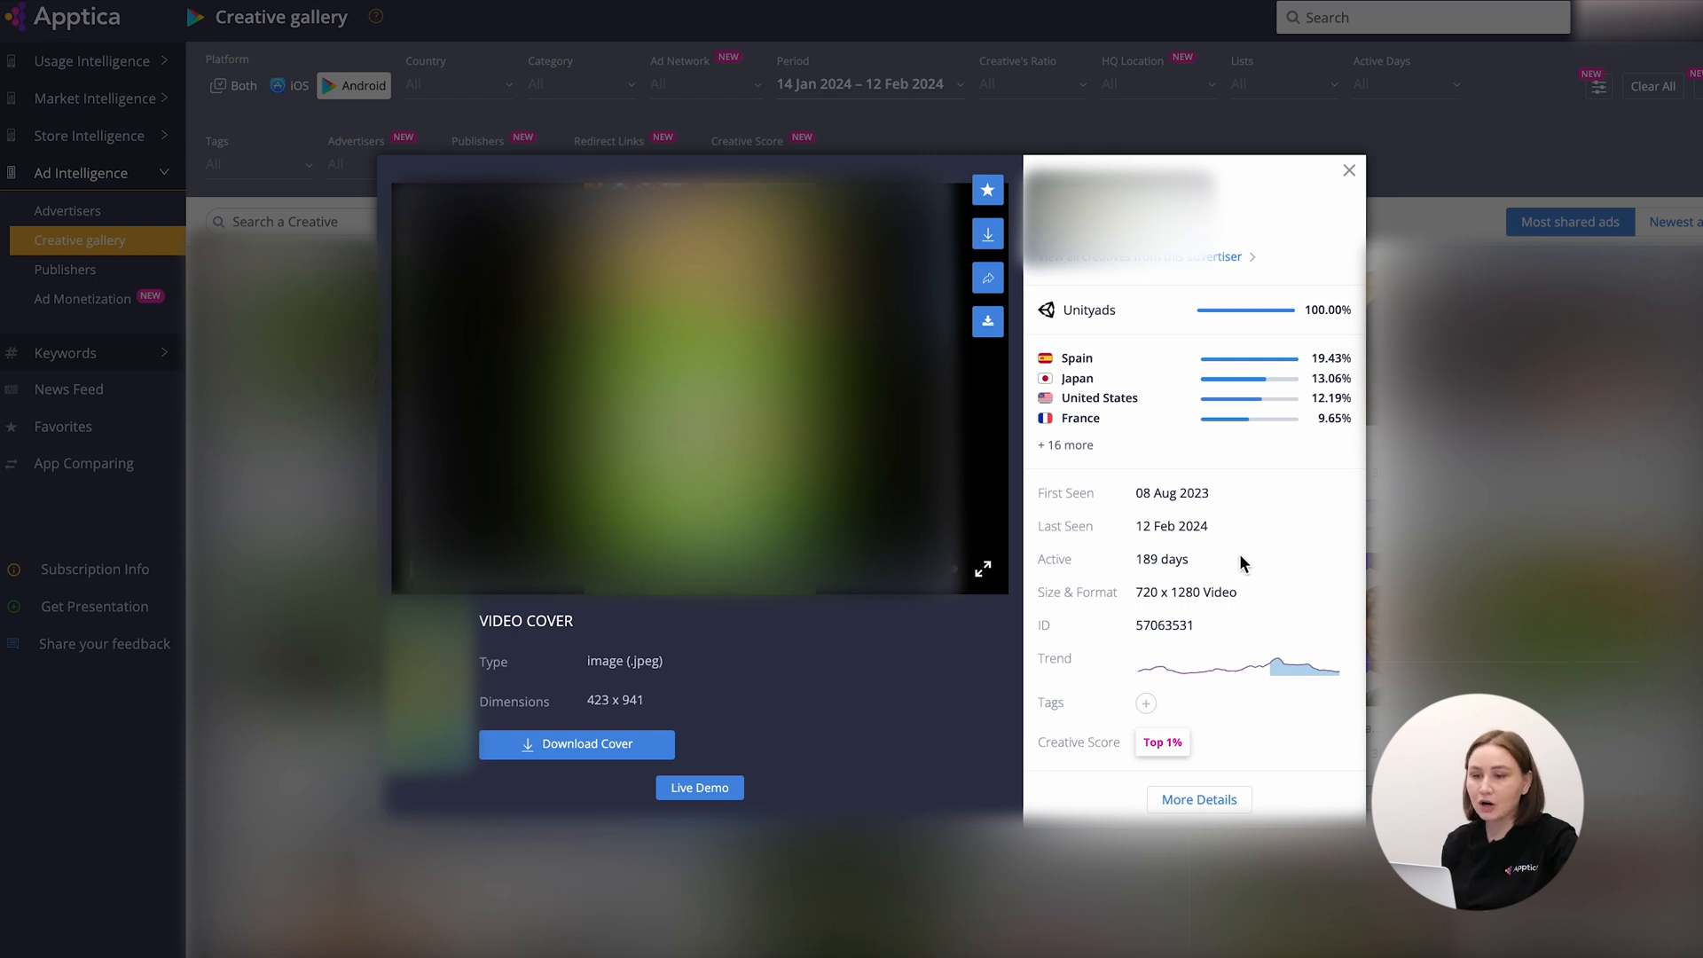
mouse_move(1281, 668)
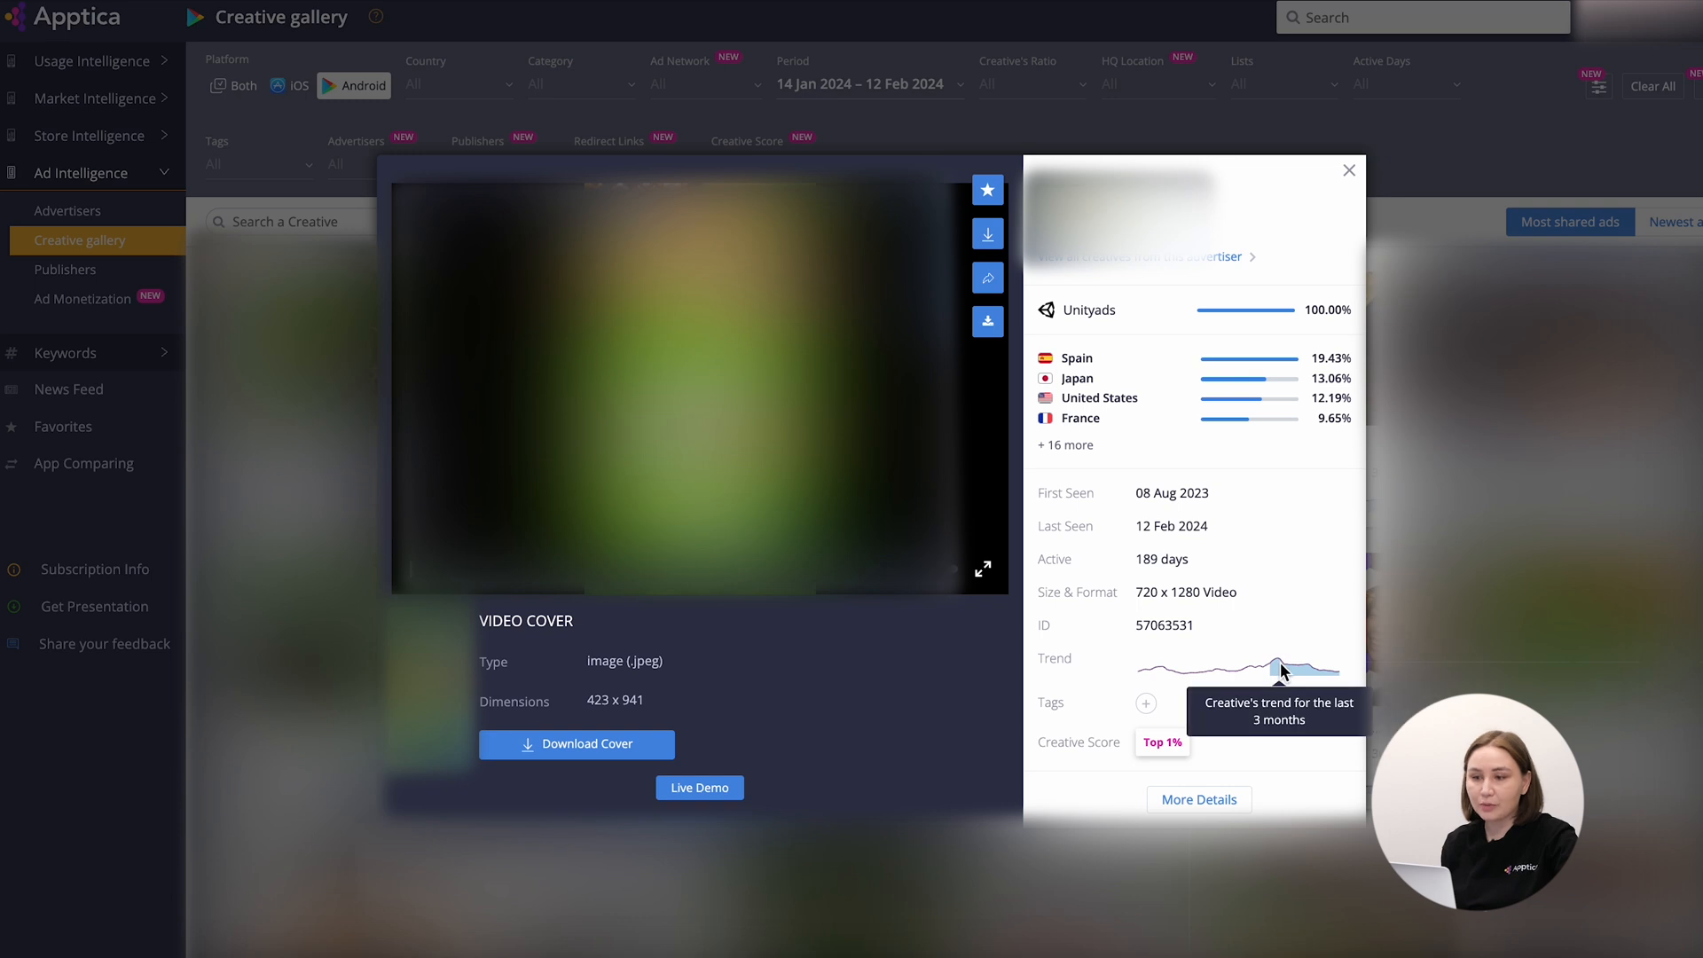
mouse_move(1289, 739)
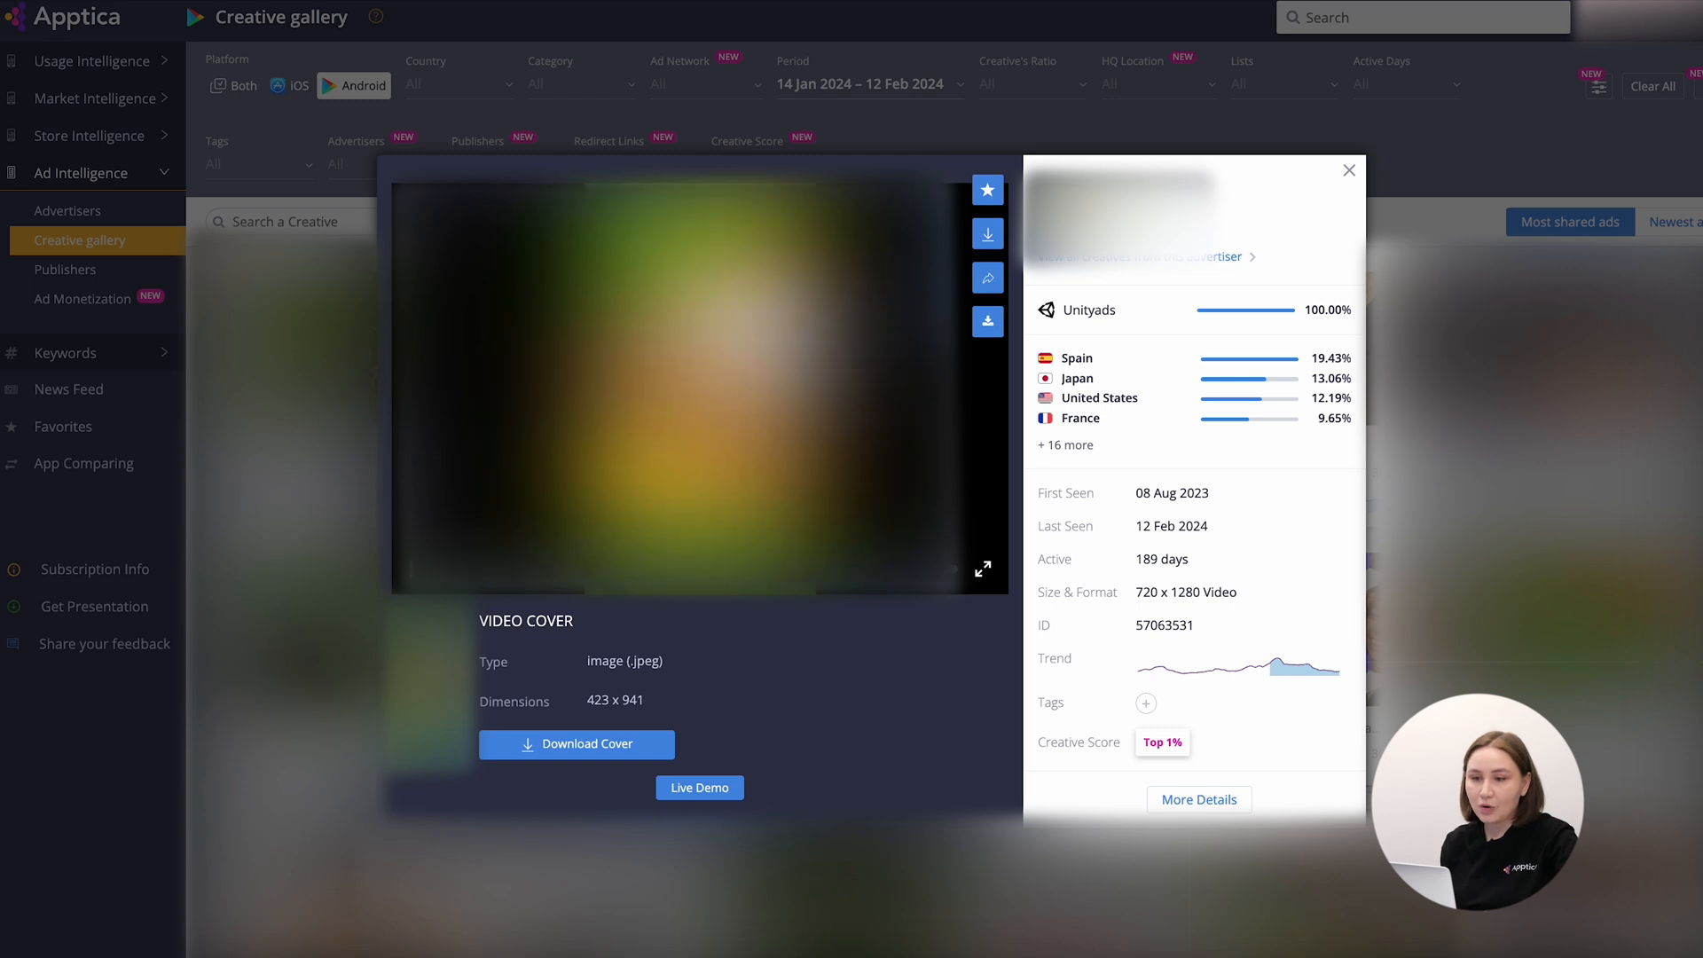
mouse_move(987, 234)
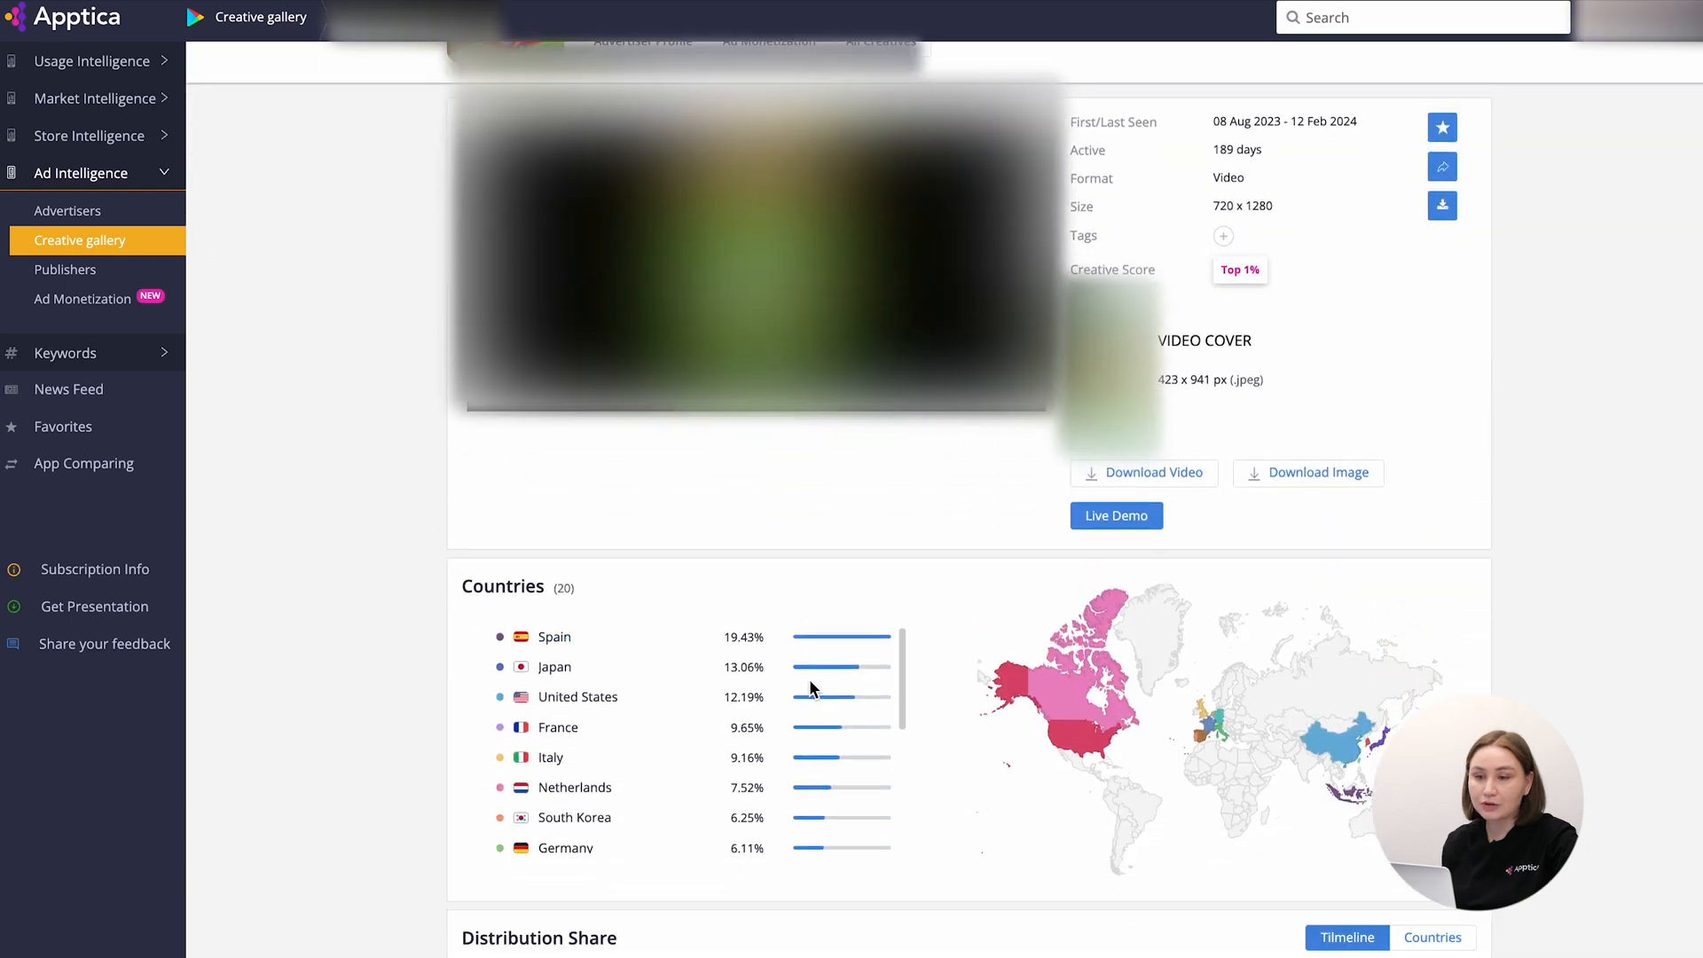
- Scroll the creative's page to the distribution share timeline, Unityads share and 4,552 apps
scroll("down", 3)
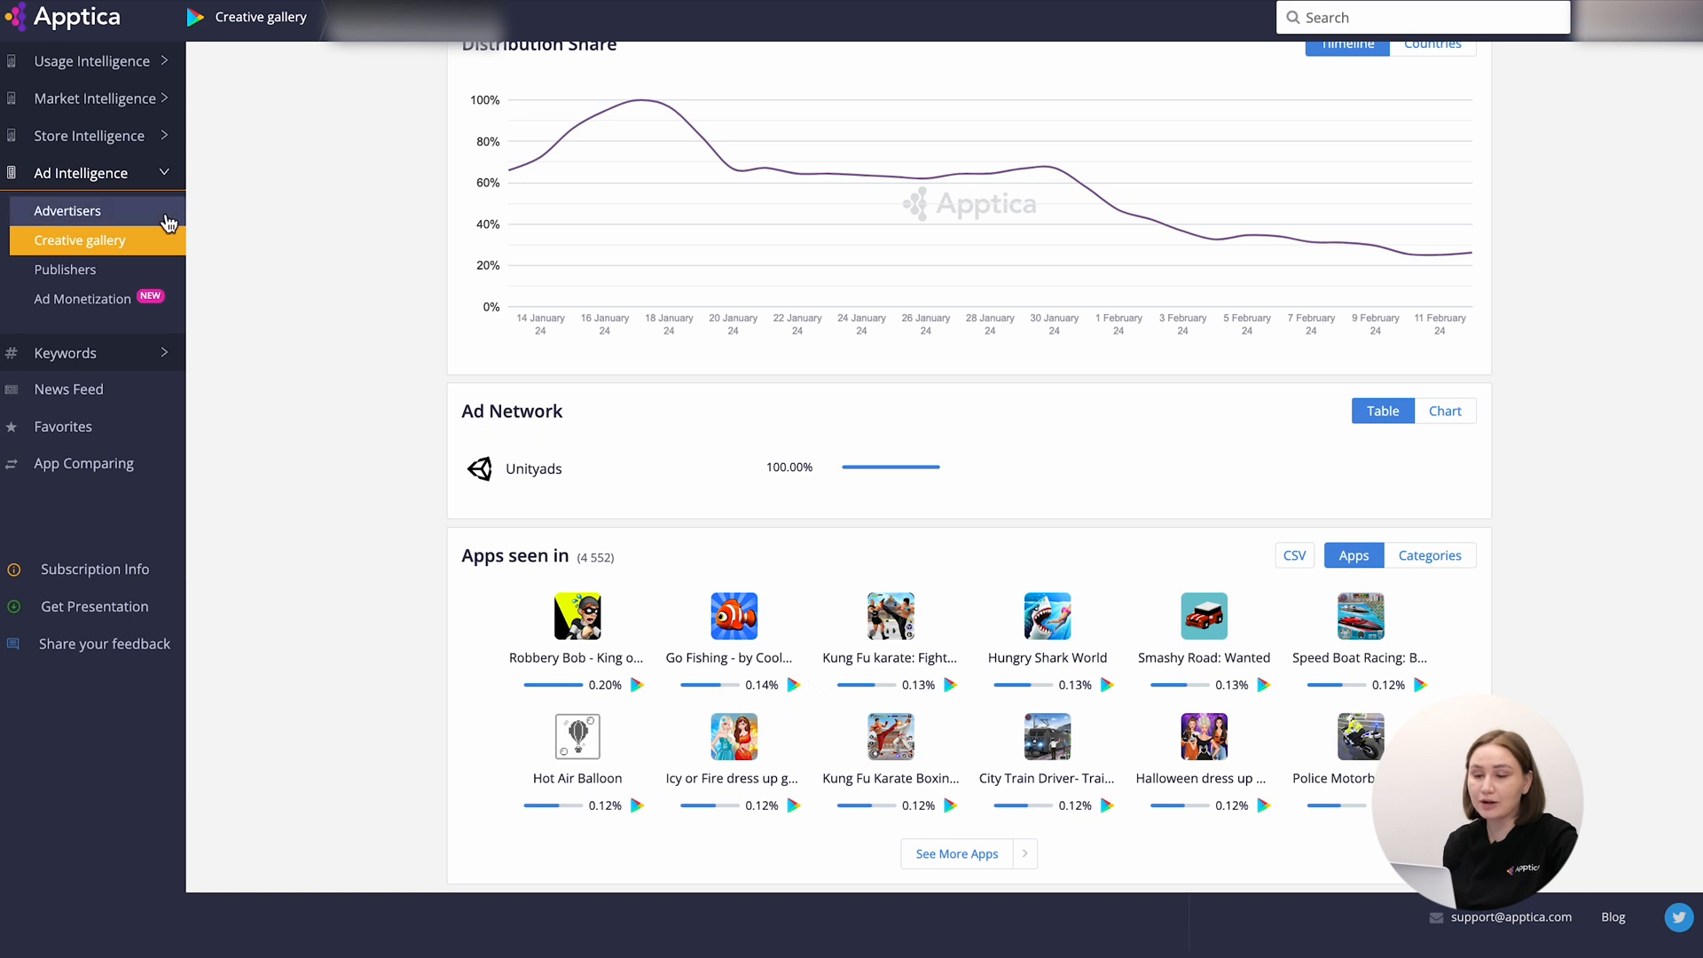
- Open the top advertiser's profile and browse its 54,408 creatives, networks, countries and apps
left_click(68, 211)
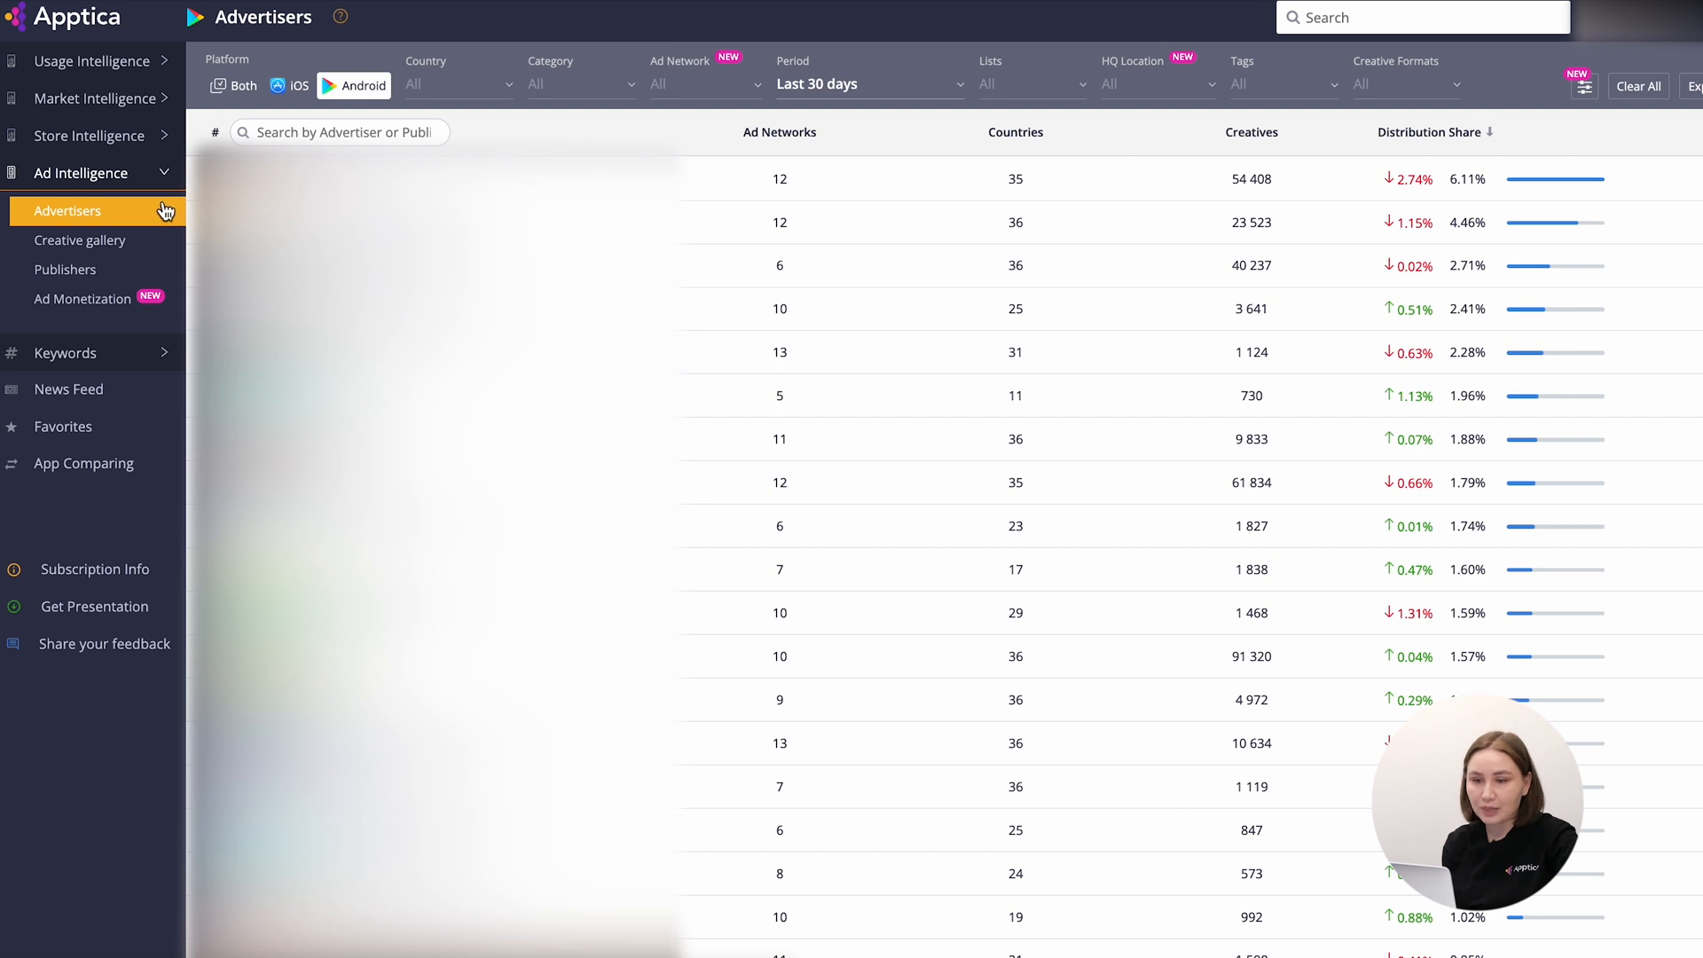
mouse_move(199, 150)
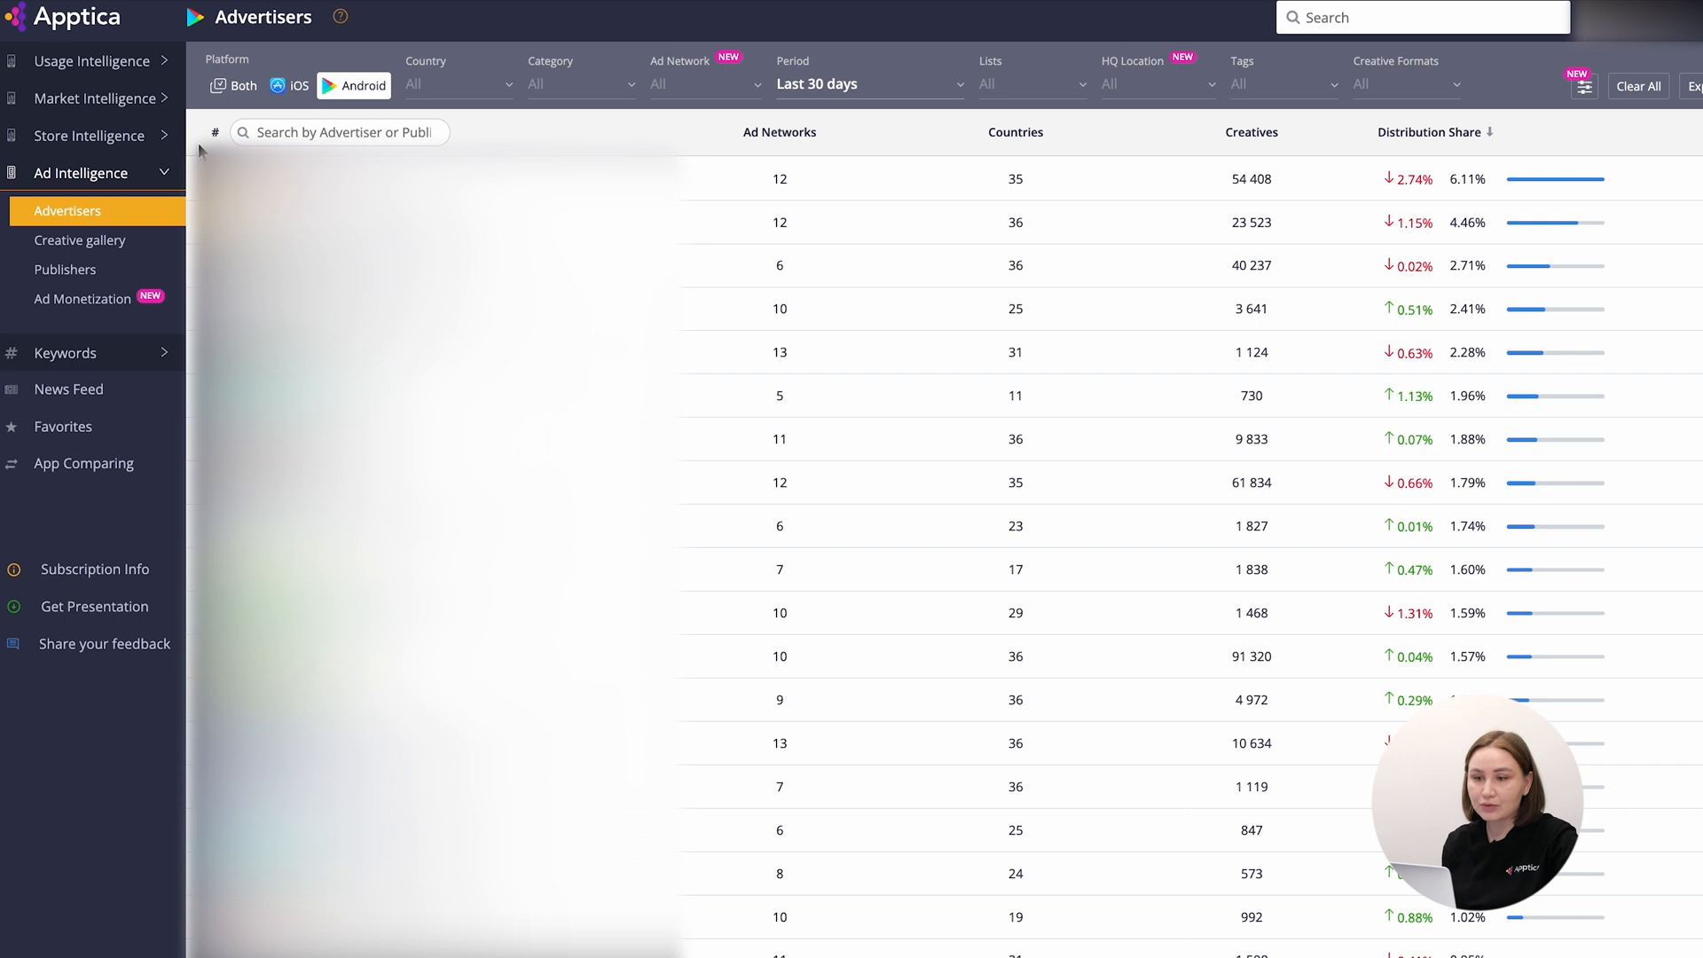
mouse_move(779, 131)
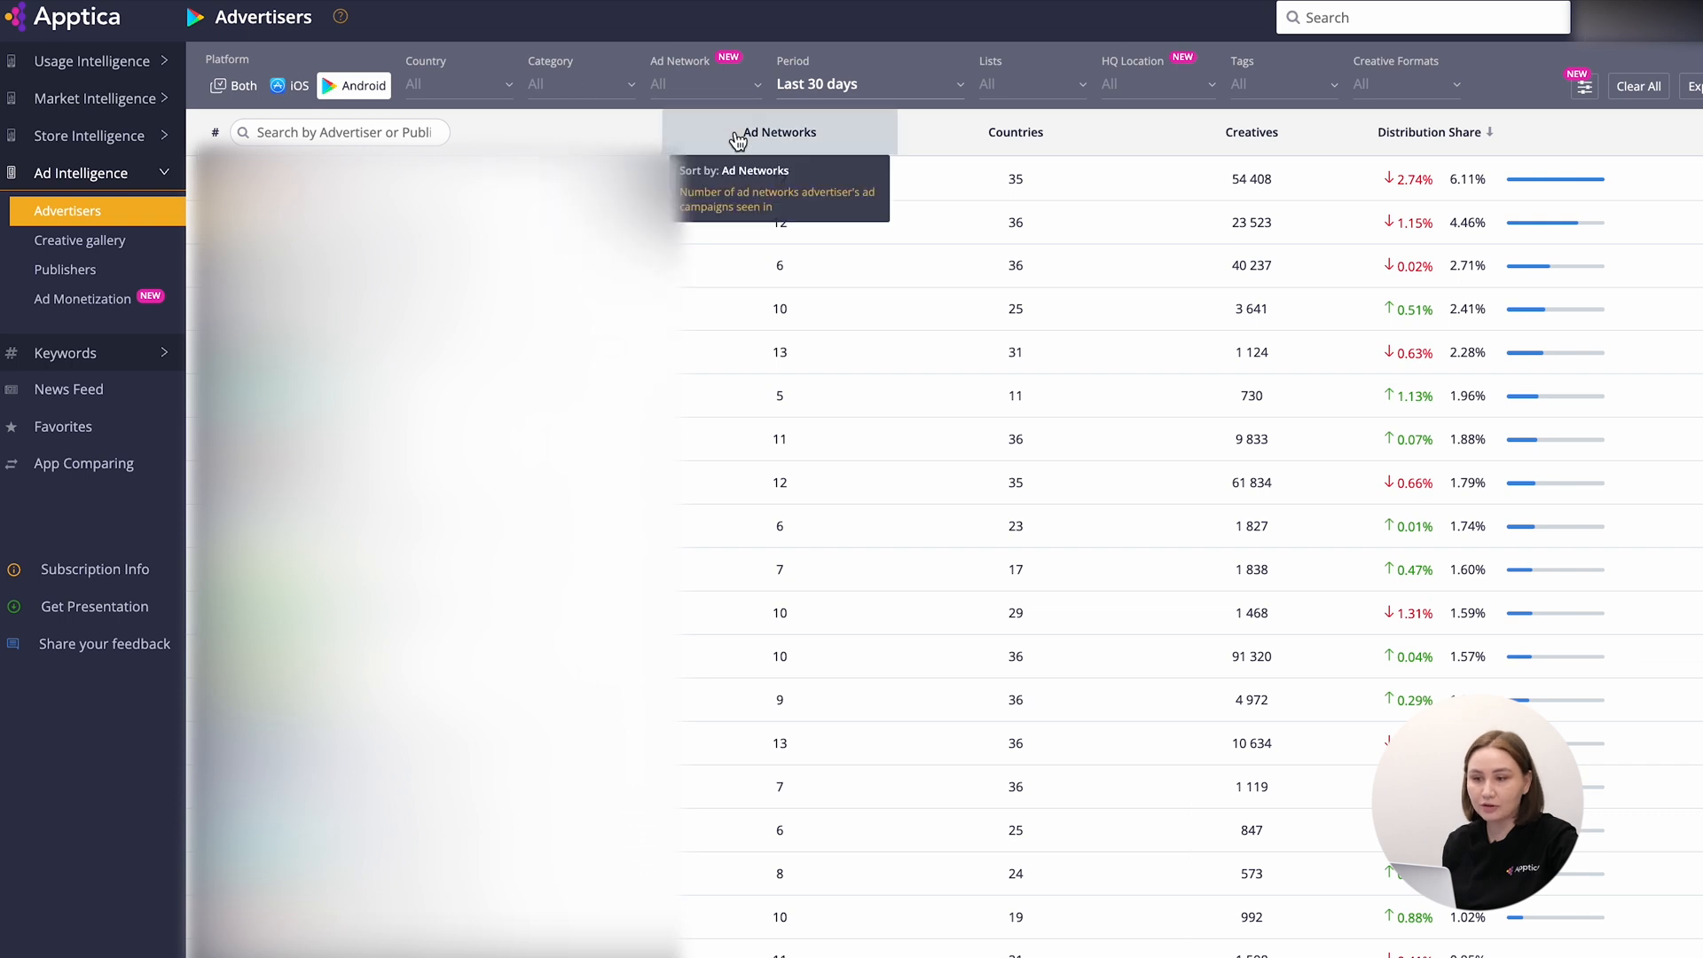
mouse_move(1250, 131)
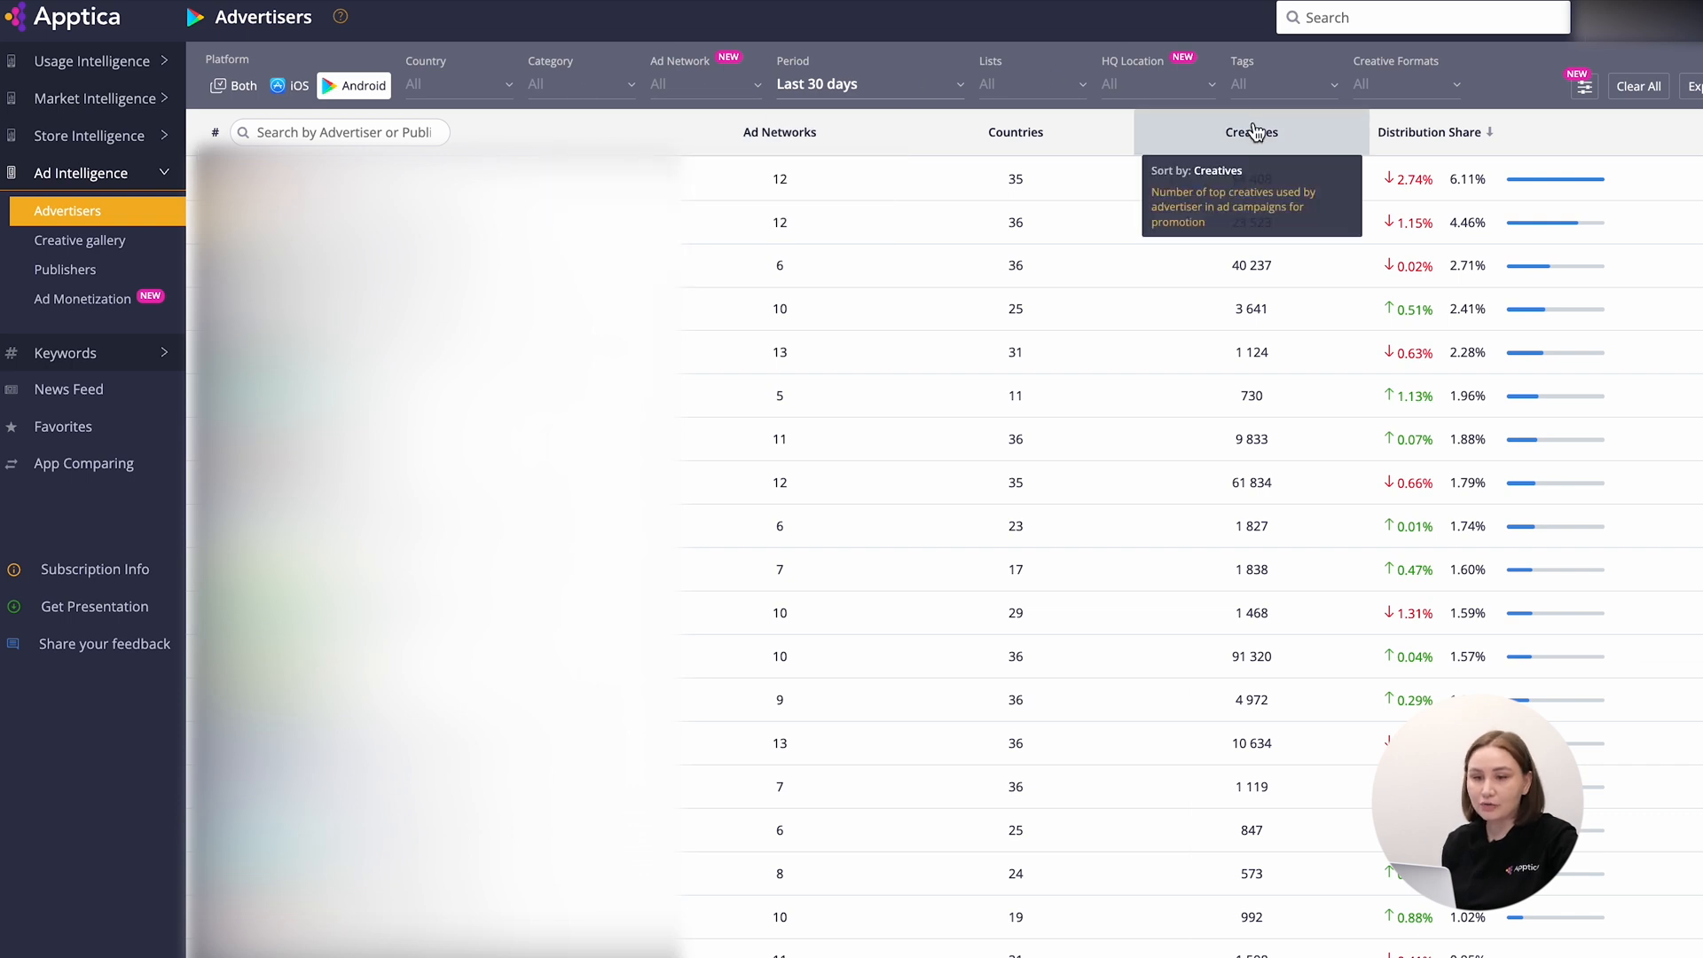
mouse_move(1431, 131)
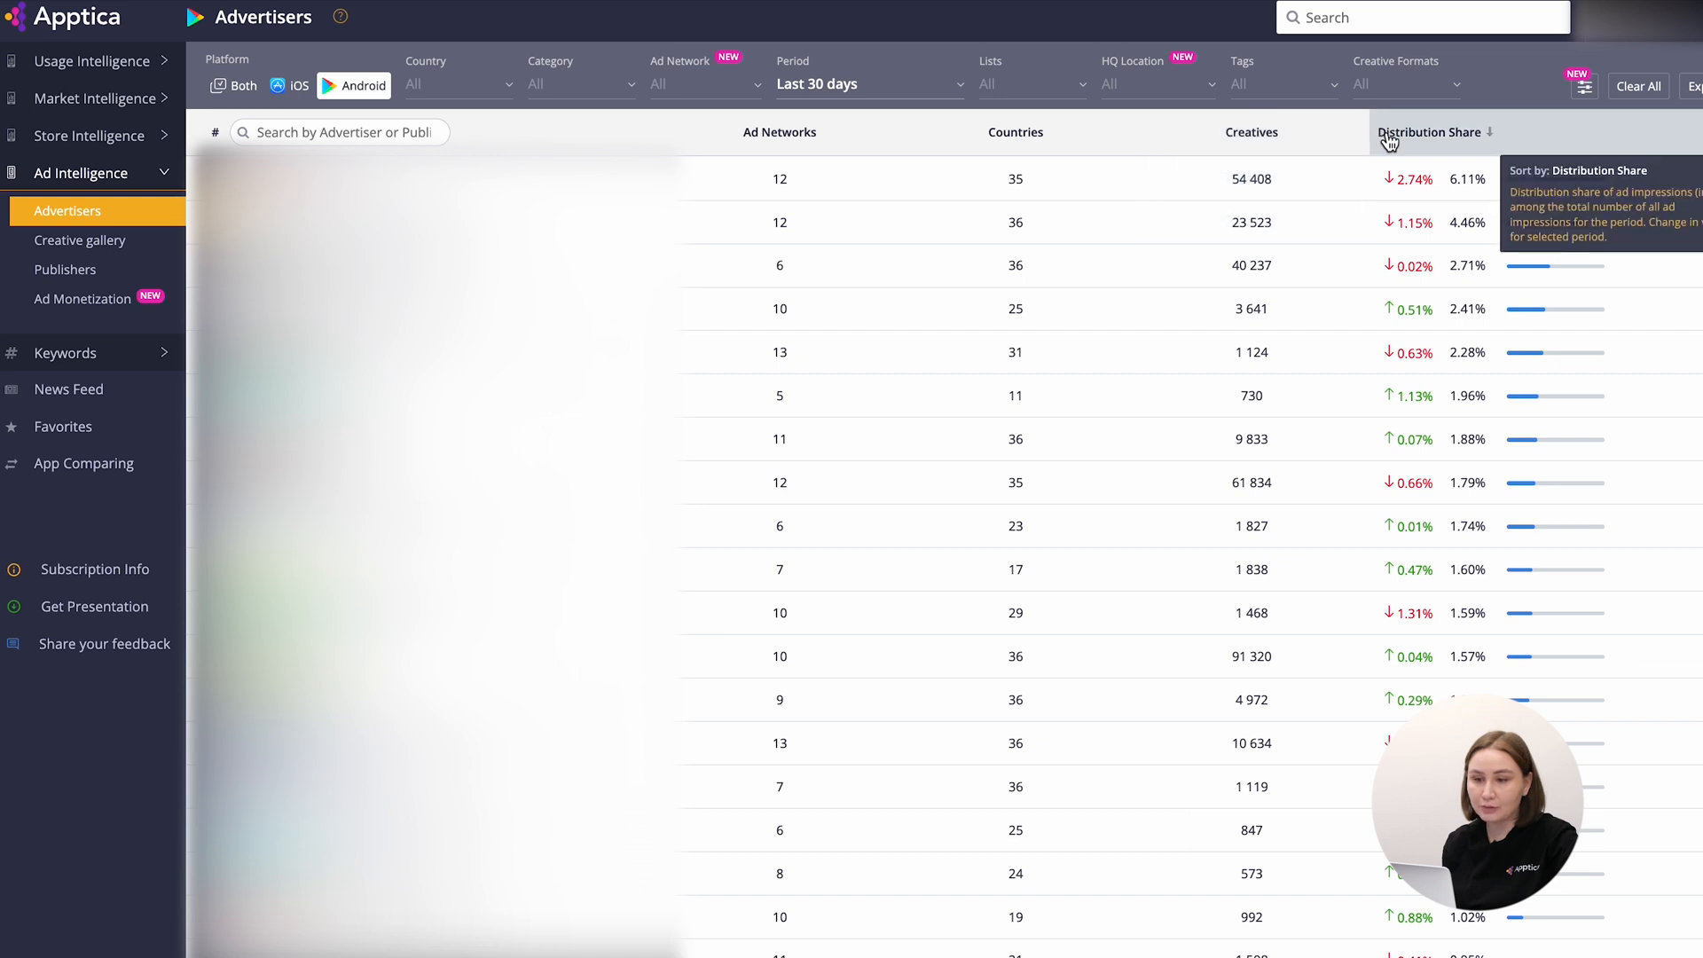
mouse_move(515, 85)
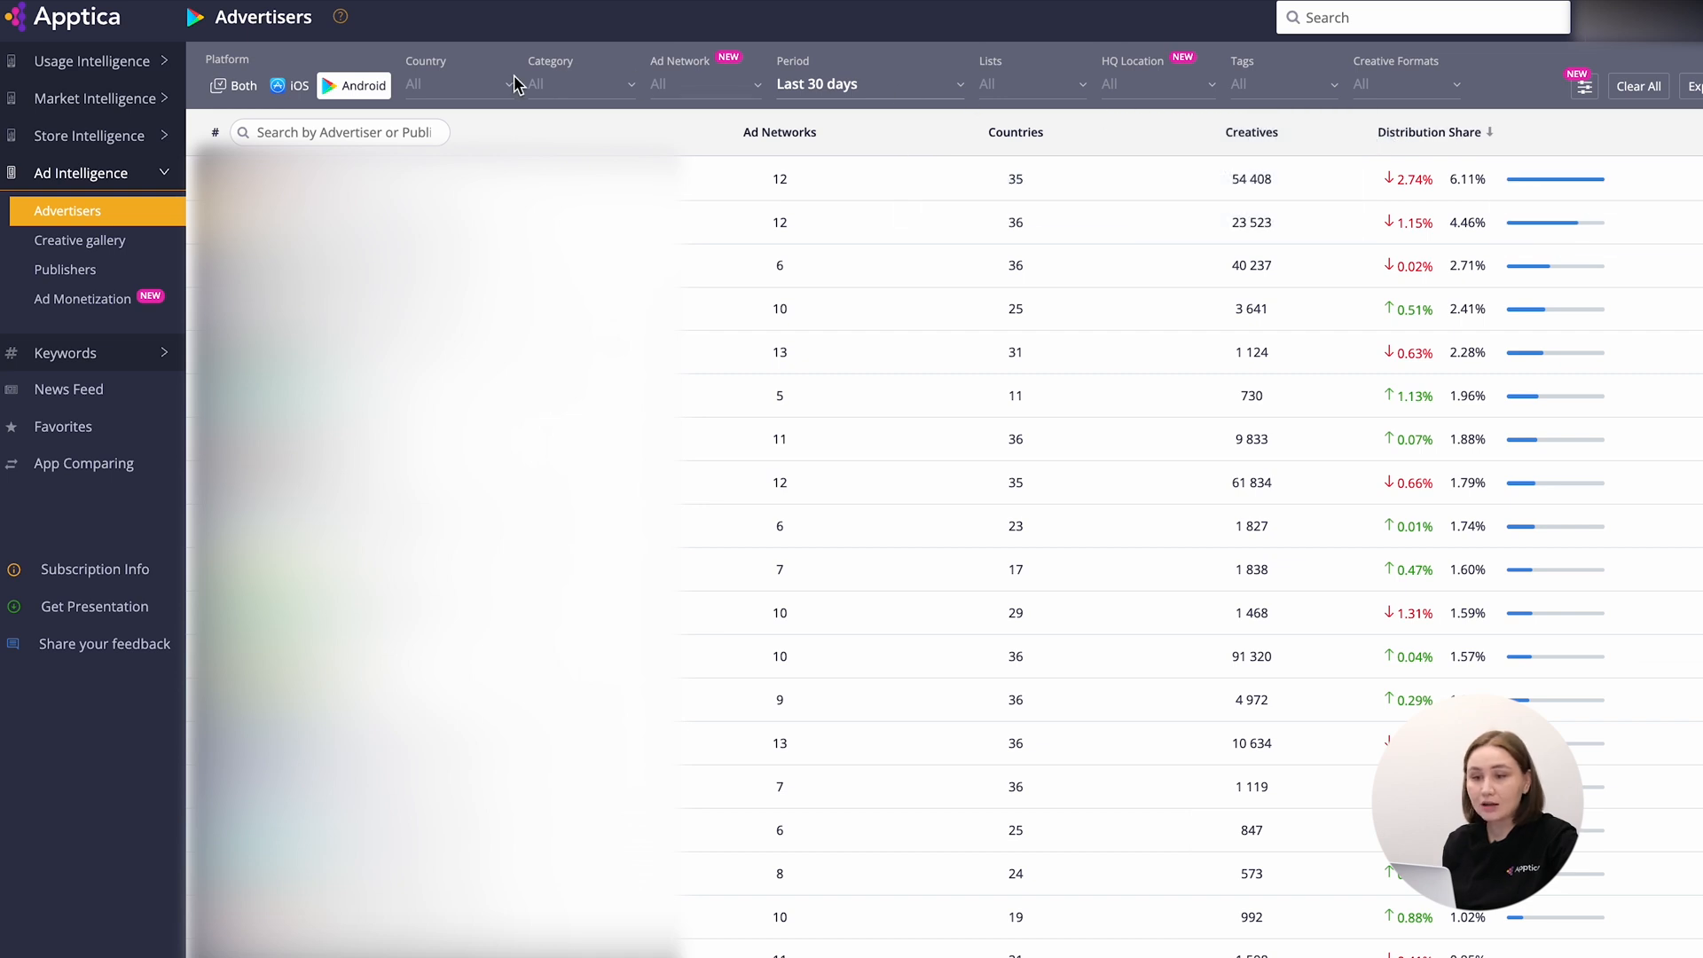
mouse_move(978, 106)
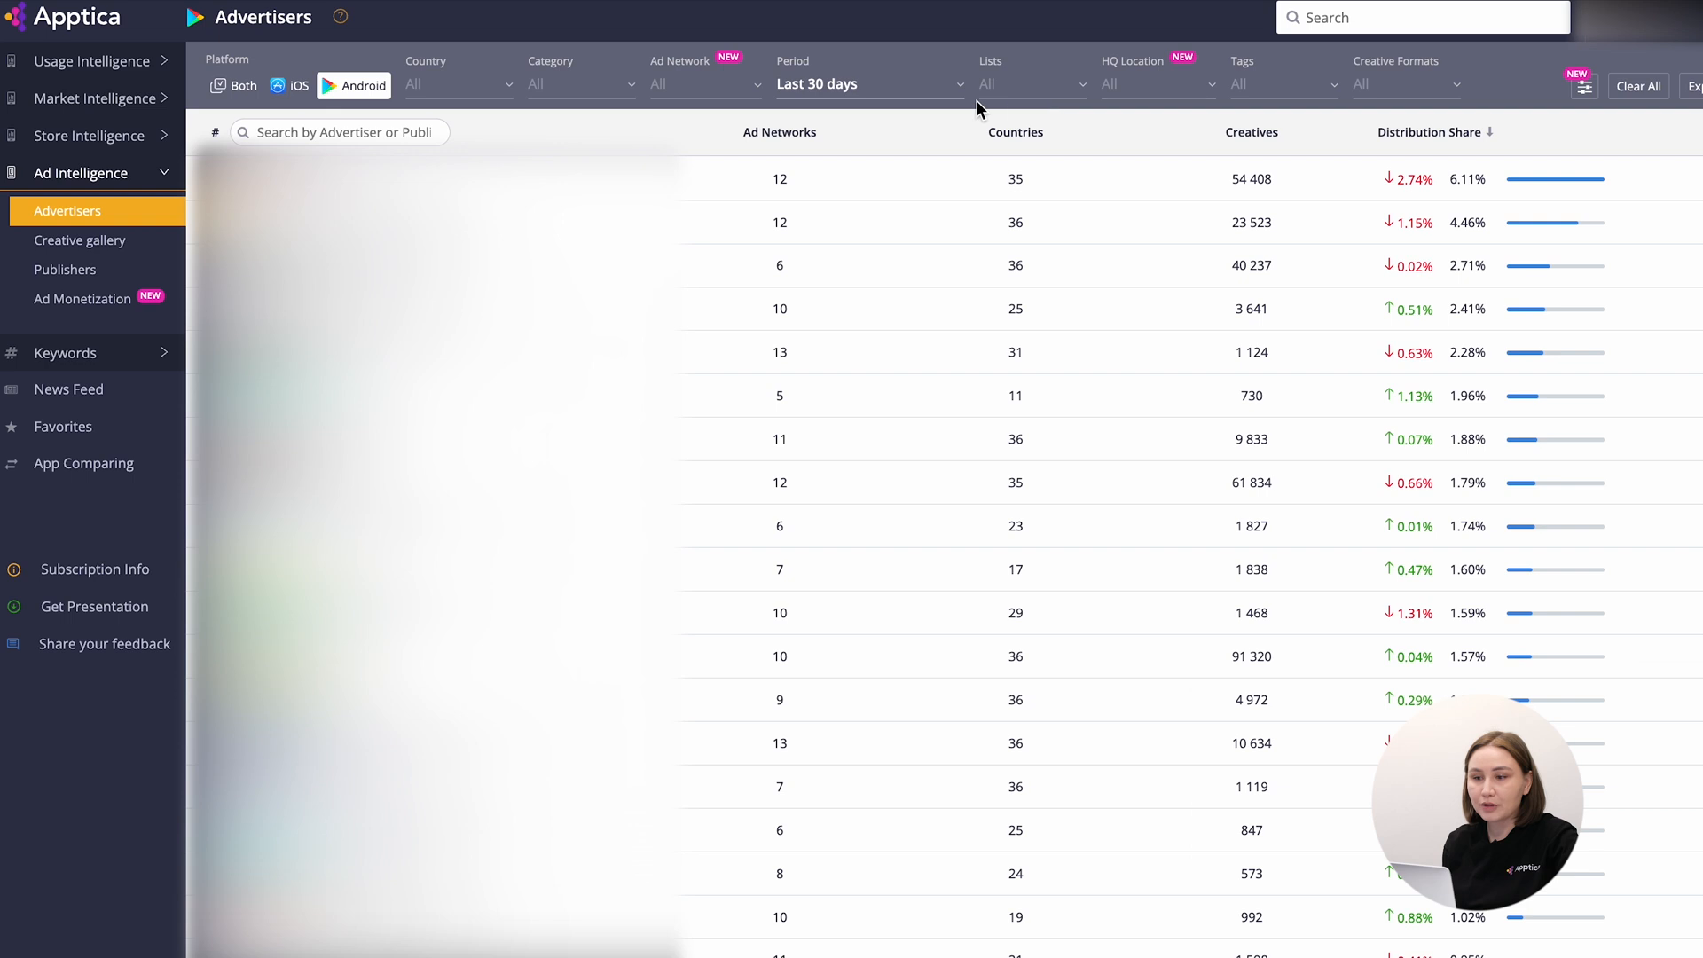
mouse_move(576, 146)
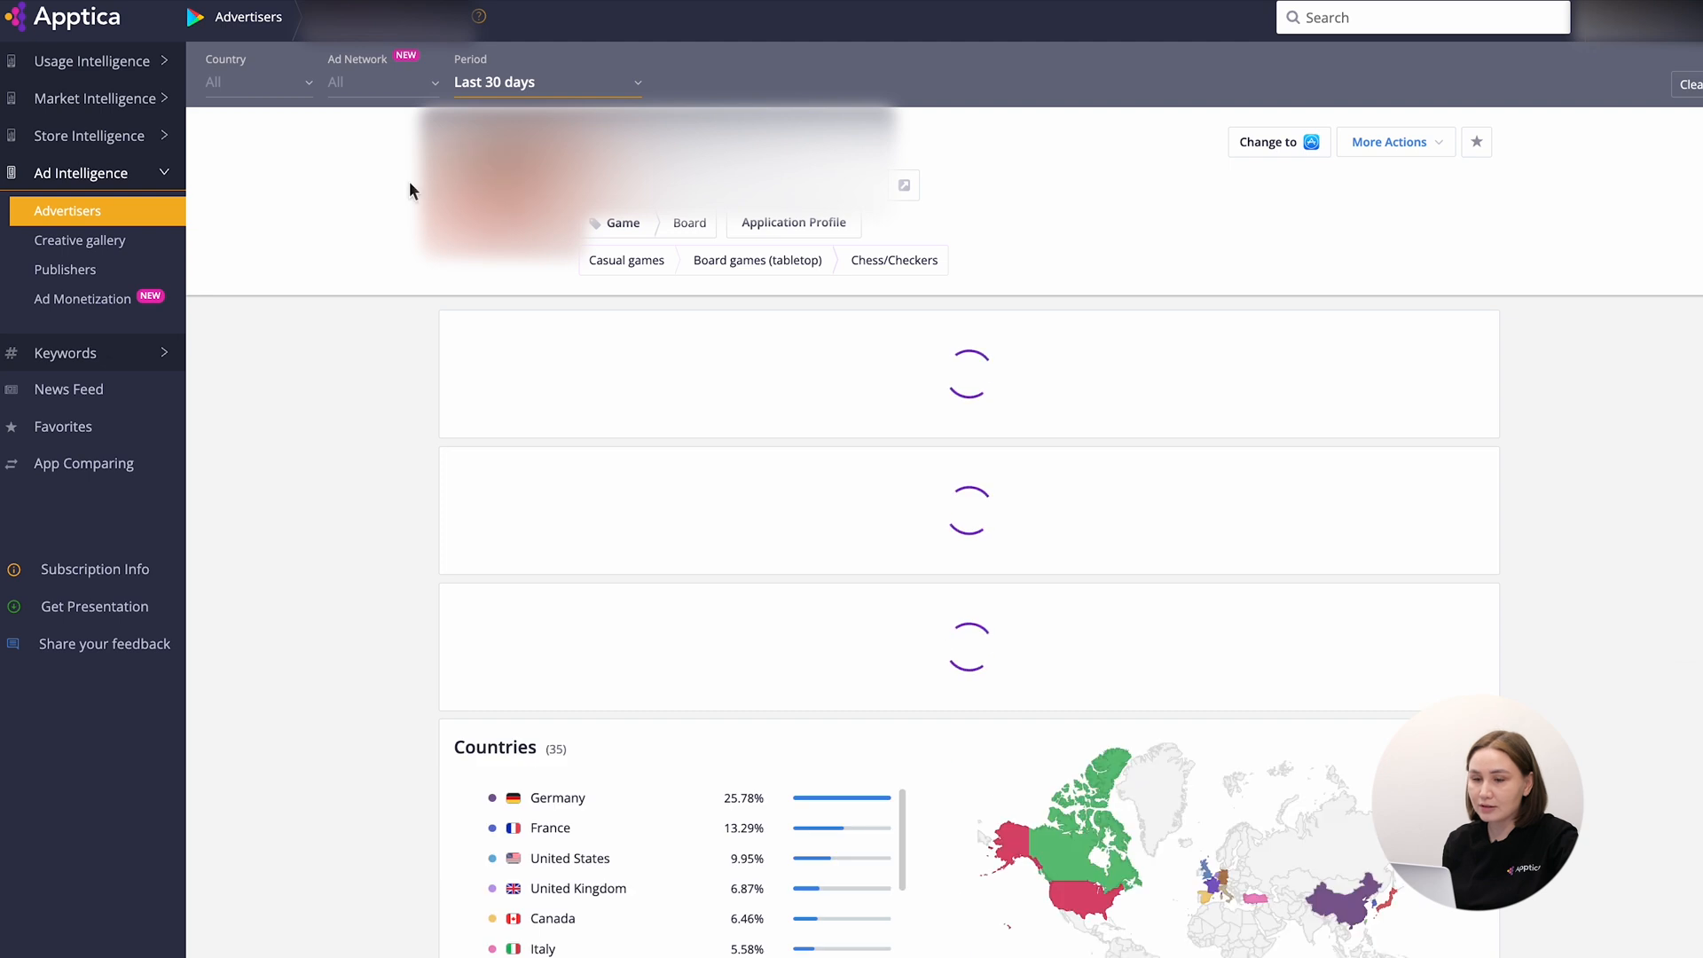
scroll("down", 3)
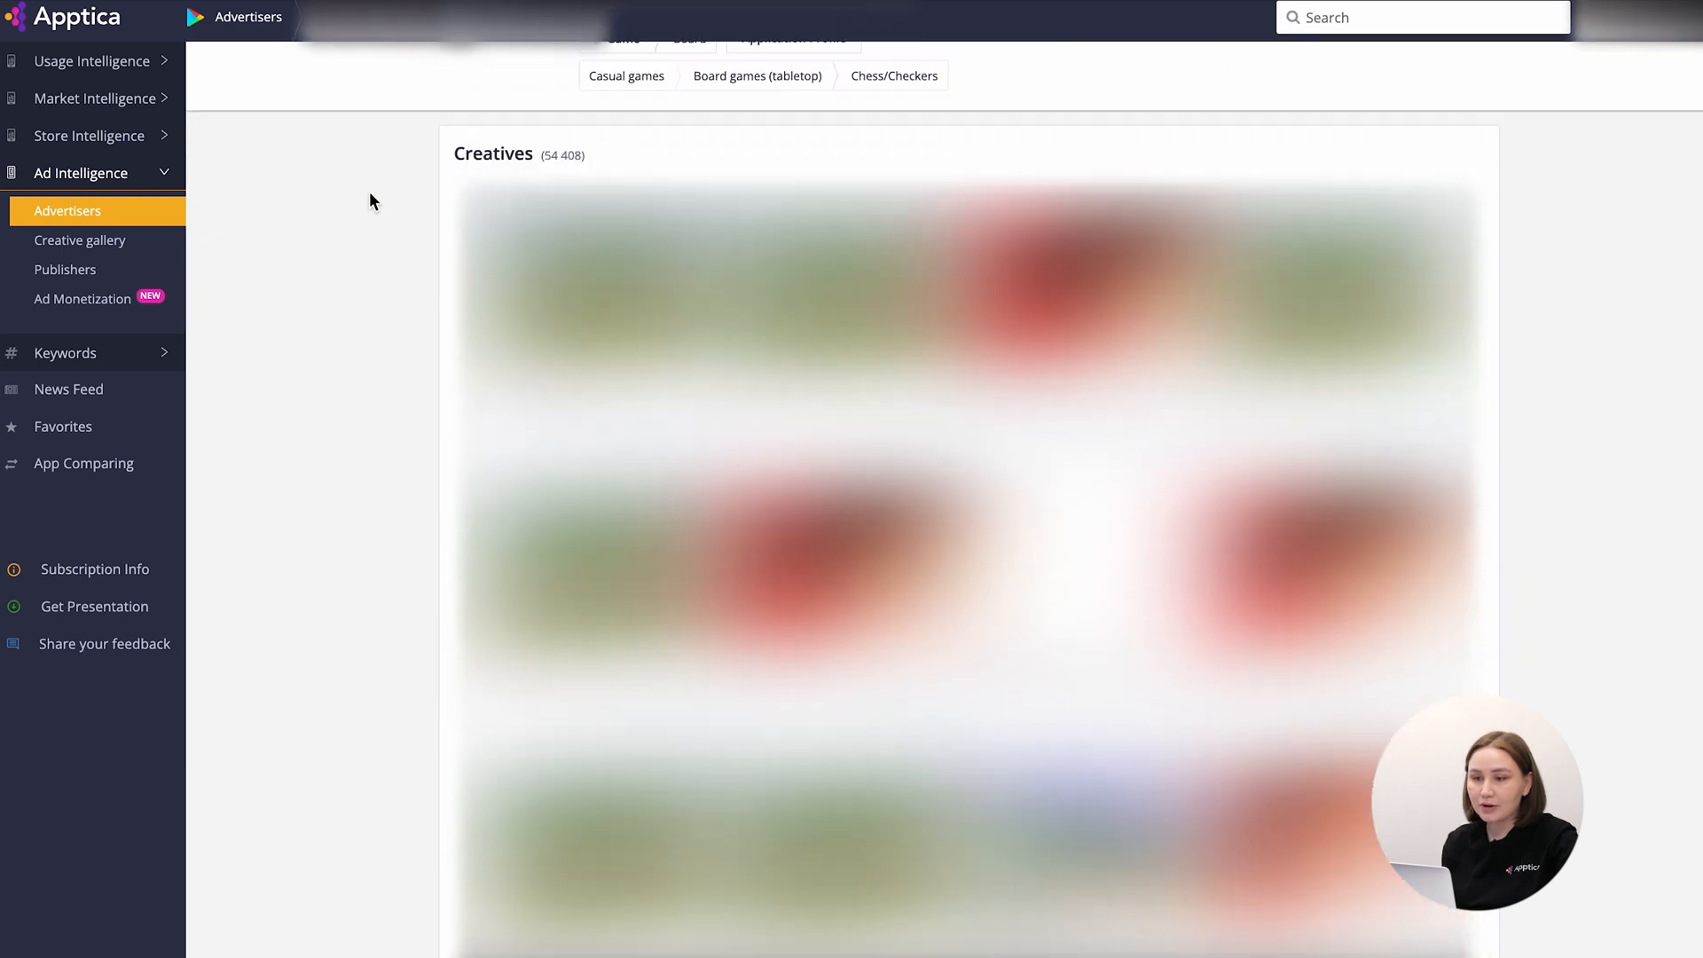
scroll("down", 3)
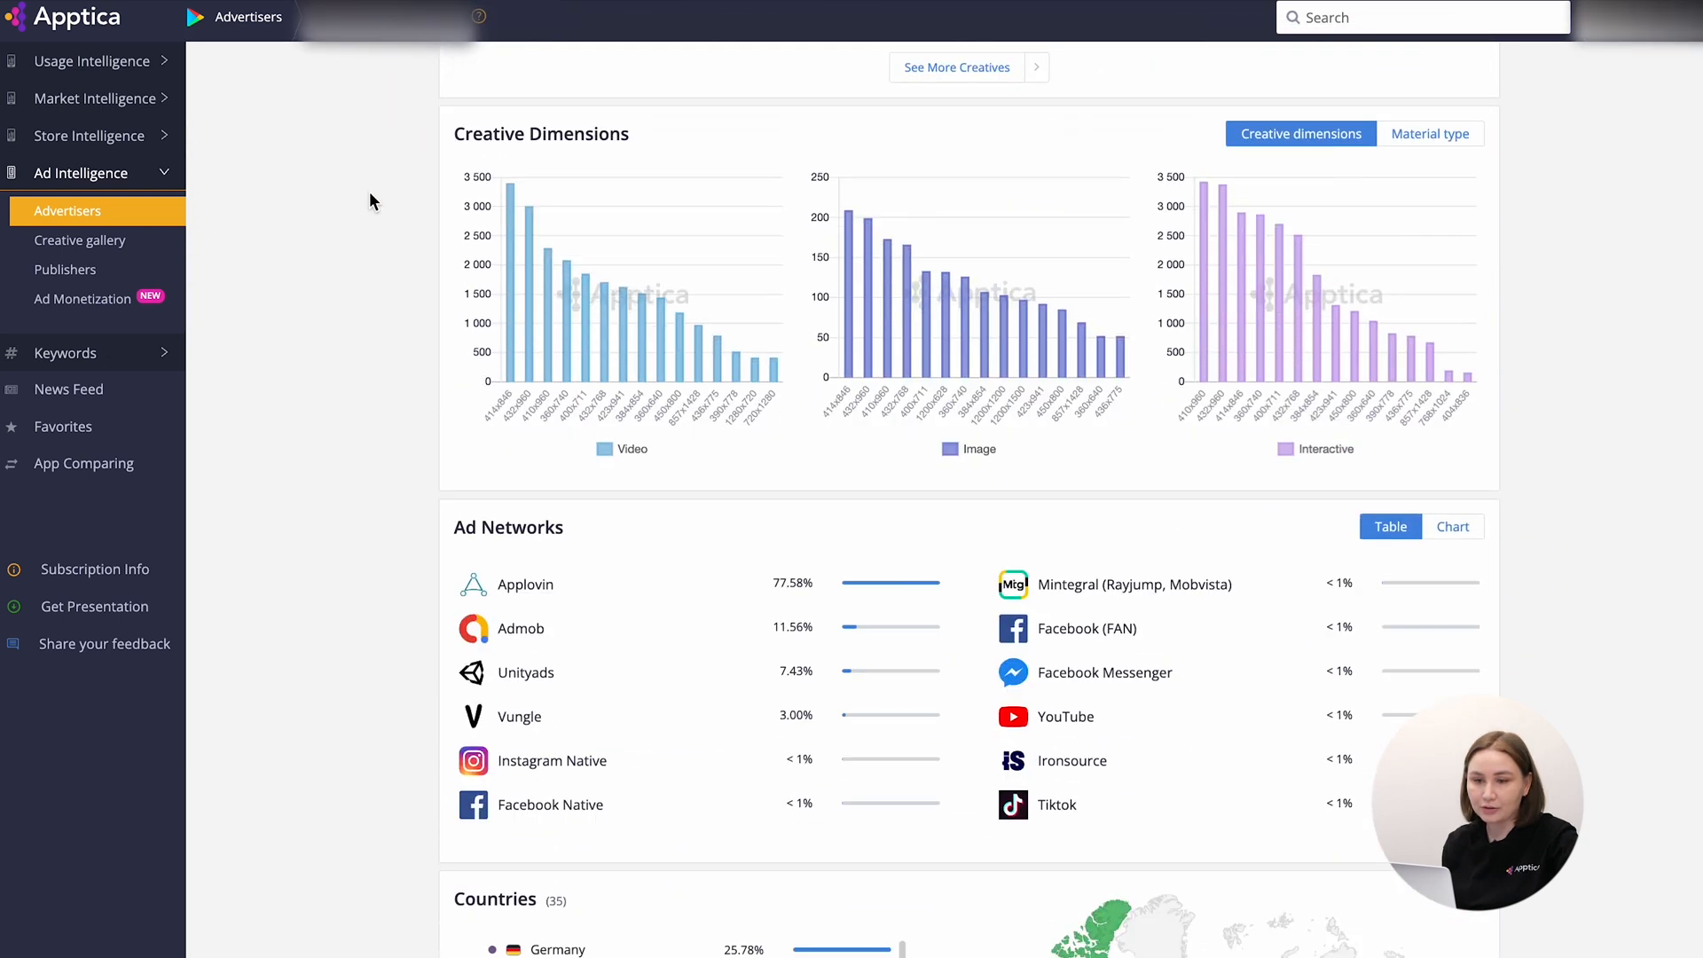
scroll("down", 3)
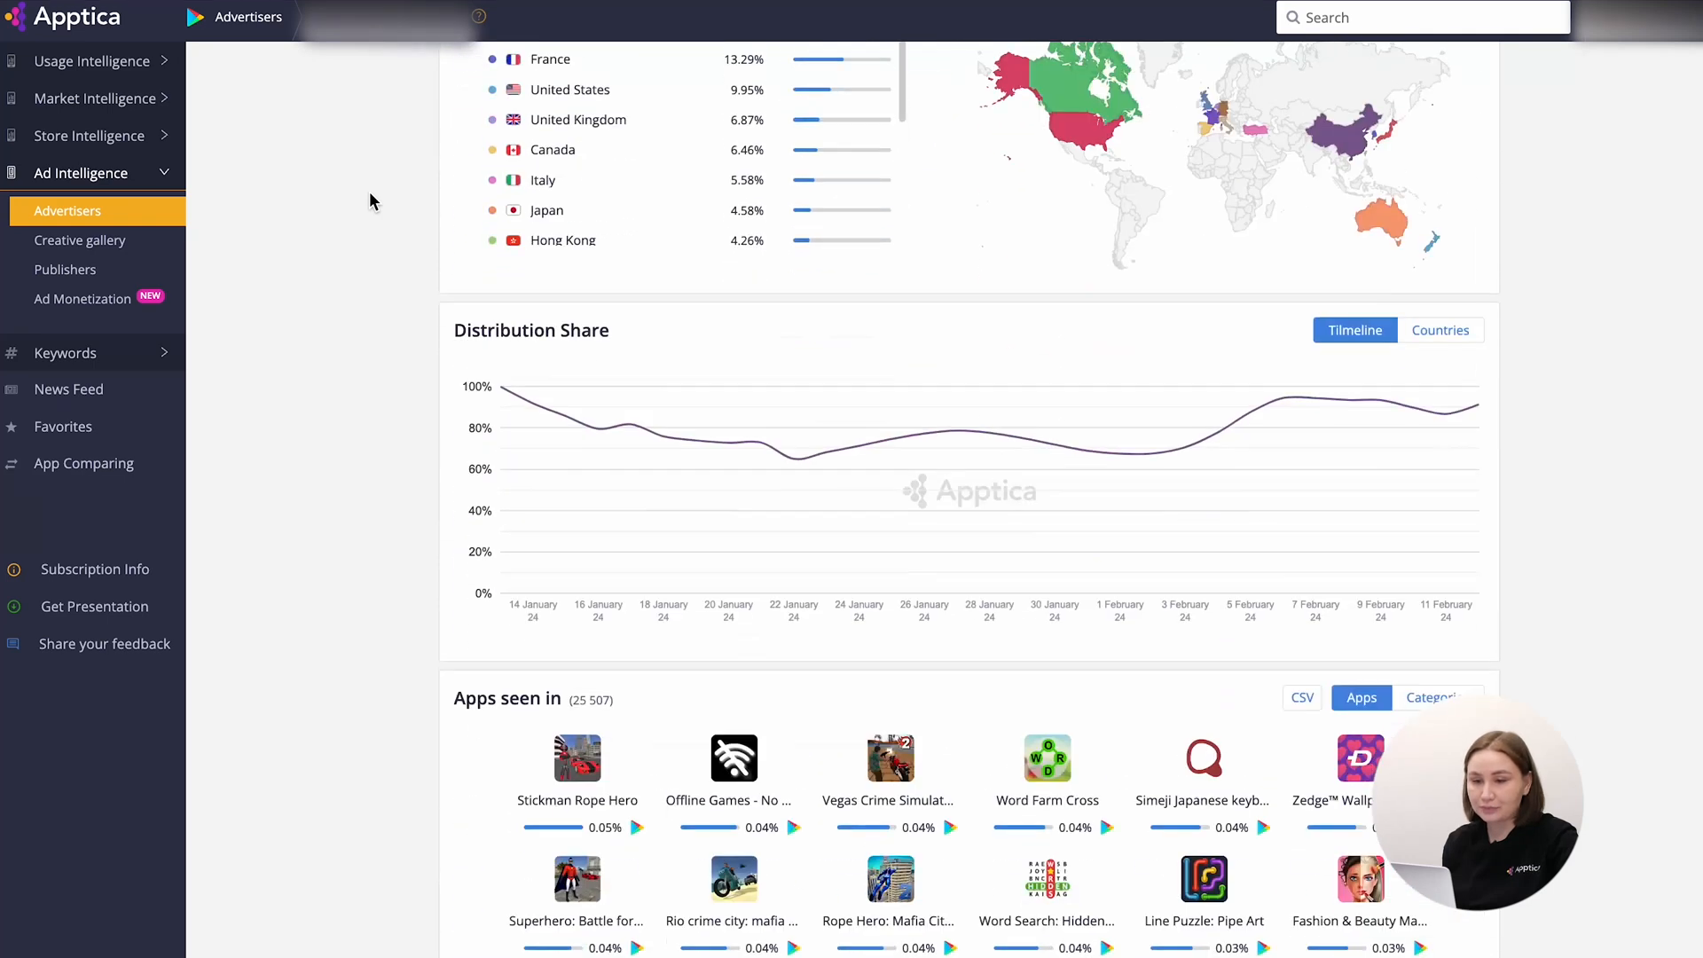
scroll("down", 3)
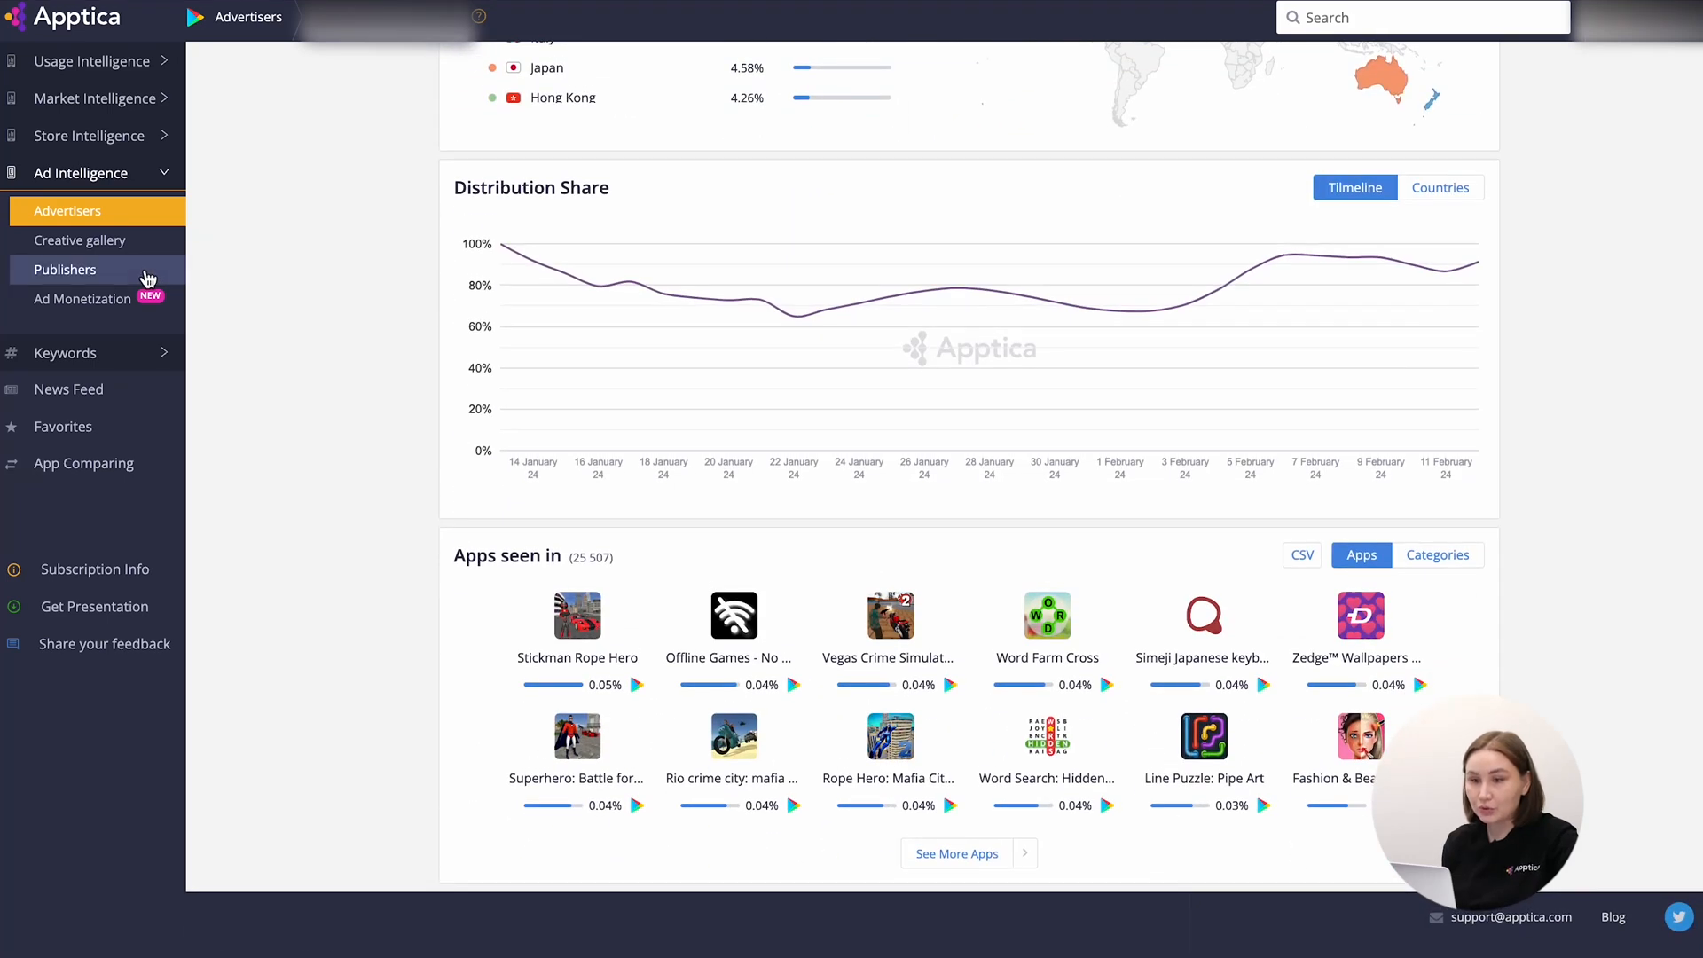
- Show the Android Publishers ranking by buying share for 14 Jan–12 Feb 2024
left_click(66, 270)
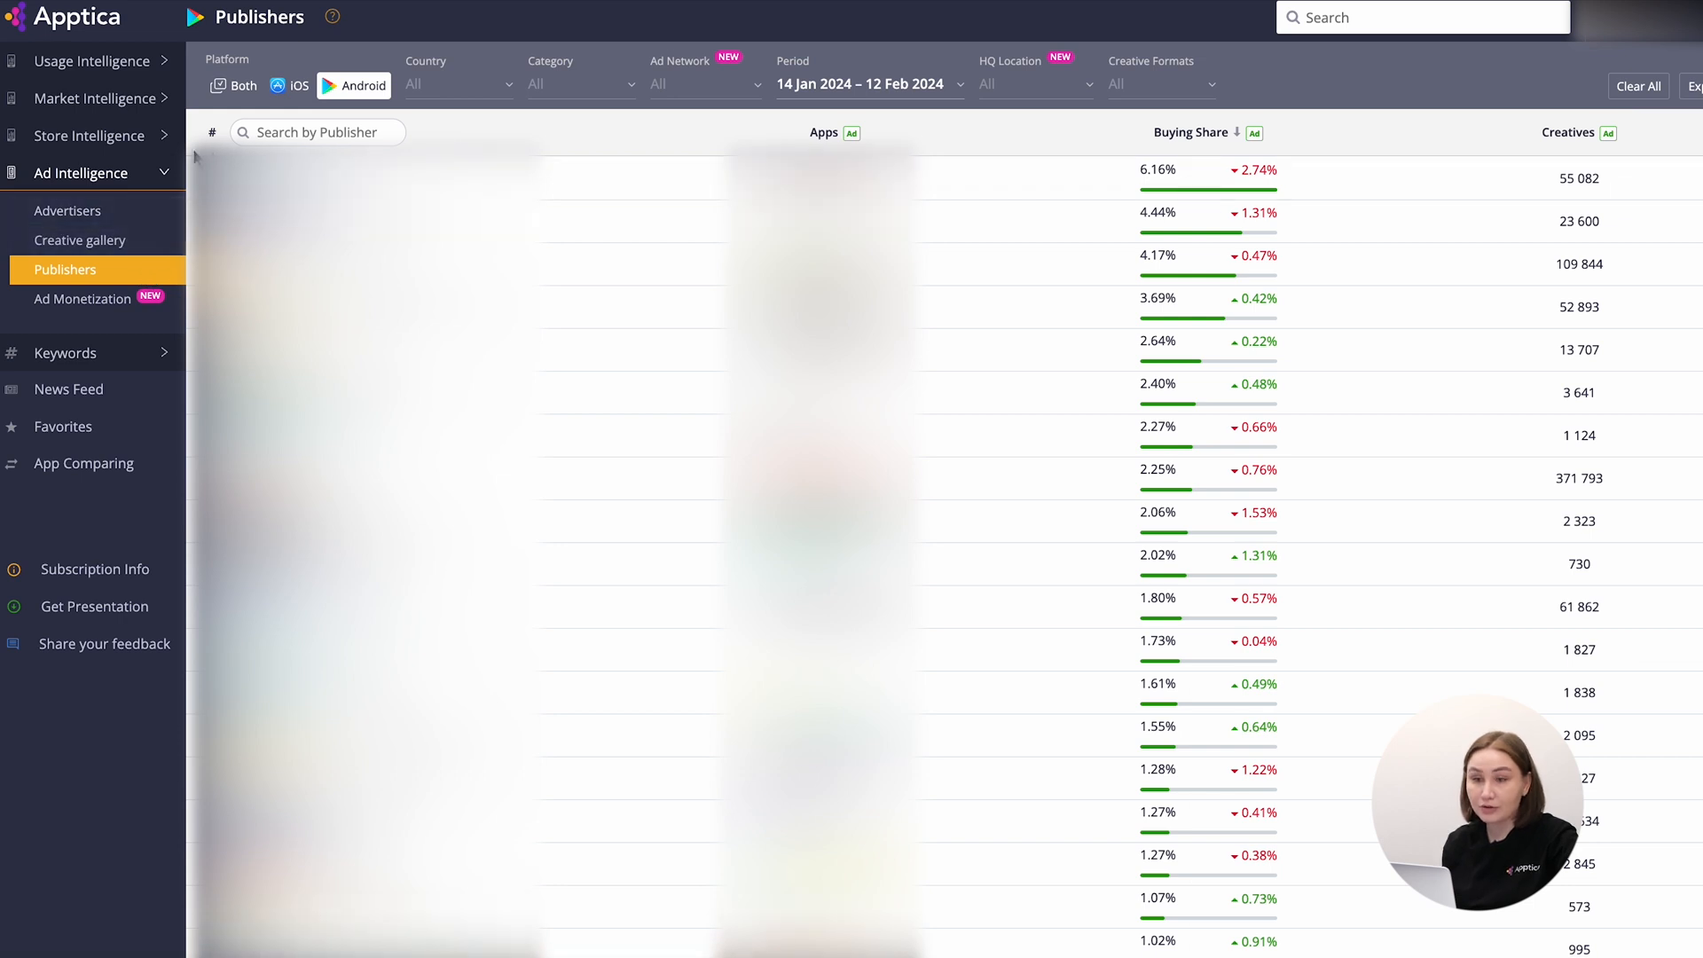
mouse_move(595, 138)
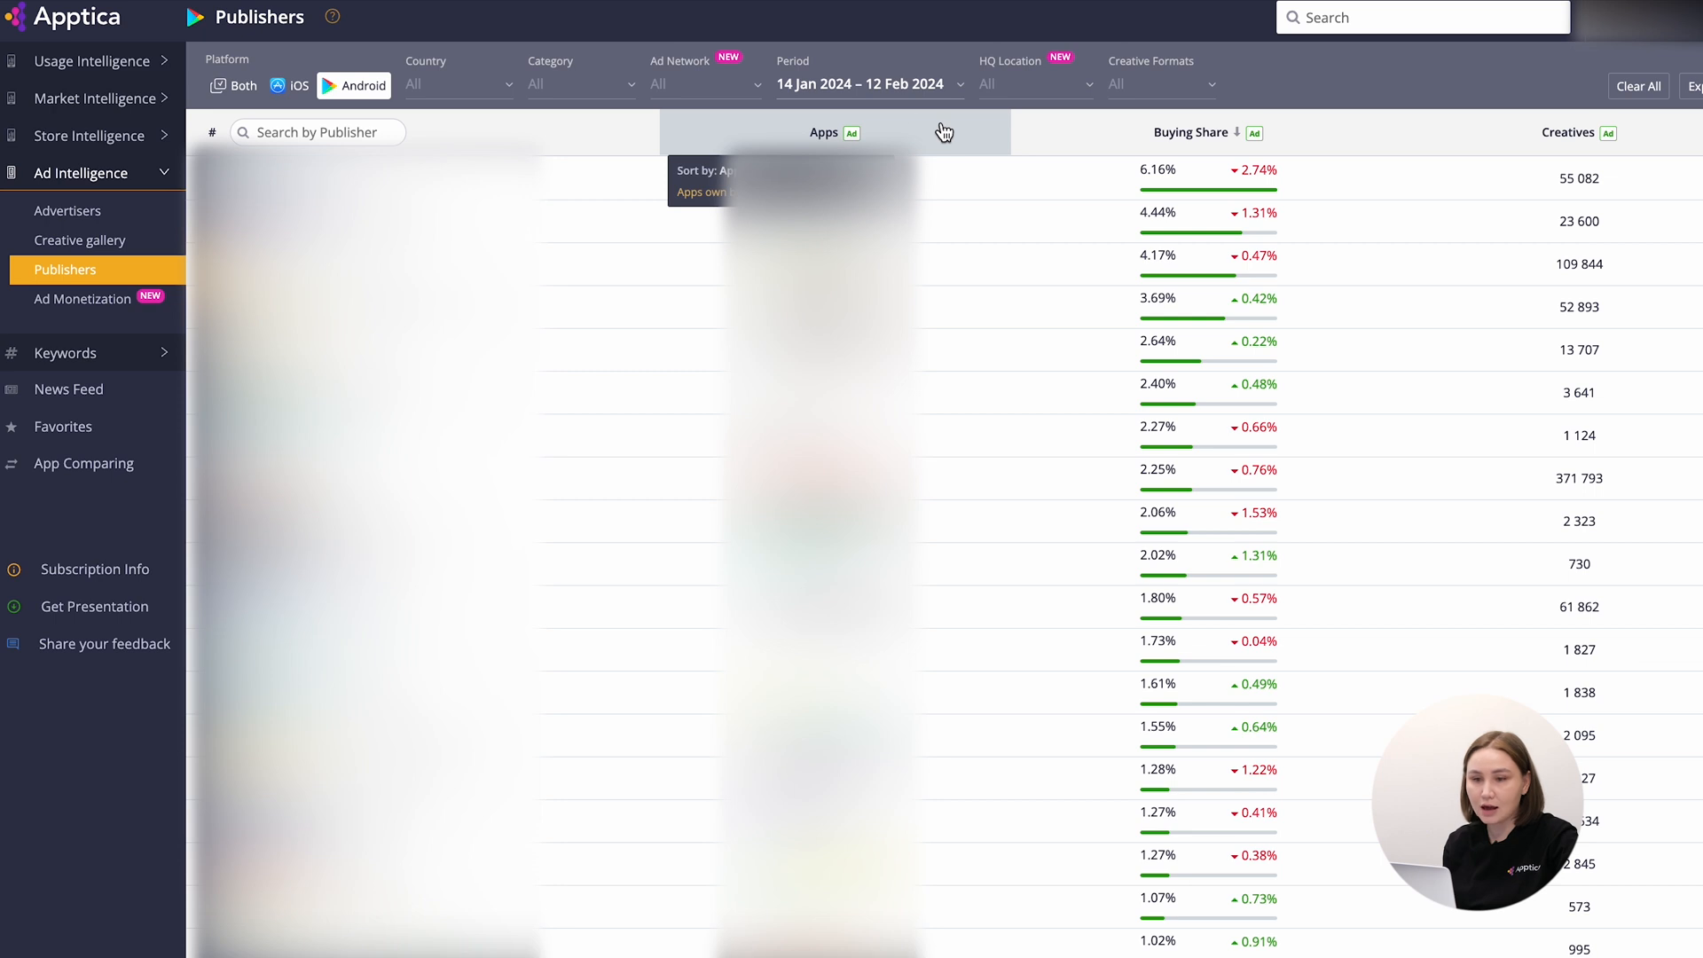
mouse_move(636, 118)
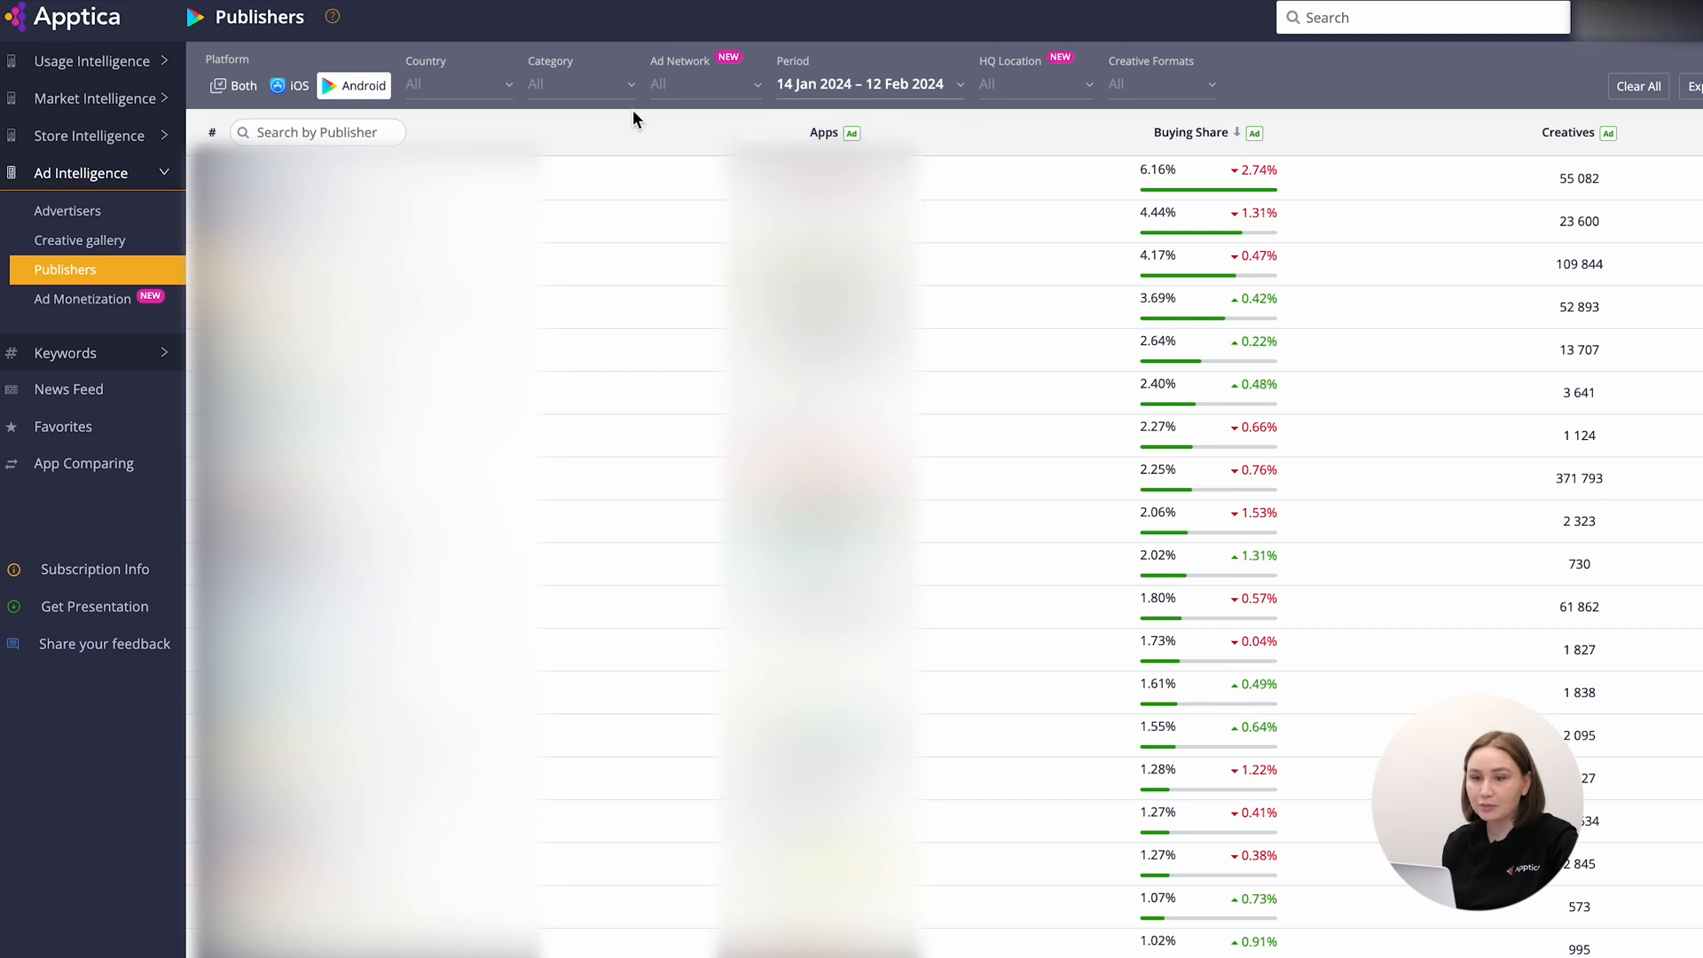
mouse_move(185, 306)
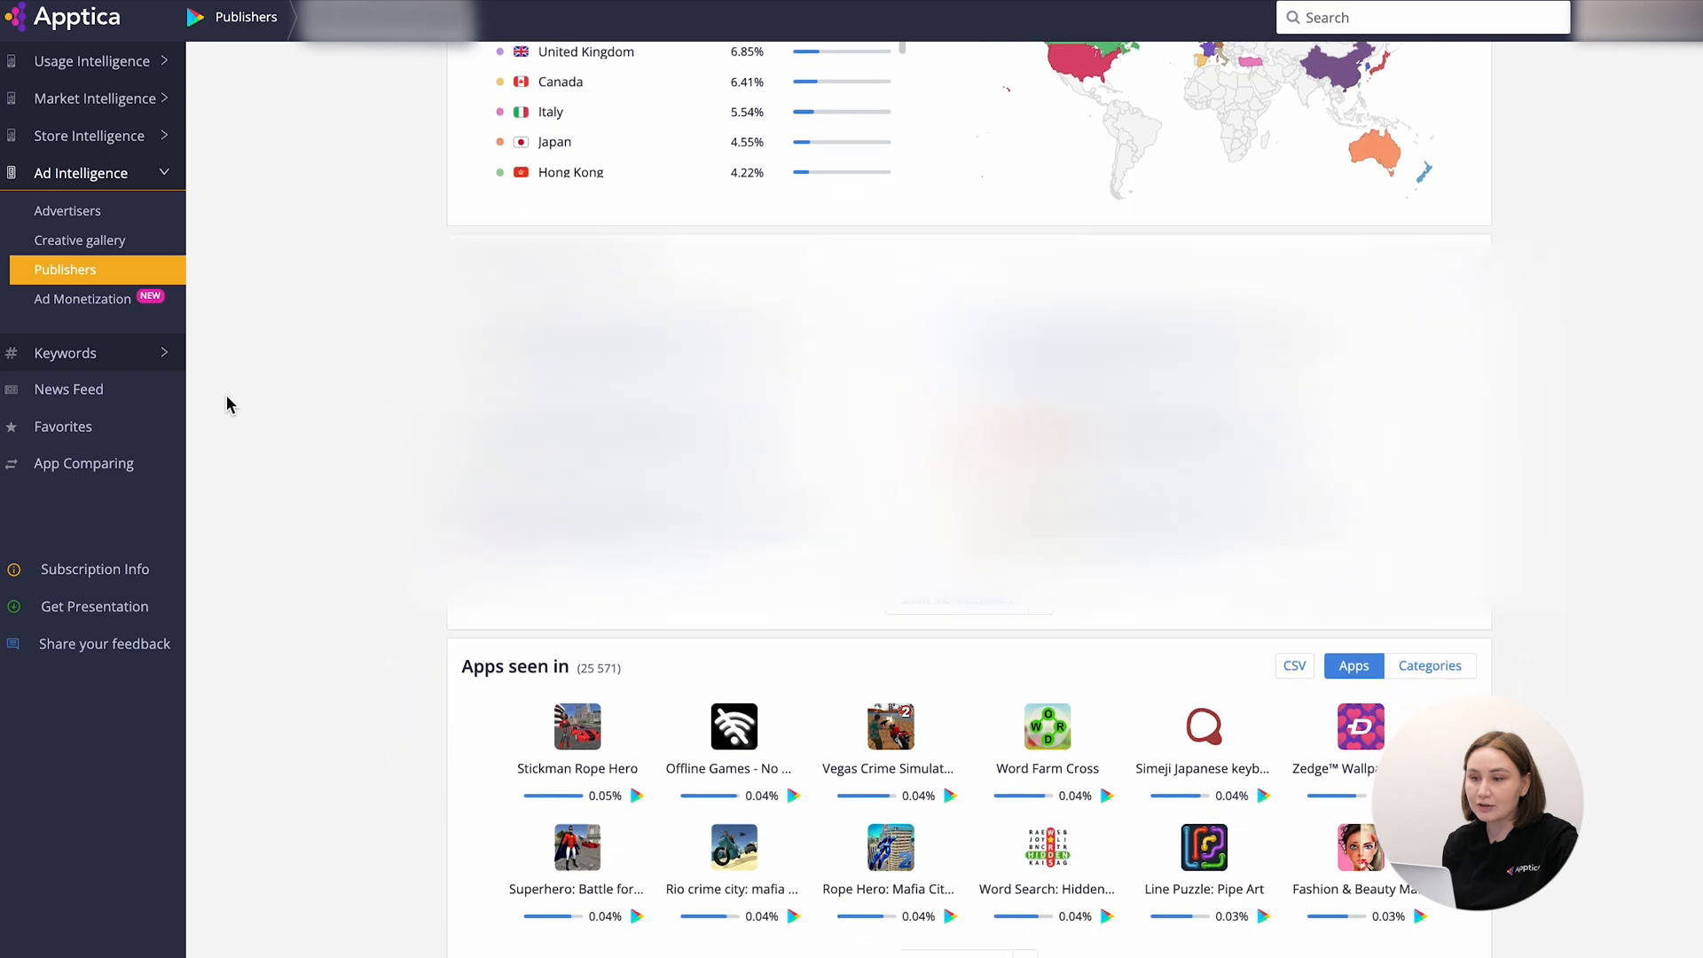
- Scroll the publisher profile to Apps seen in, then switch to the Ad Monetization ranking
scroll("down", 3)
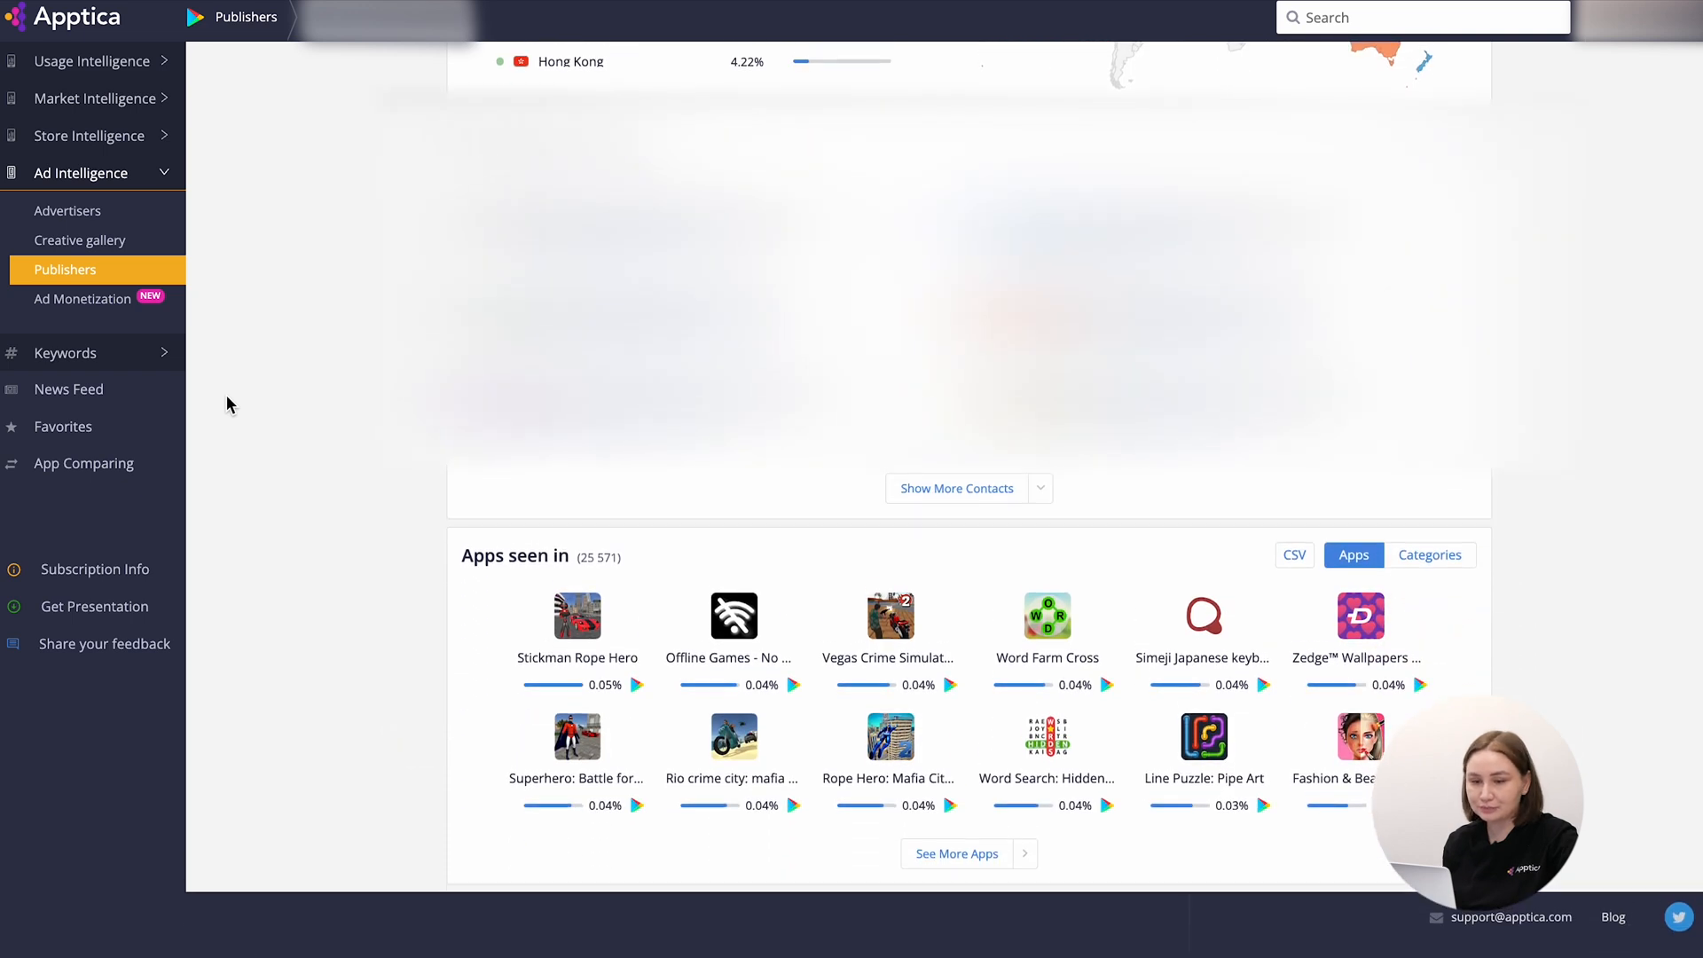
left_click(82, 299)
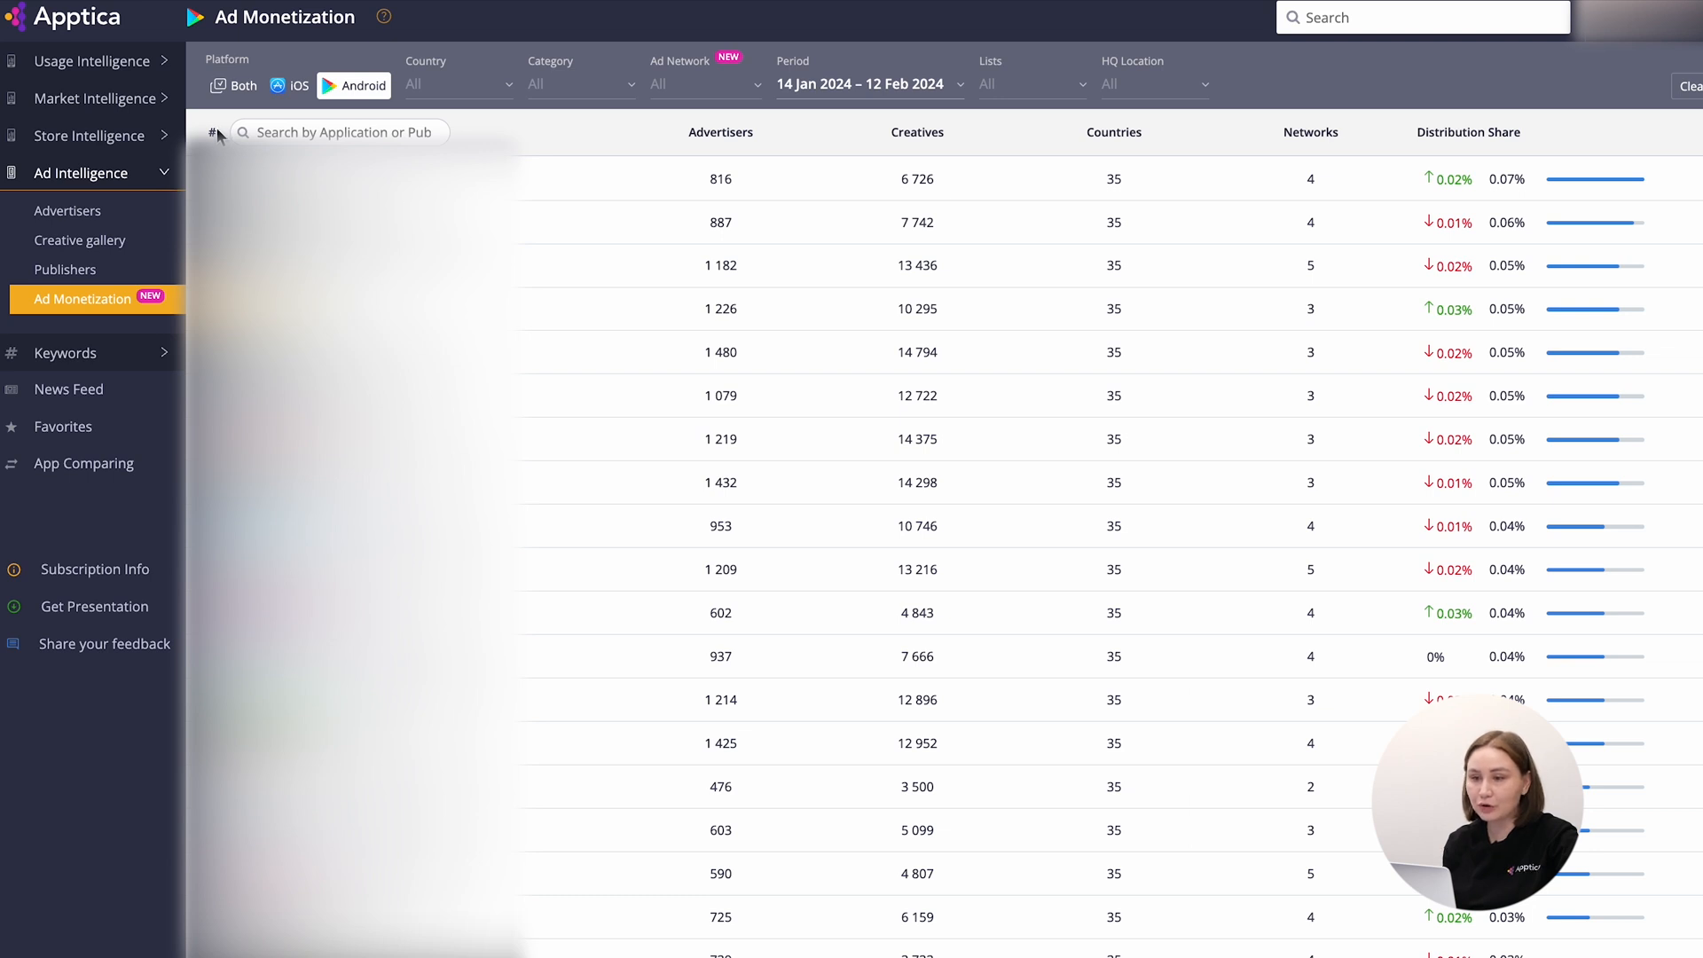
mouse_move(68, 211)
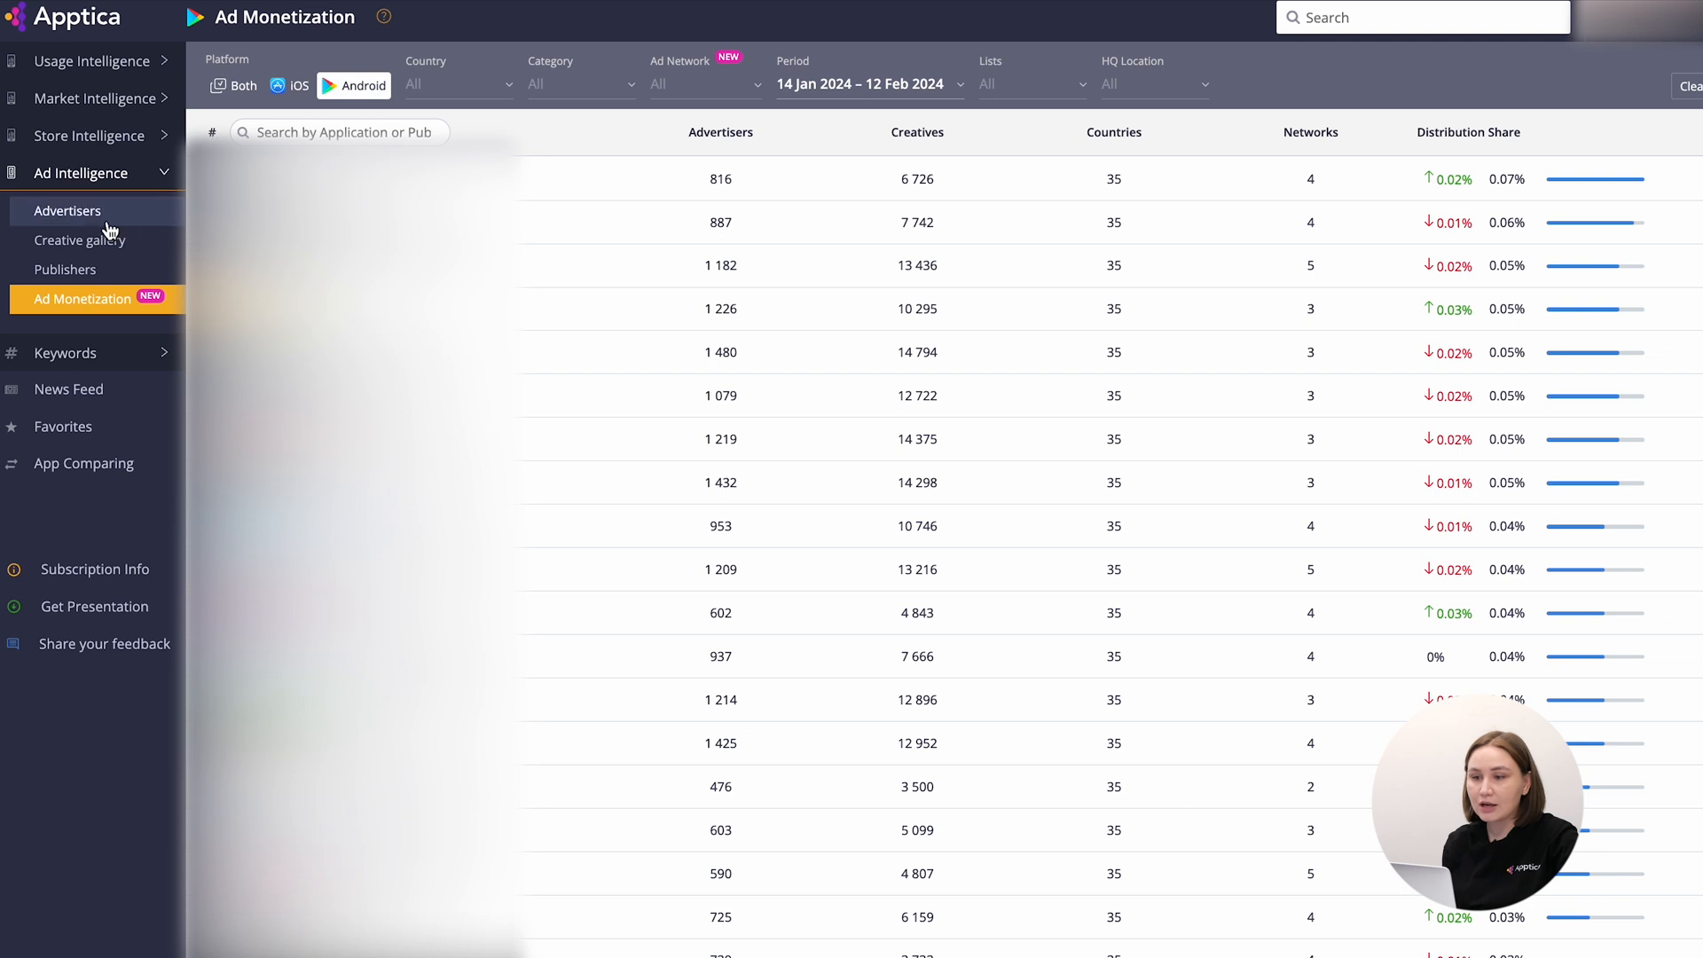
- Filter the advertisers ranking to Top 30 Q3, then go to App Comparing
left_click(69, 211)
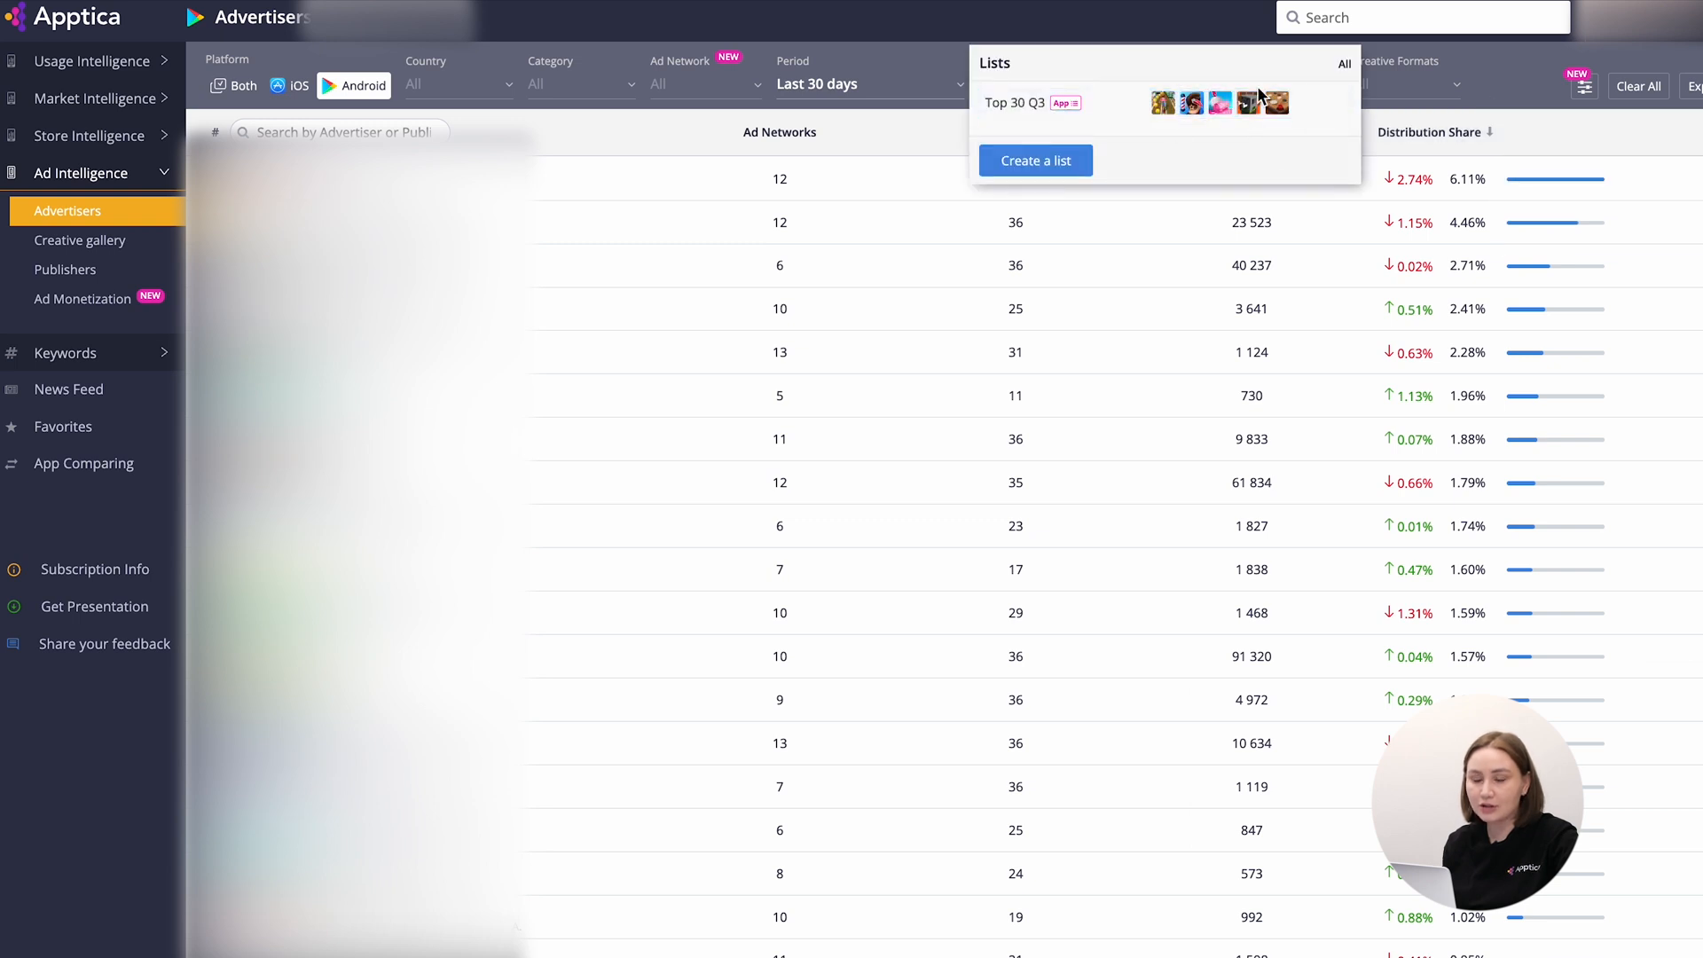
mouse_move(1463, 105)
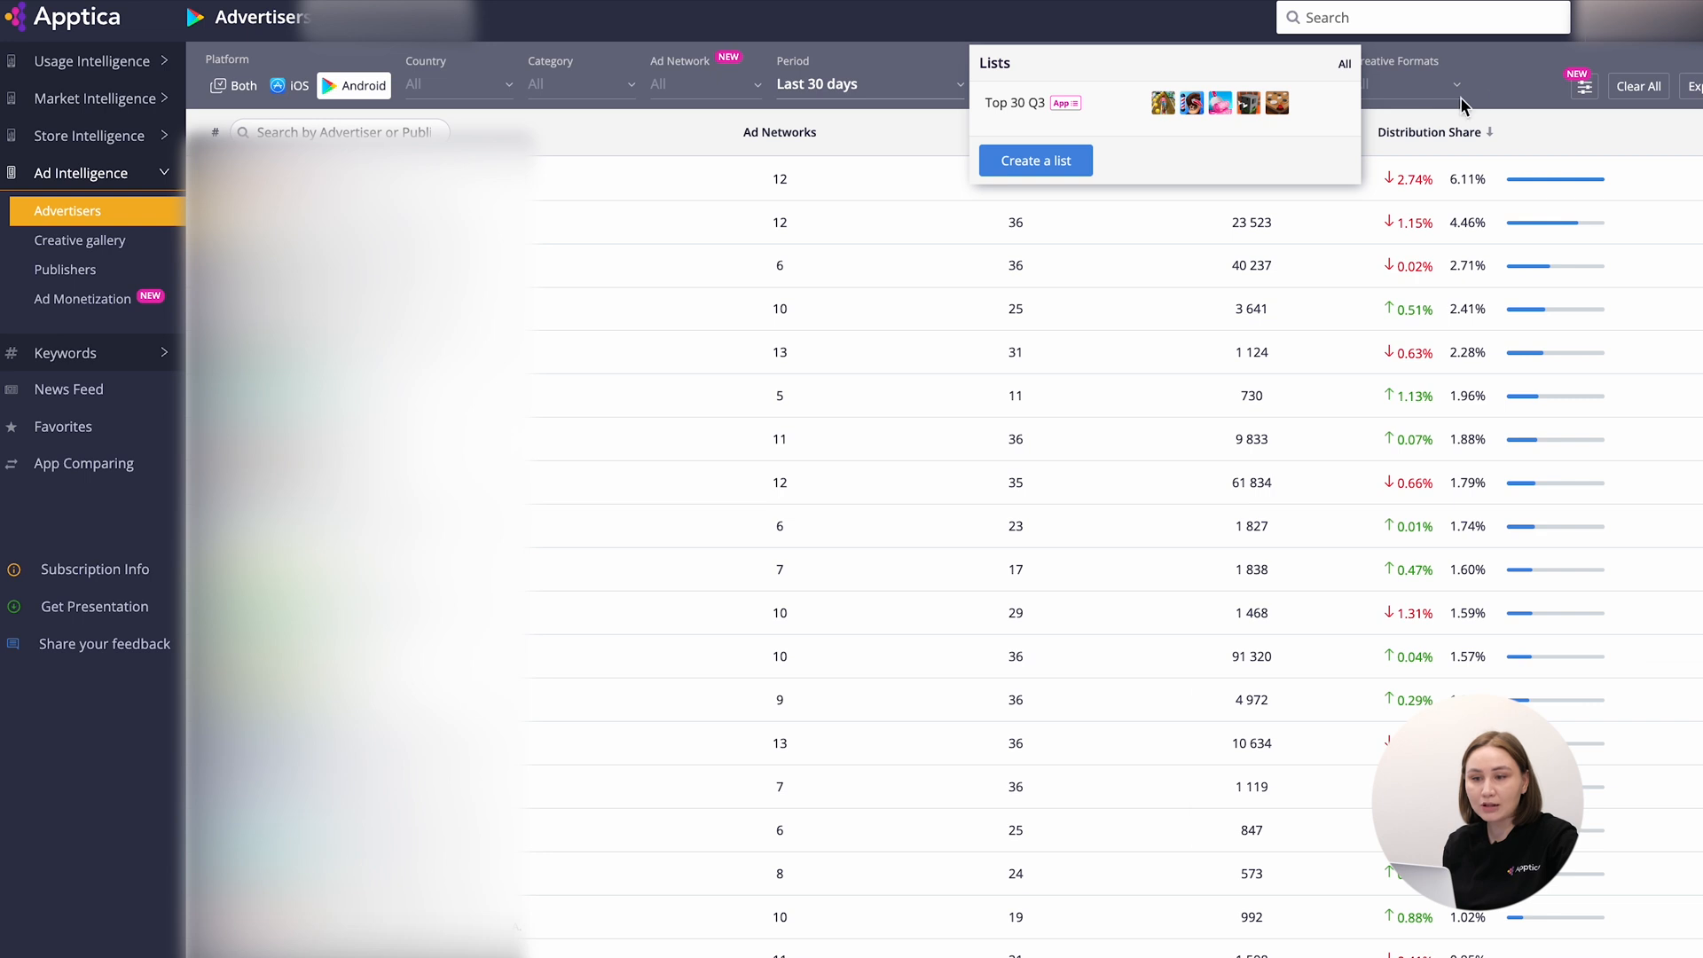
left_click(1130, 103)
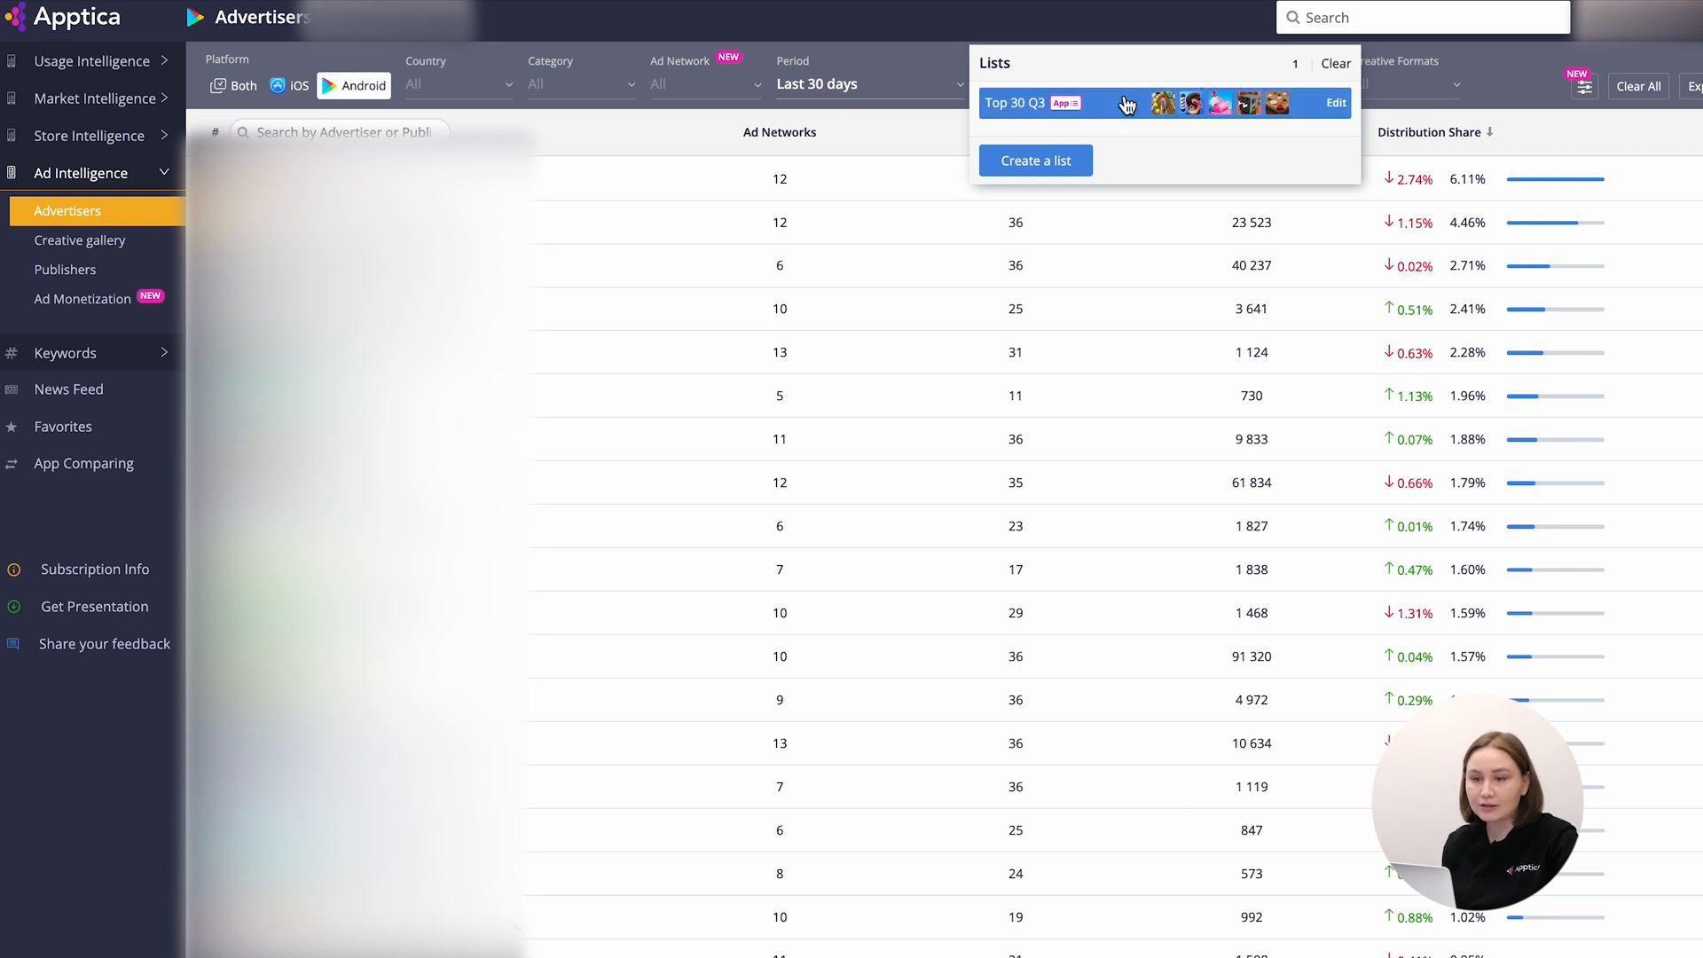
left_click(83, 463)
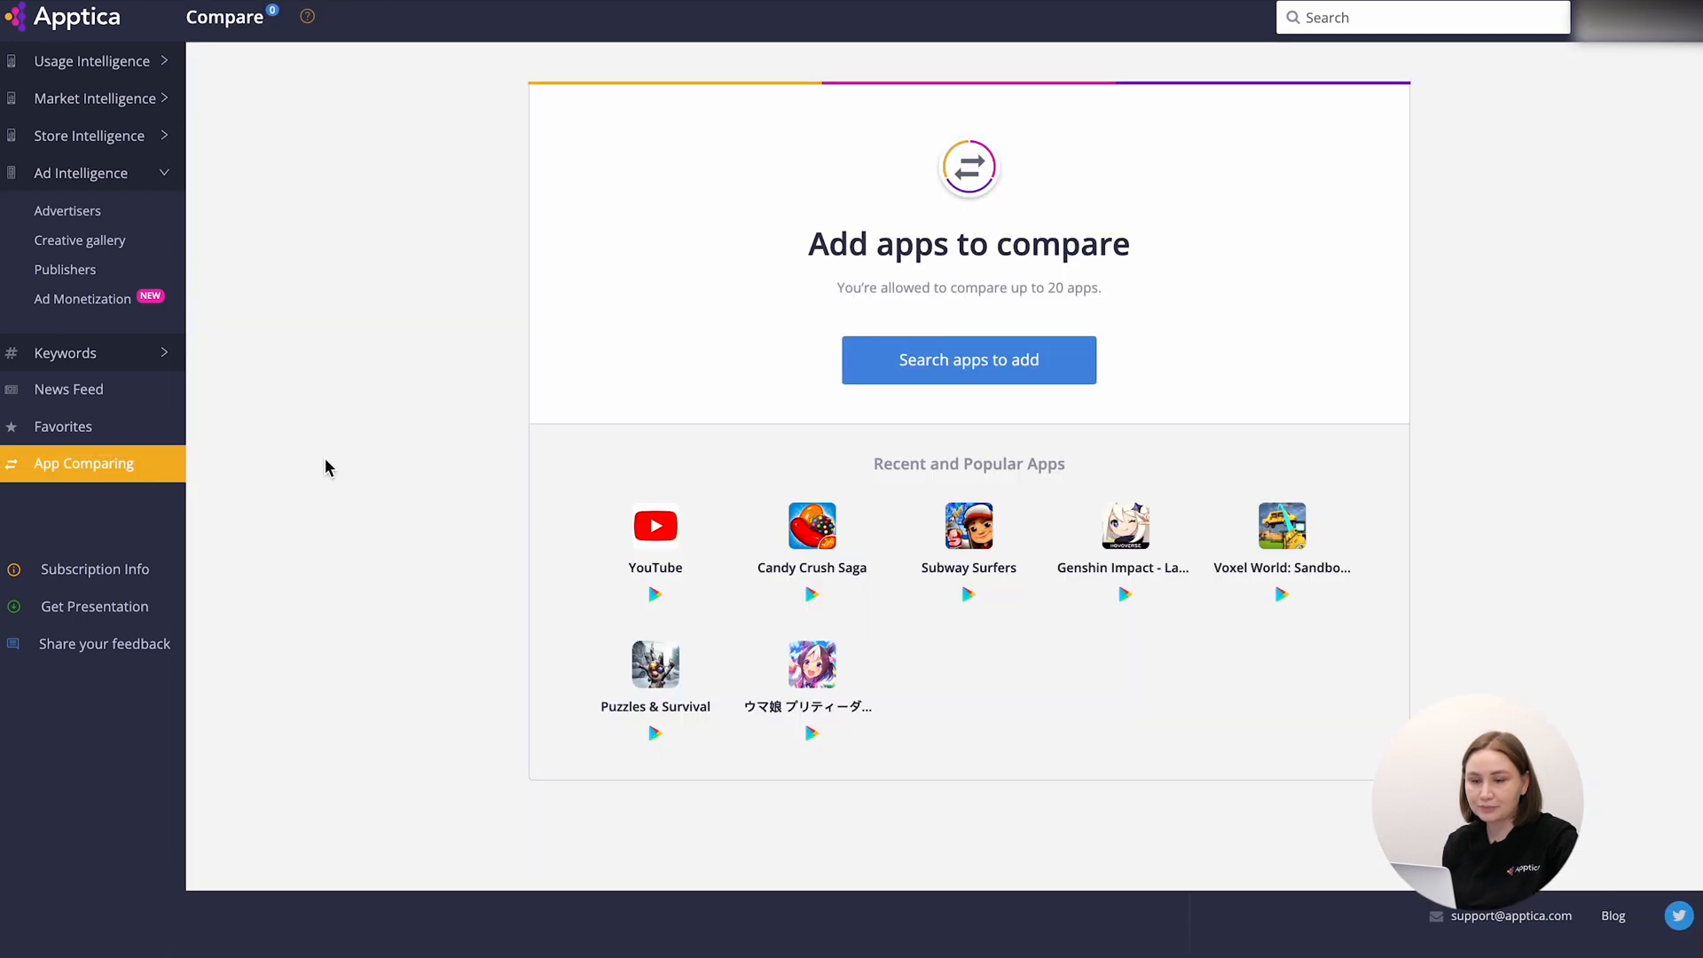
mouse_move(141, 464)
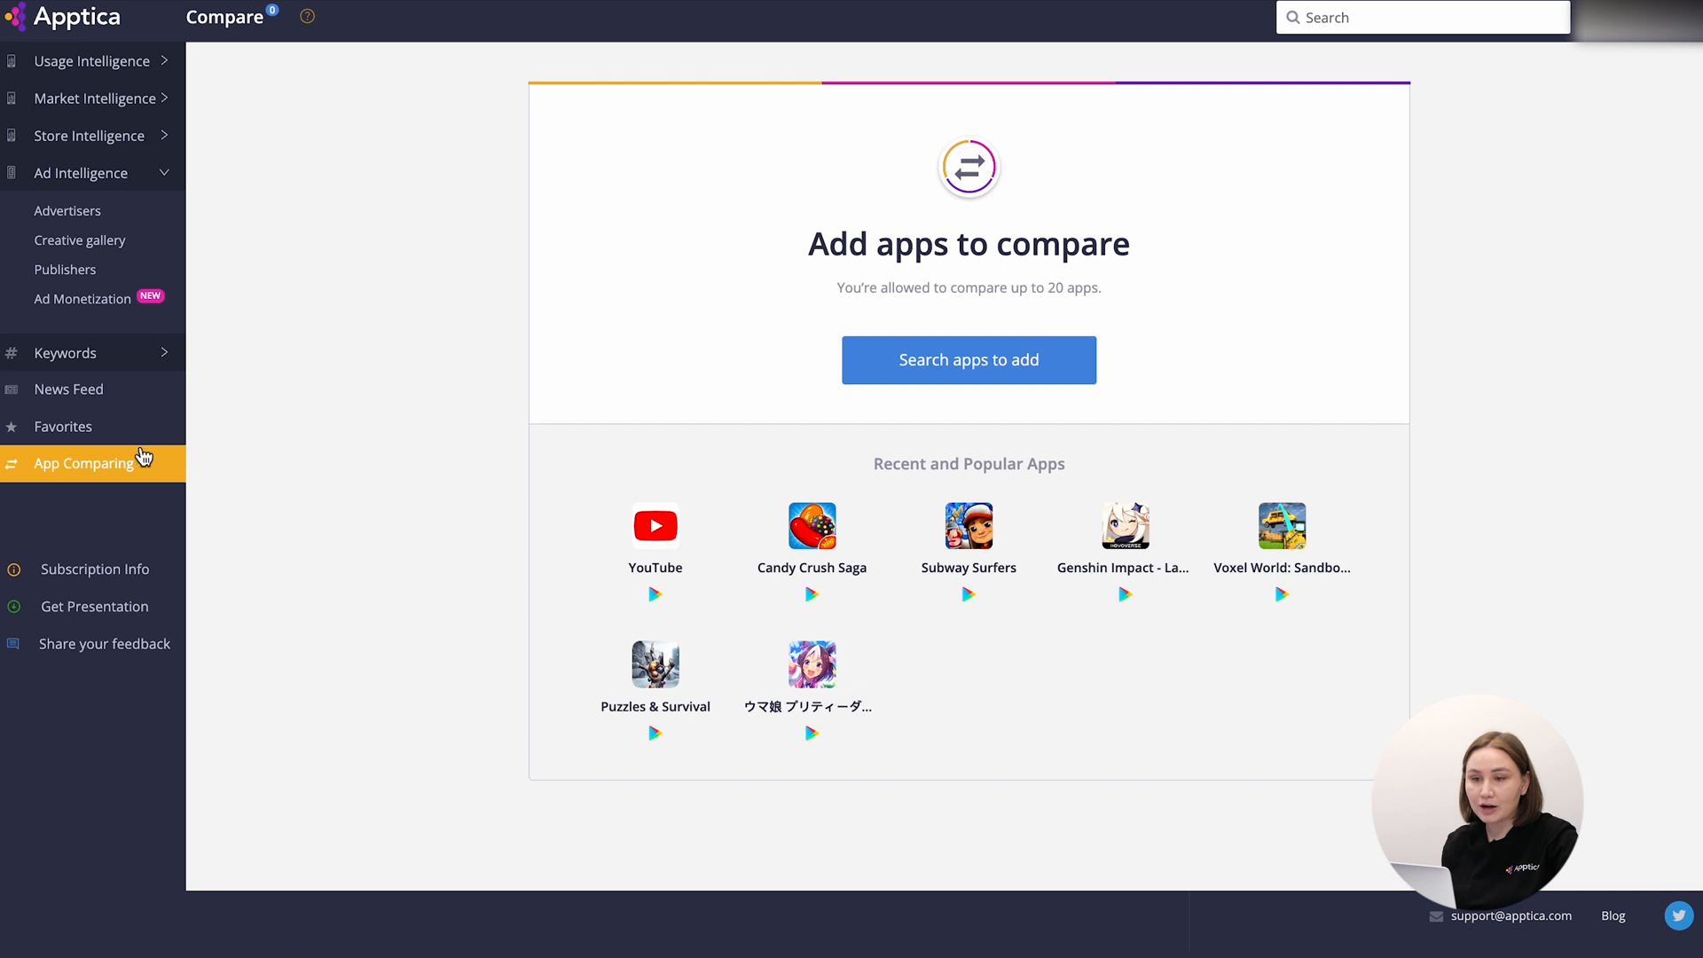
mouse_move(100, 504)
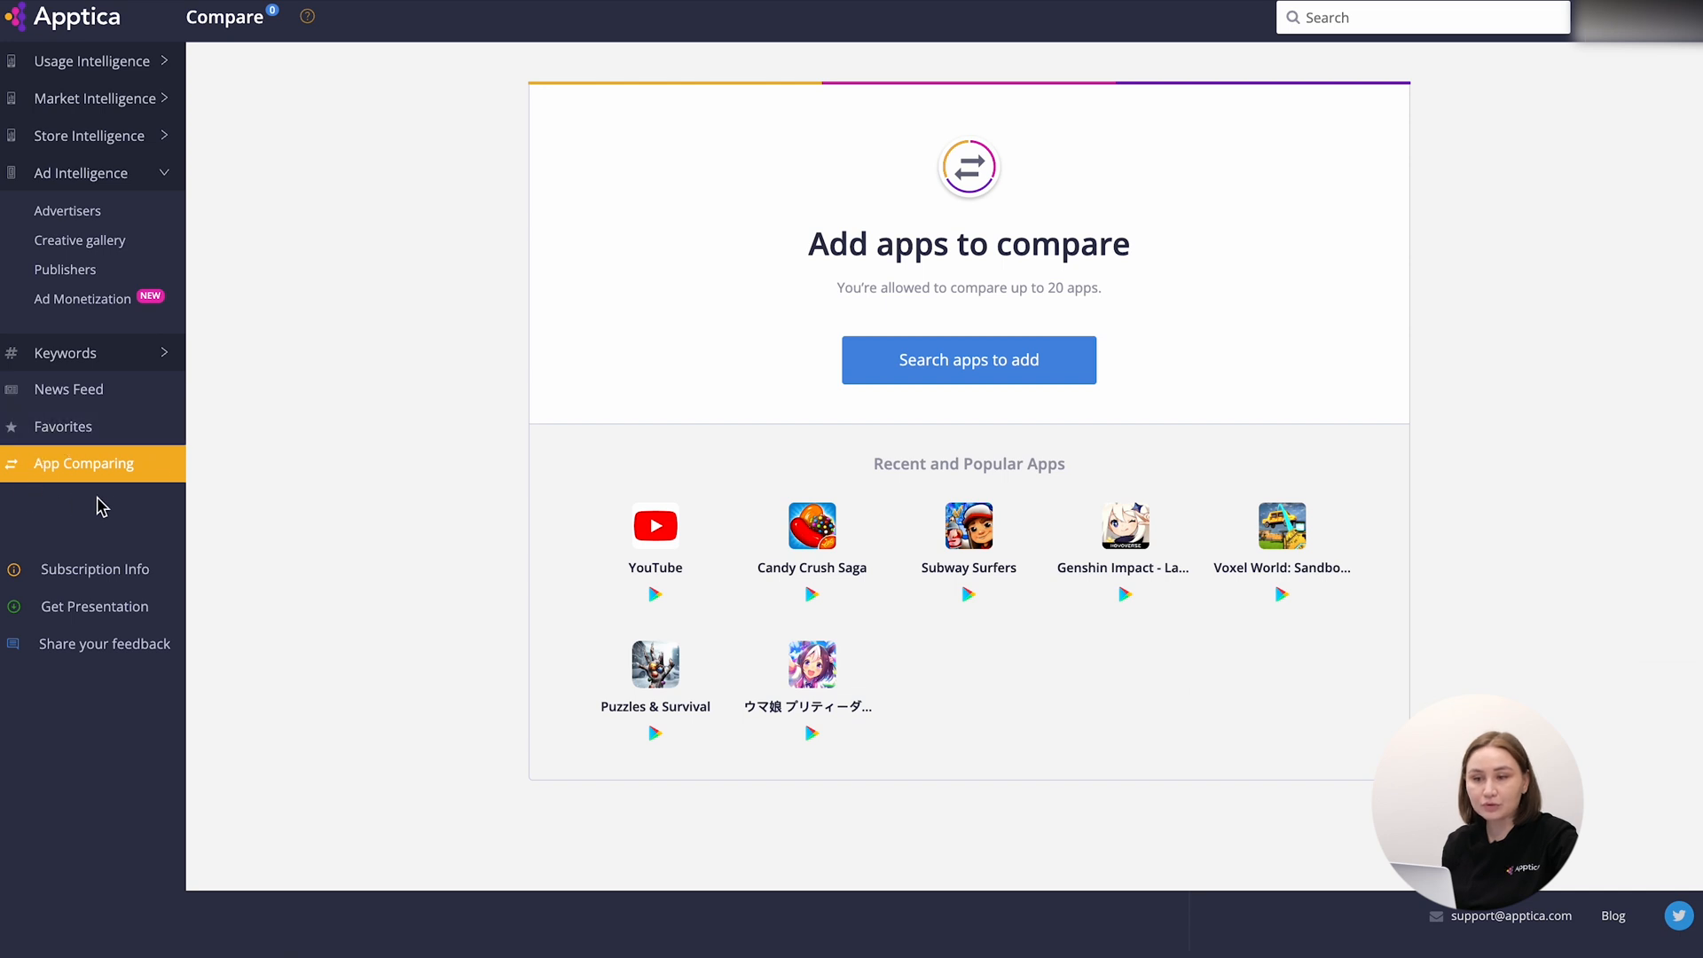
mouse_move(158, 473)
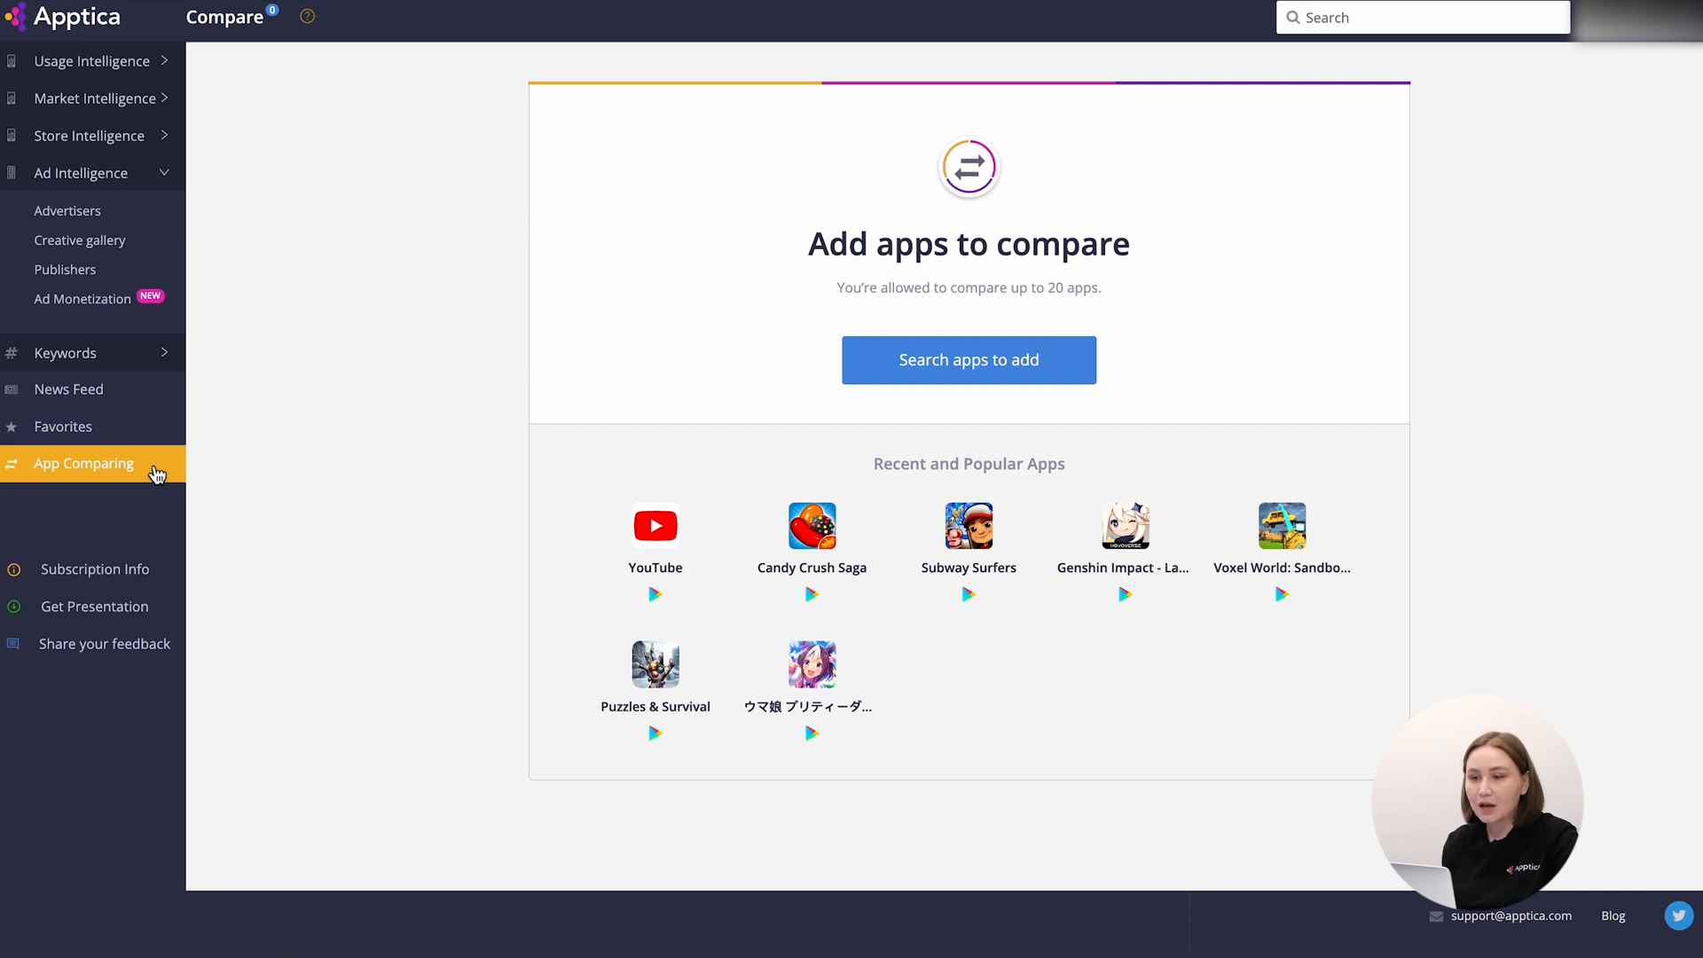
mouse_move(308, 440)
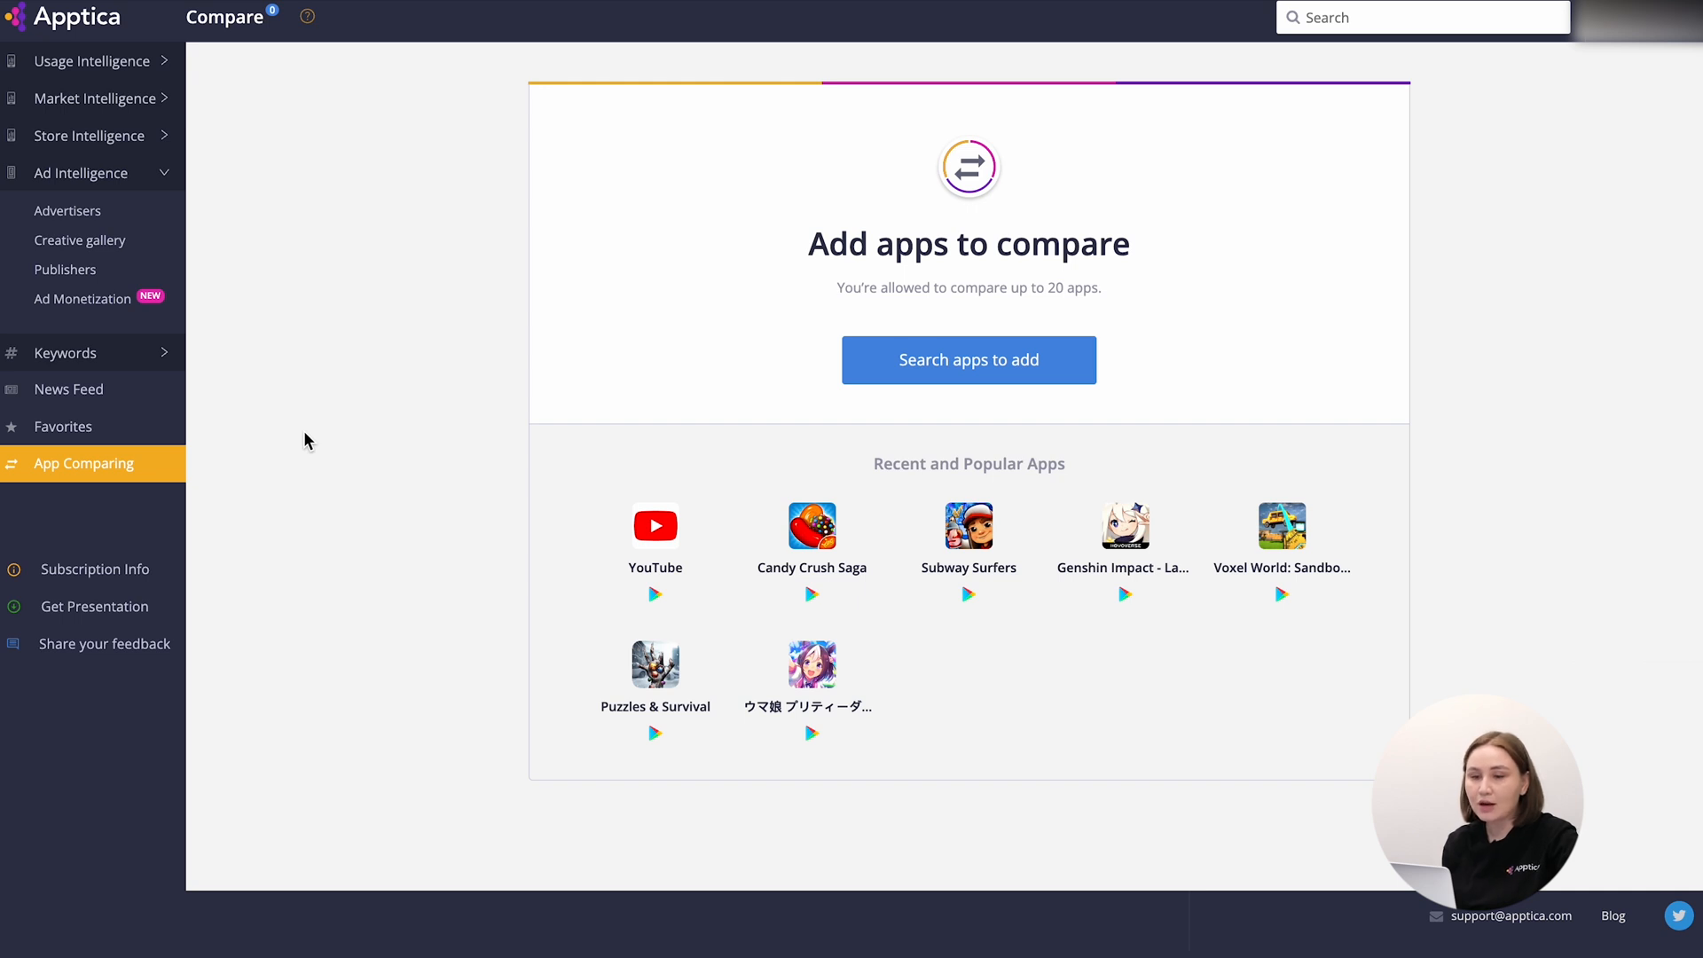
mouse_move(999, 261)
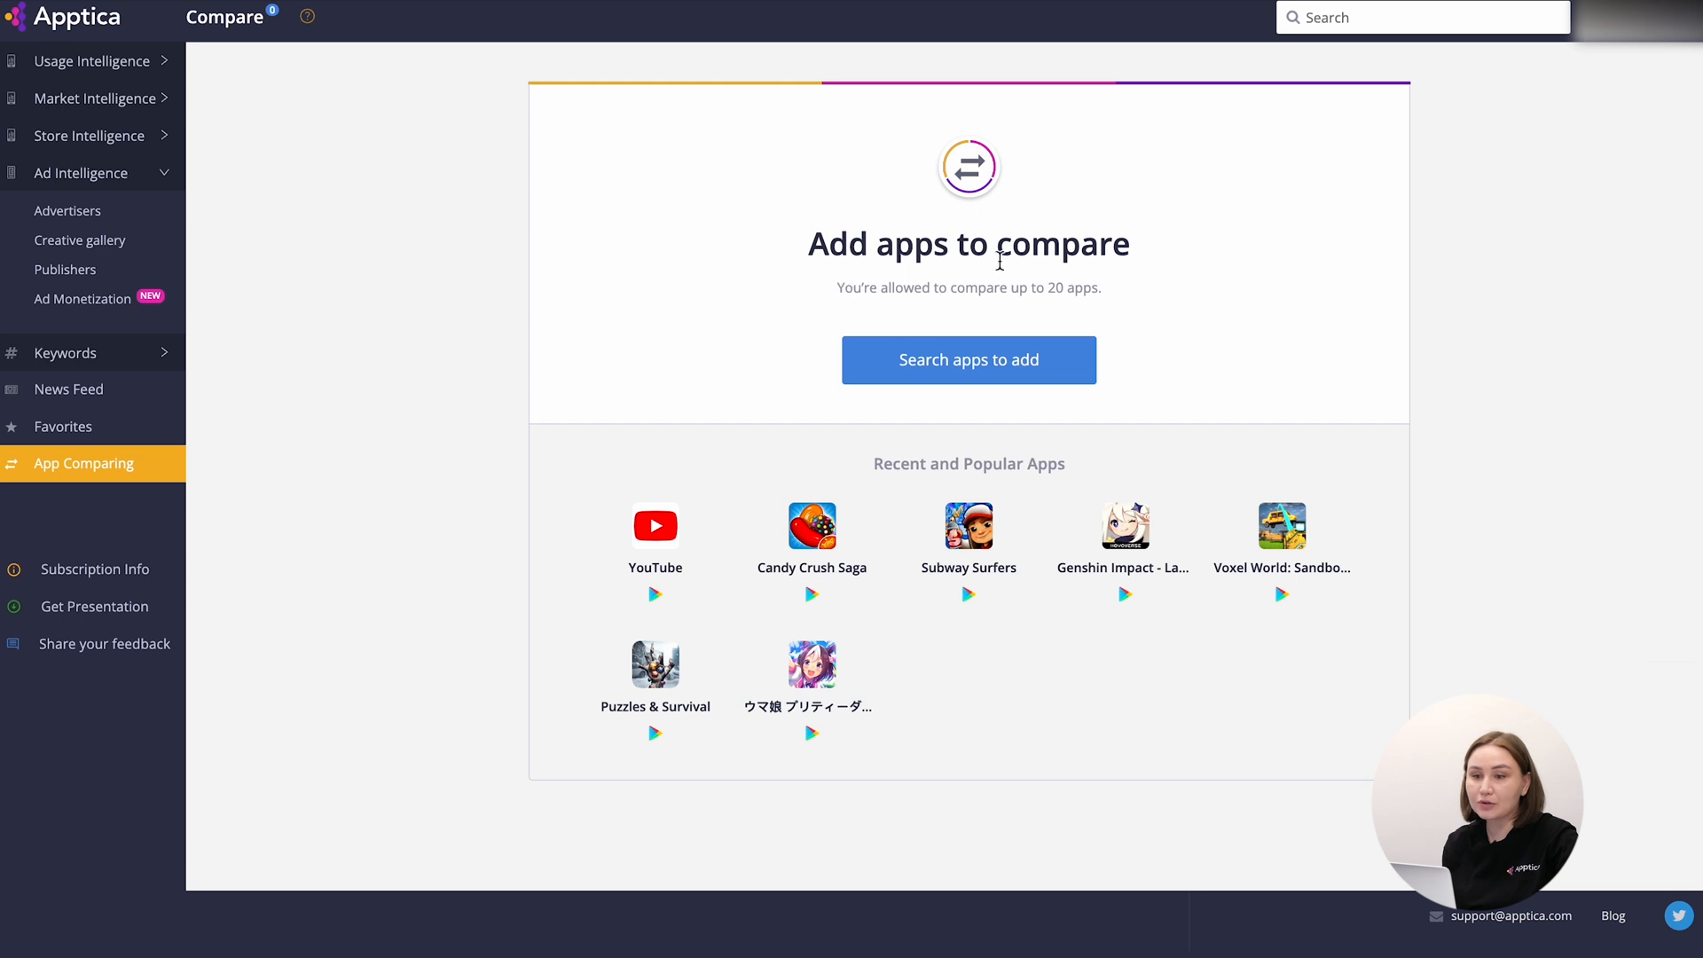
mouse_move(949, 321)
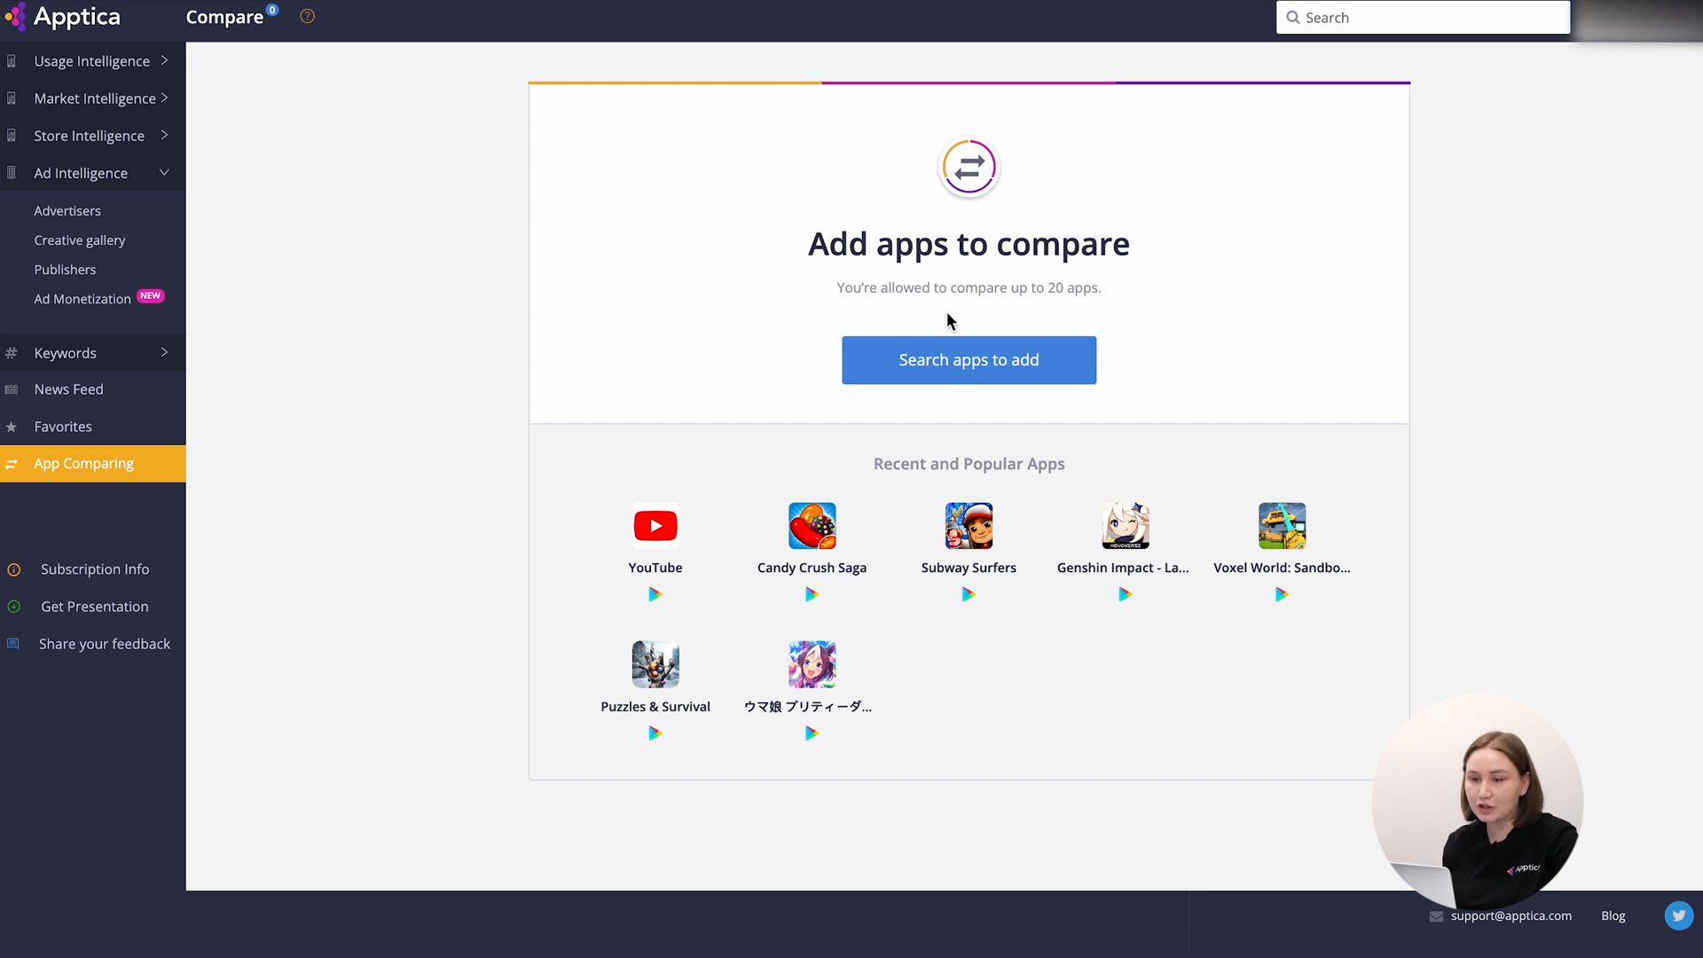
left_click(967, 359)
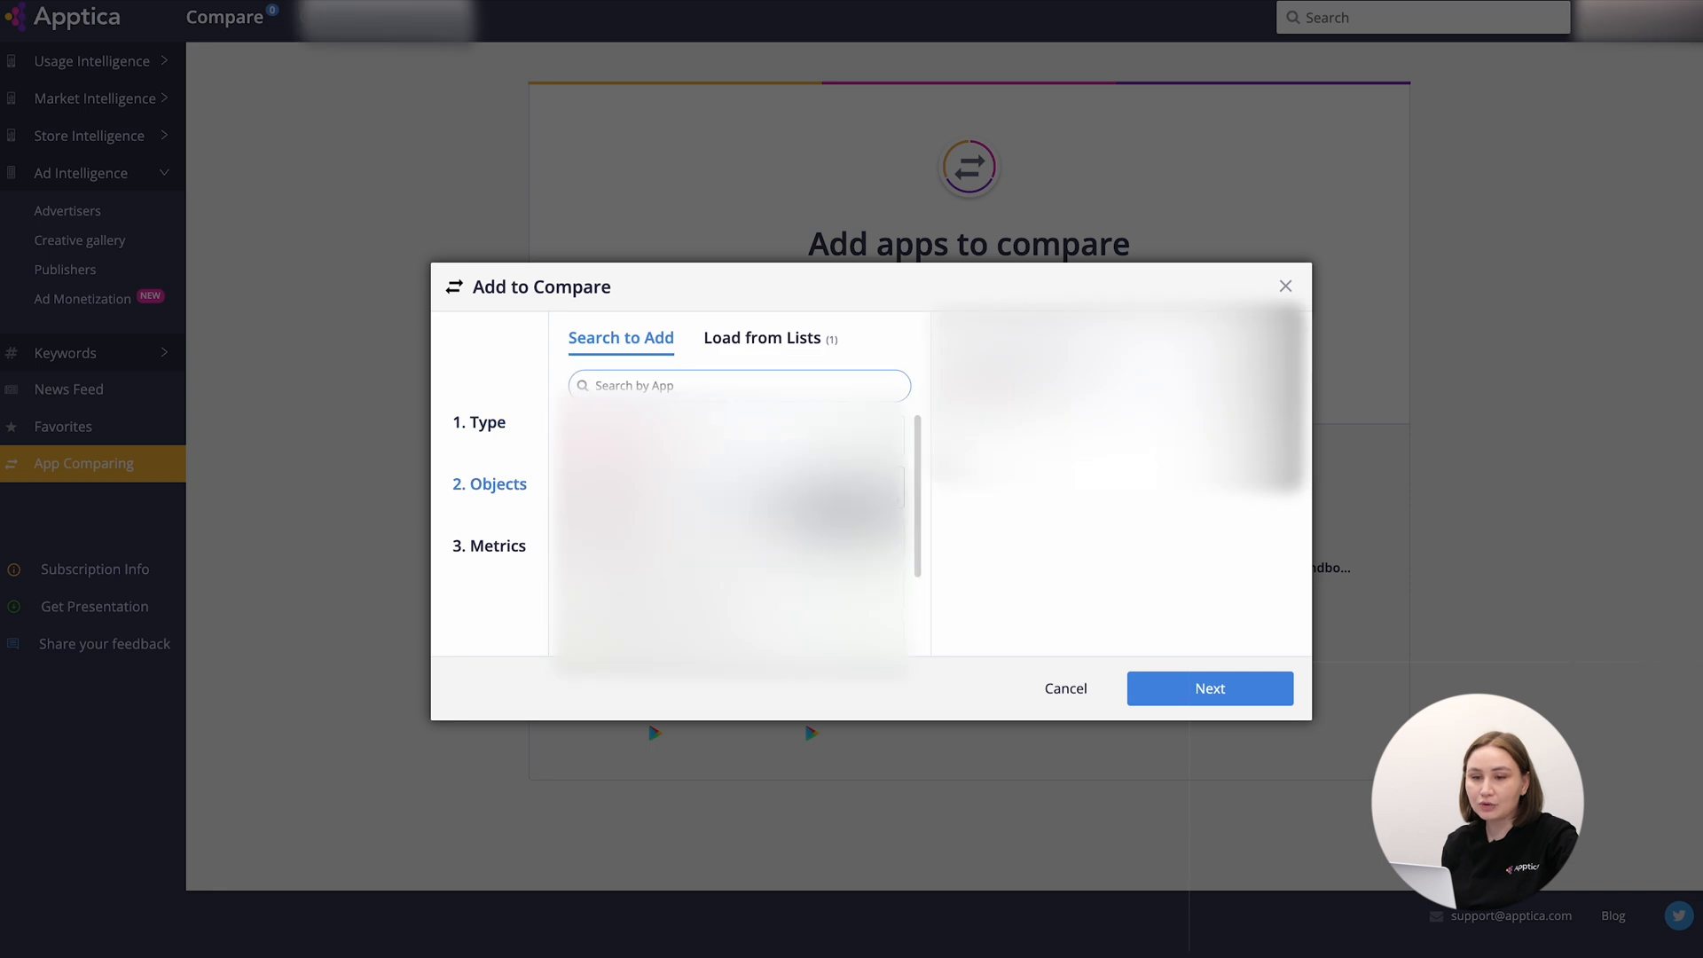
- Submit two apps with eight metrics for comparison over 11 Feb 2023–11 Feb 2024
left_click(1210, 688)
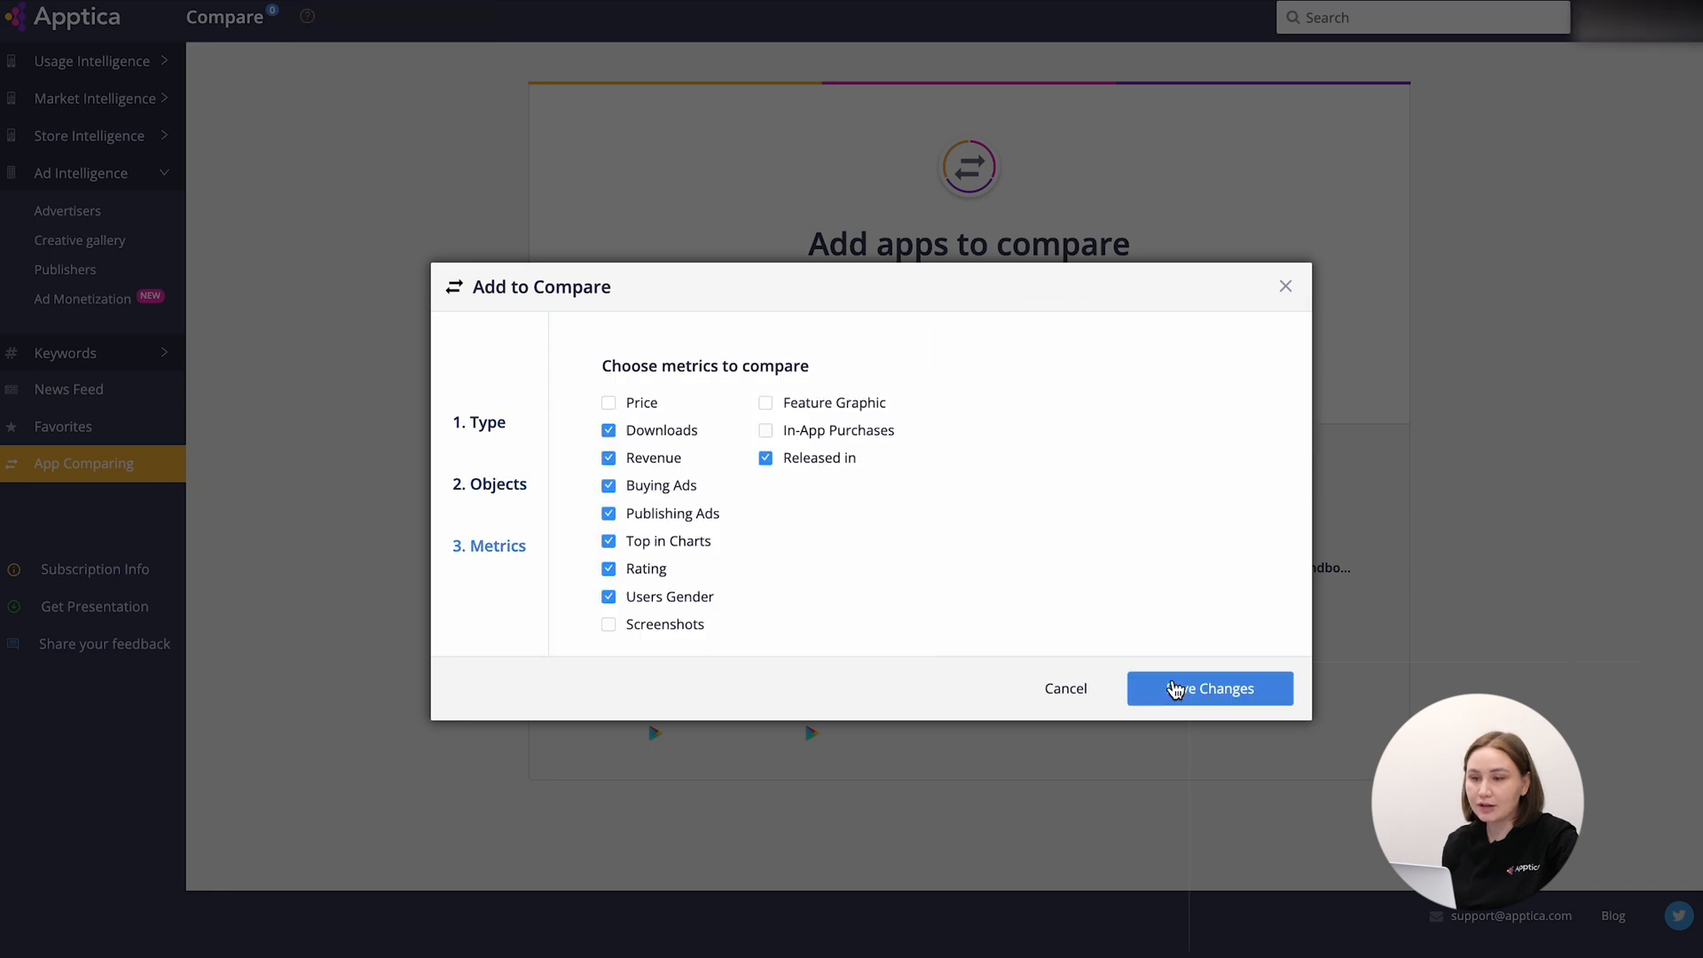
left_click(1209, 687)
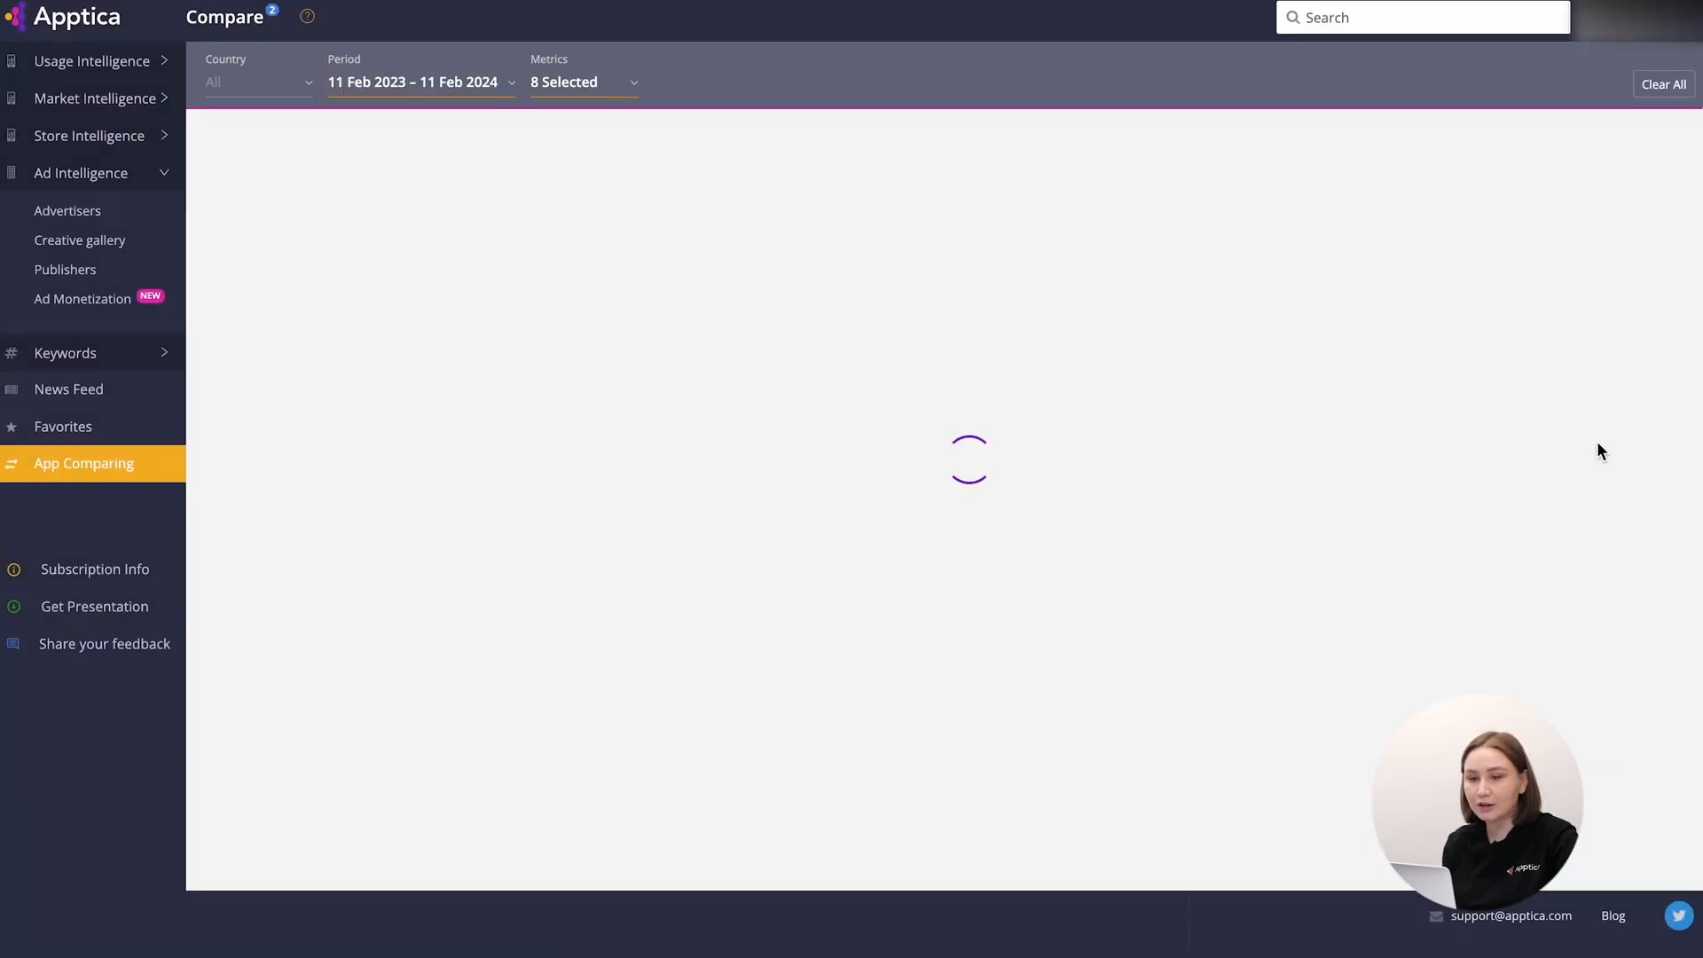